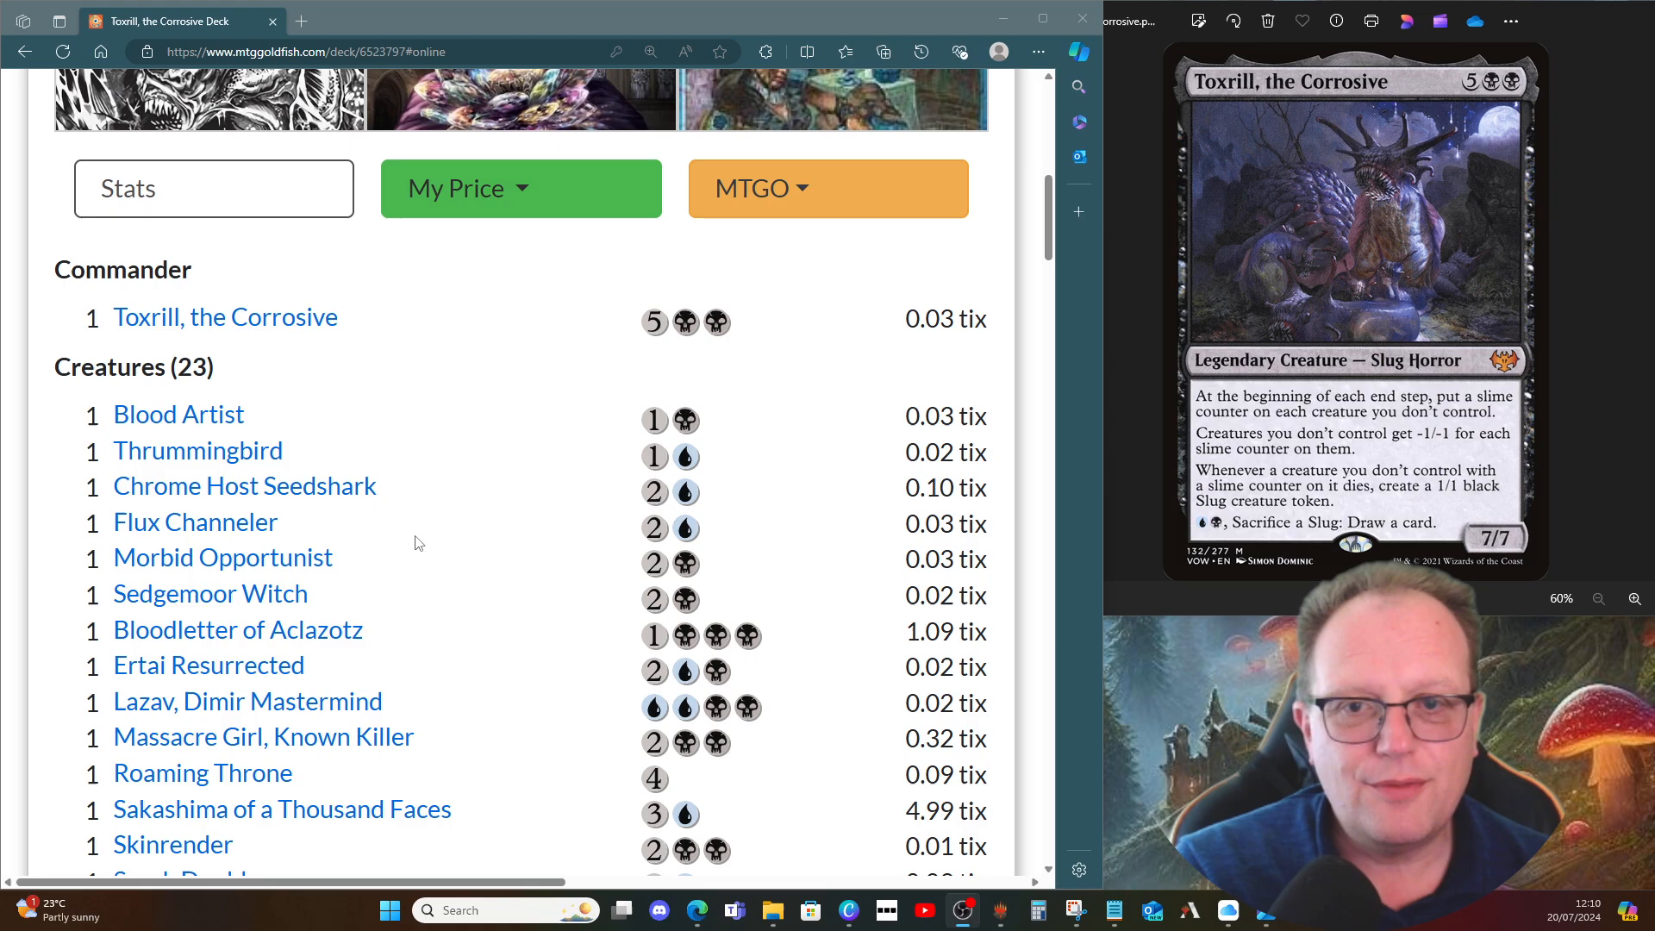
mouse_move(252, 403)
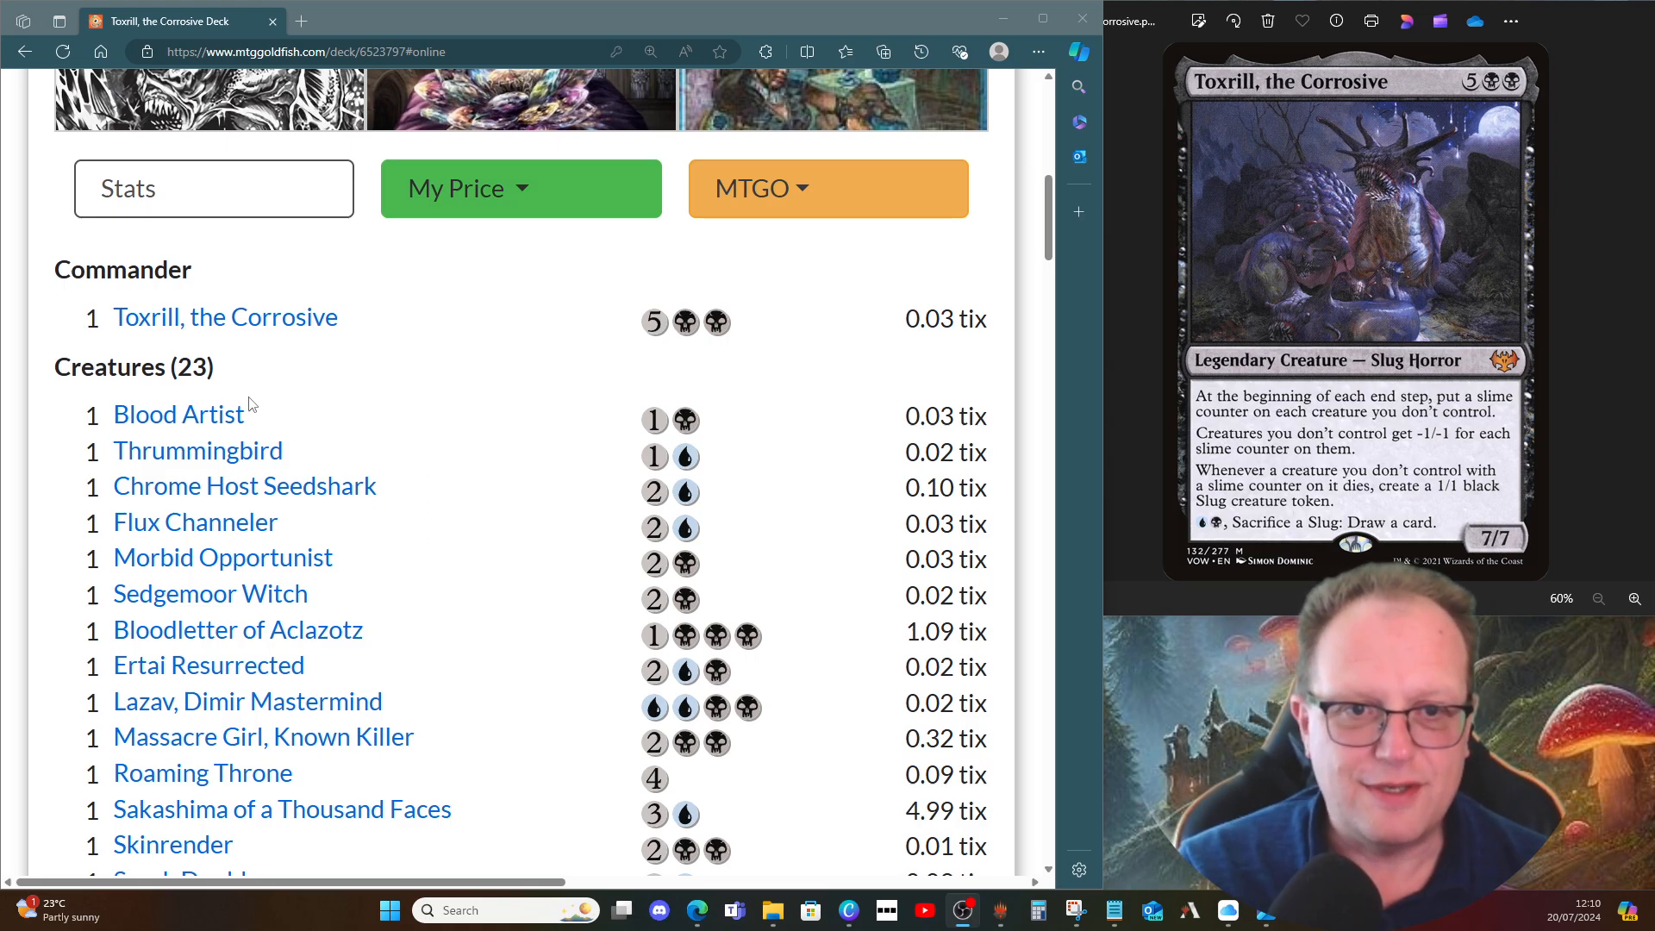
mouse_move(178, 413)
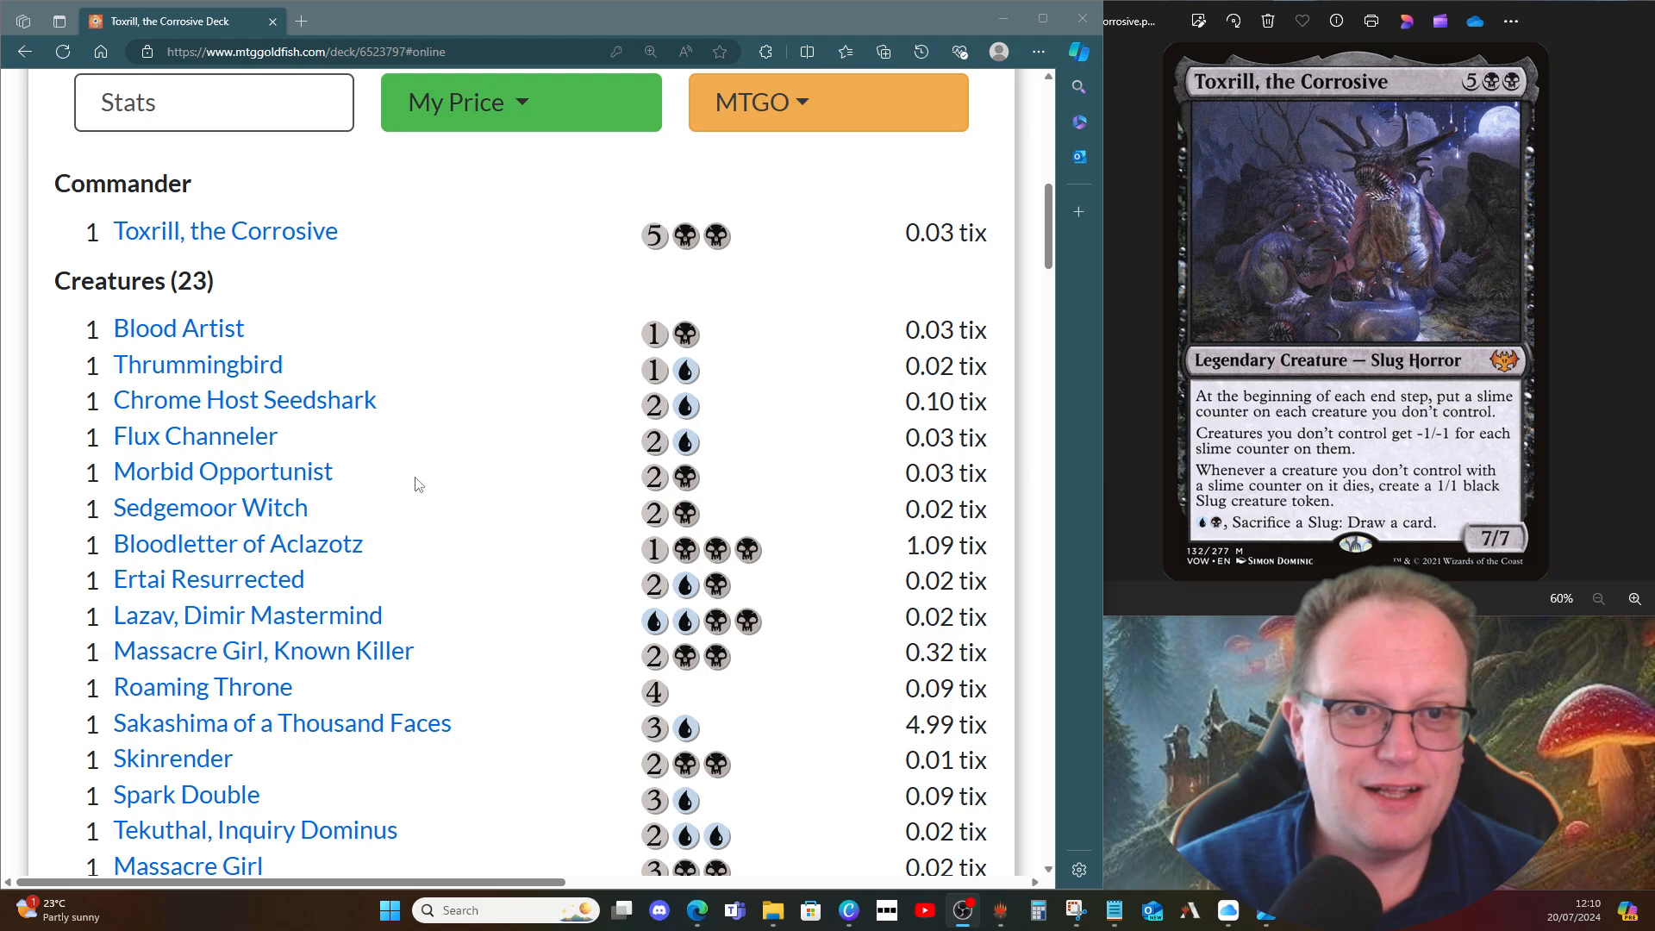
mouse_move(858, 404)
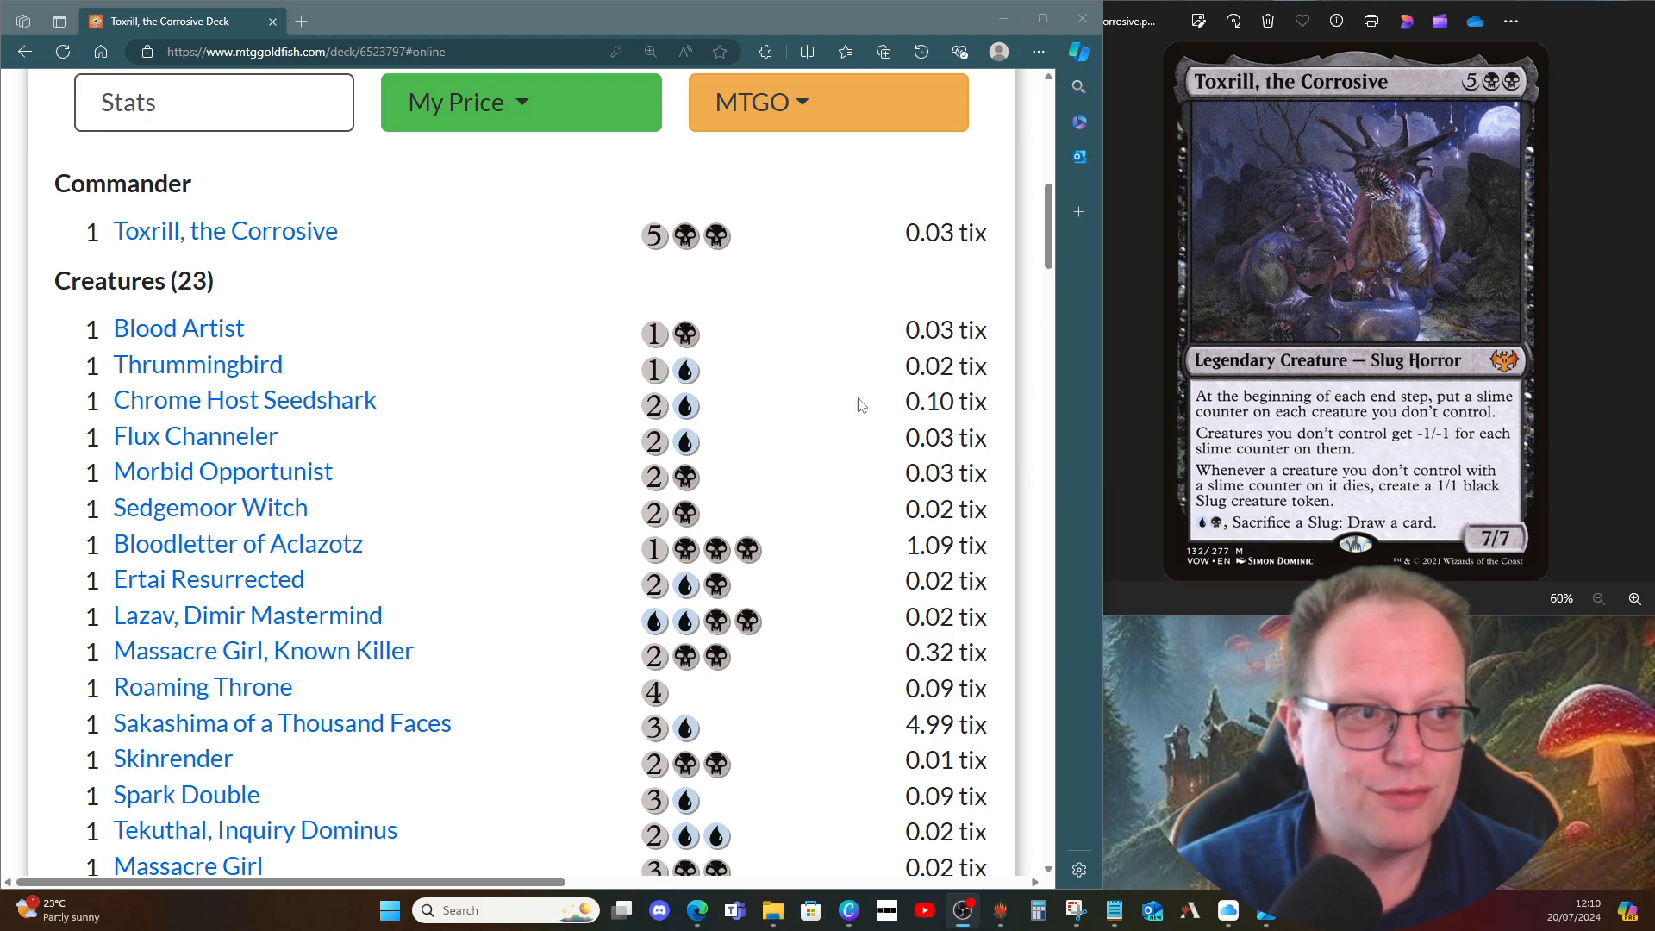
mouse_move(671, 405)
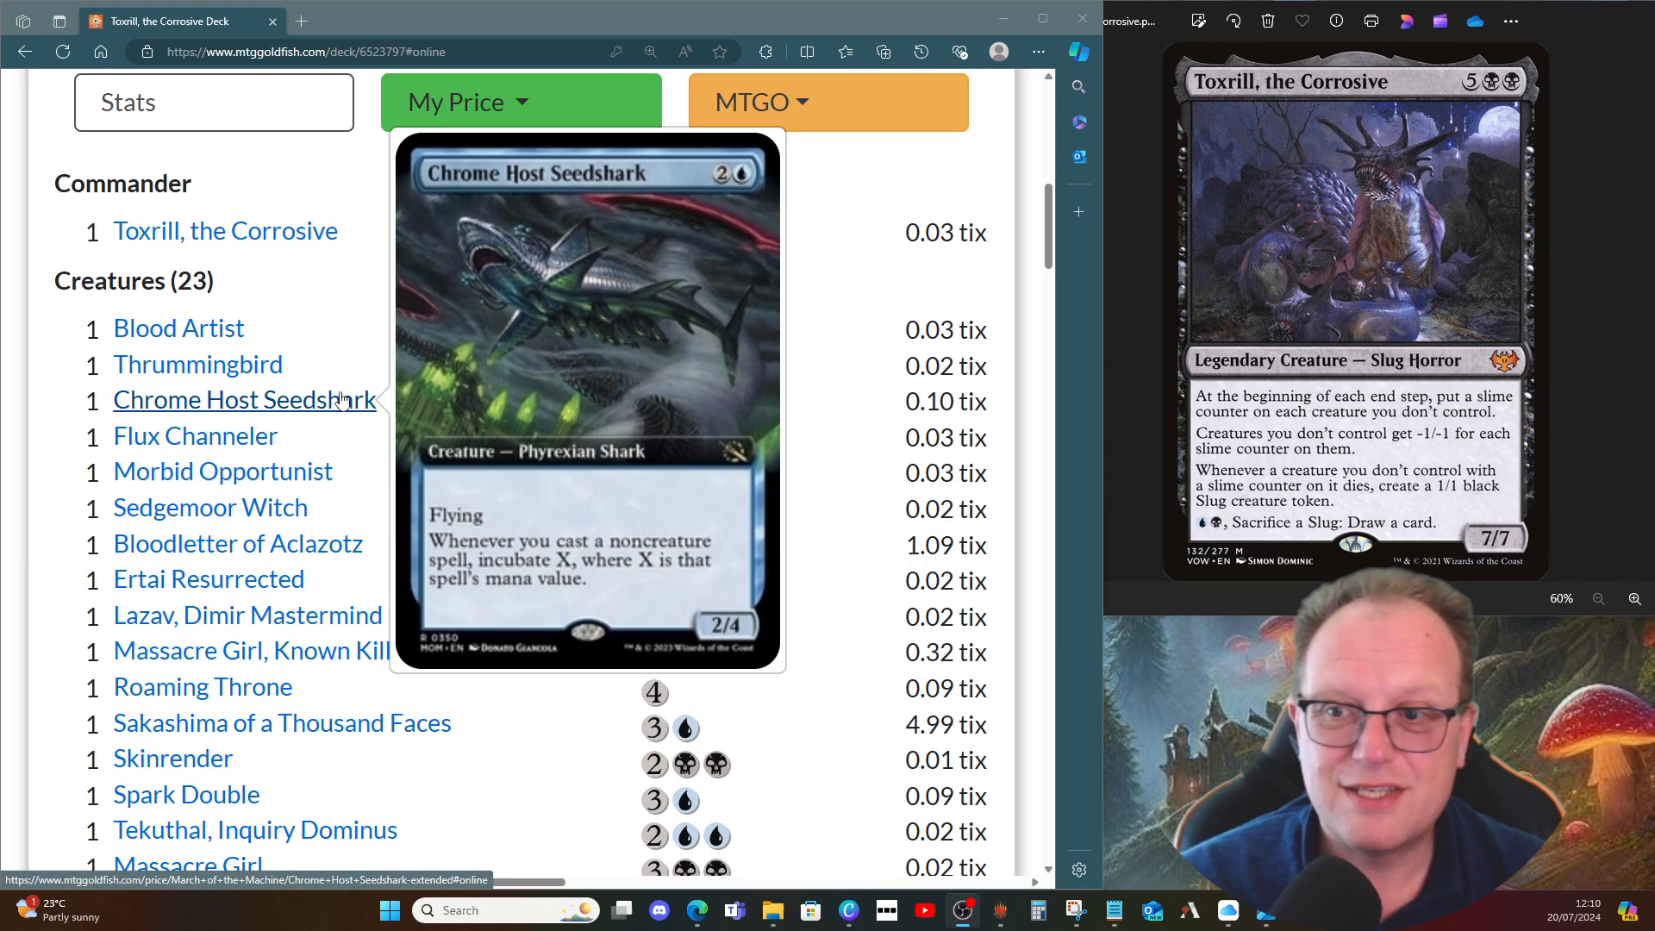
mouse_move(195, 436)
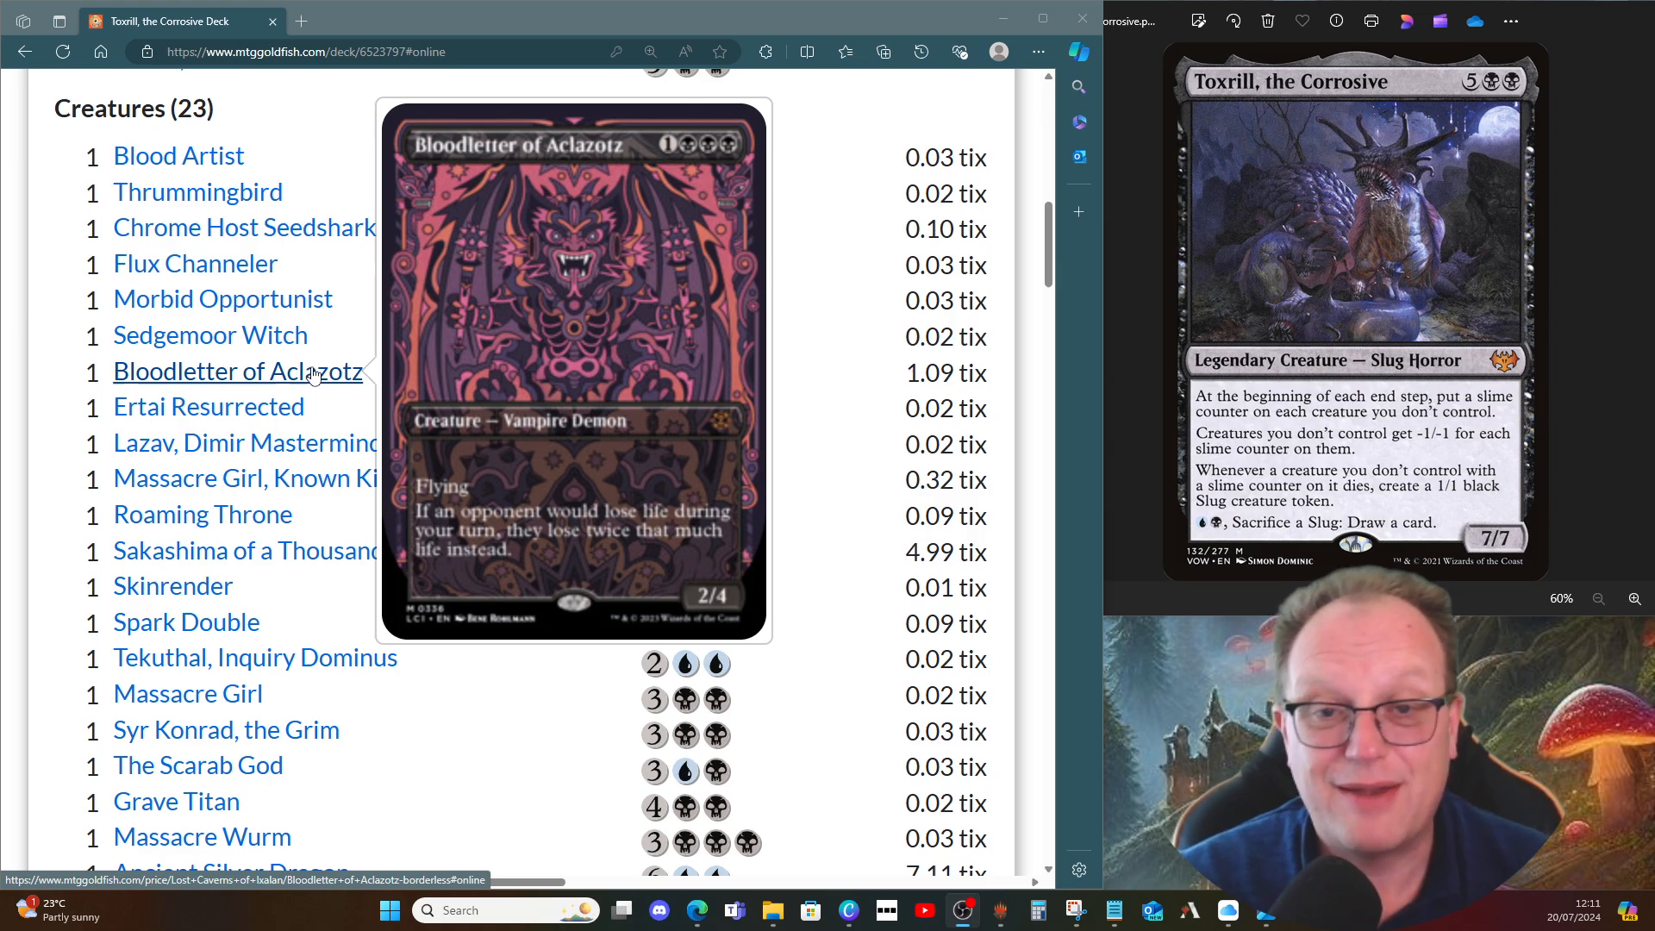
mouse_move(209, 407)
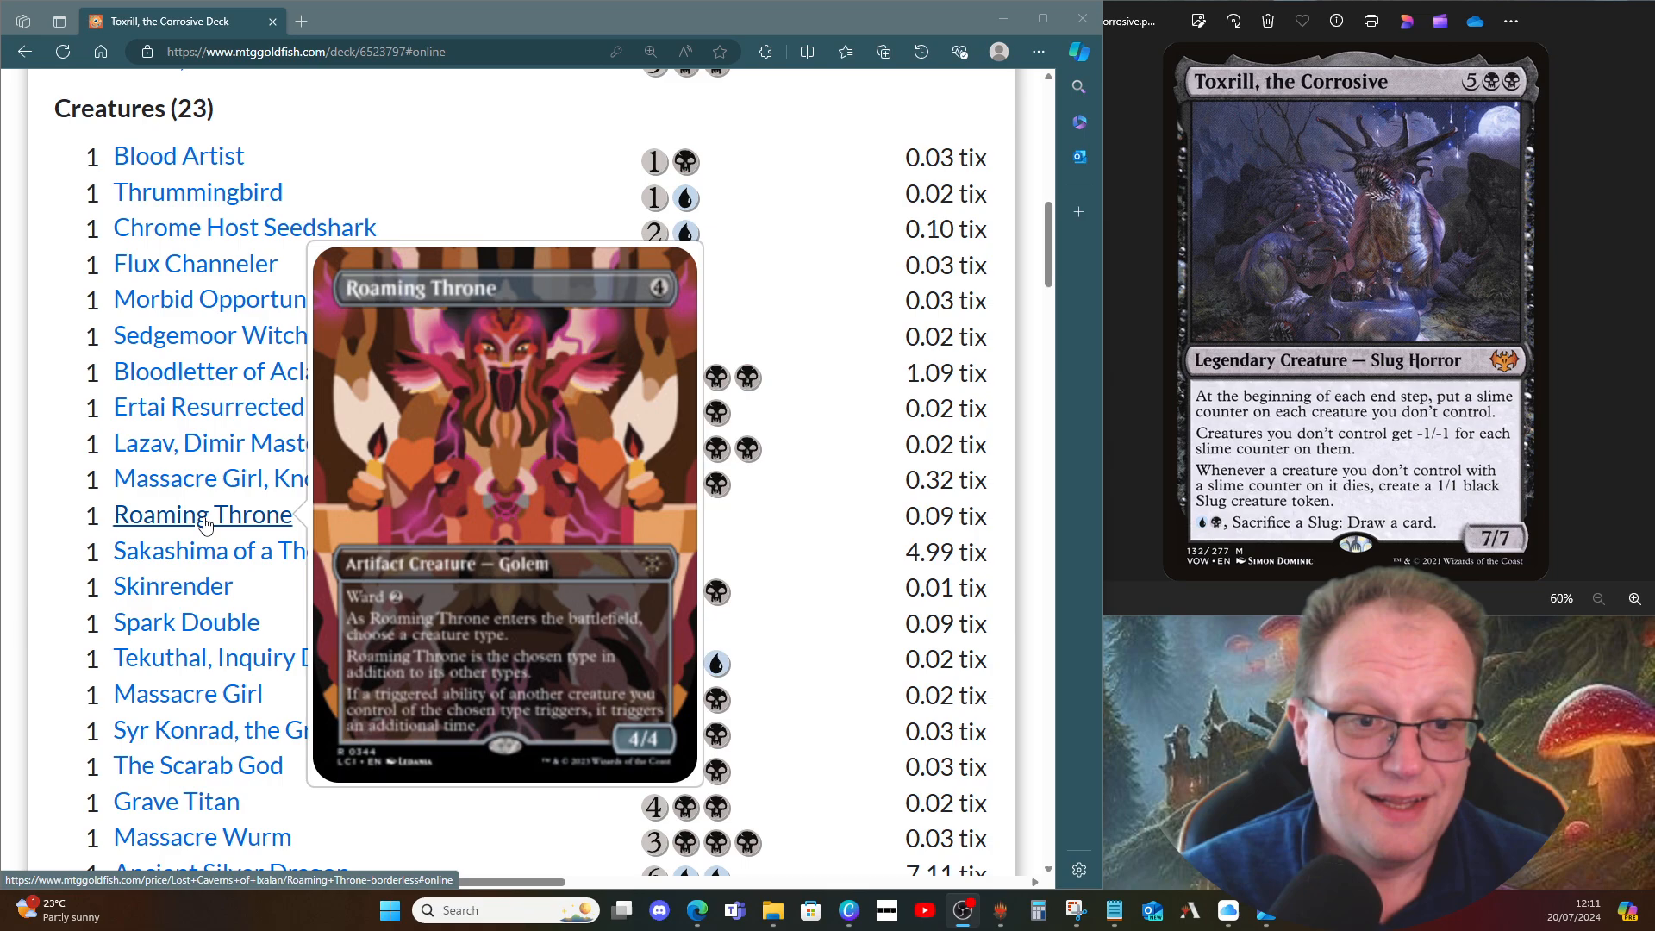
mouse_move(281, 550)
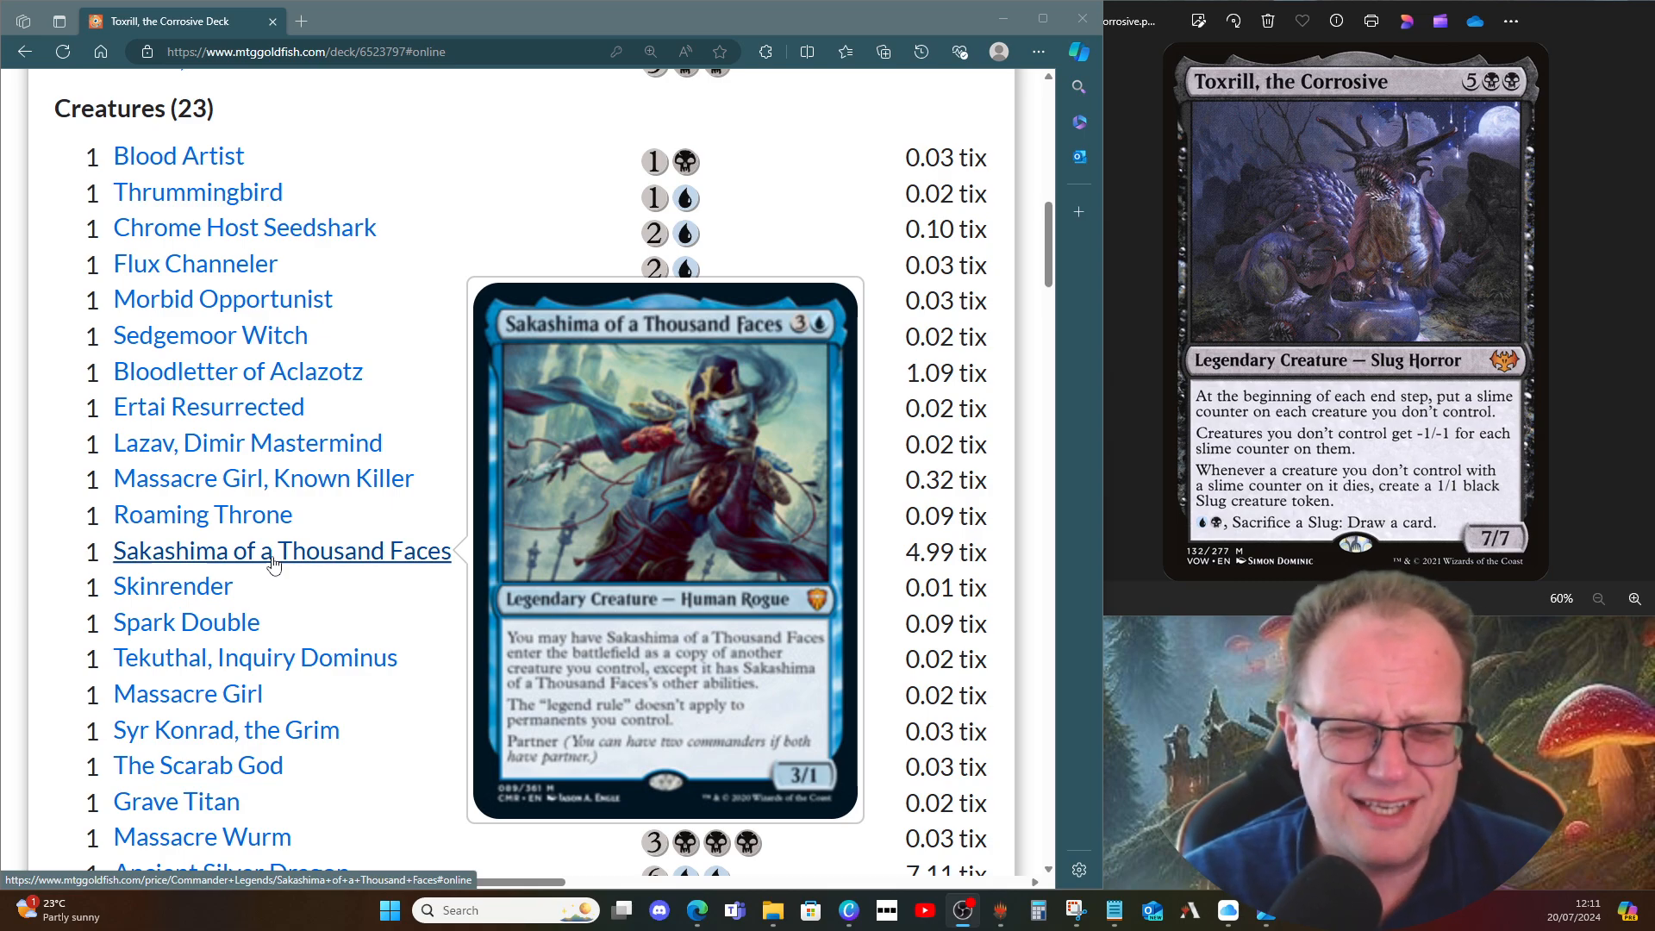
mouse_move(173, 586)
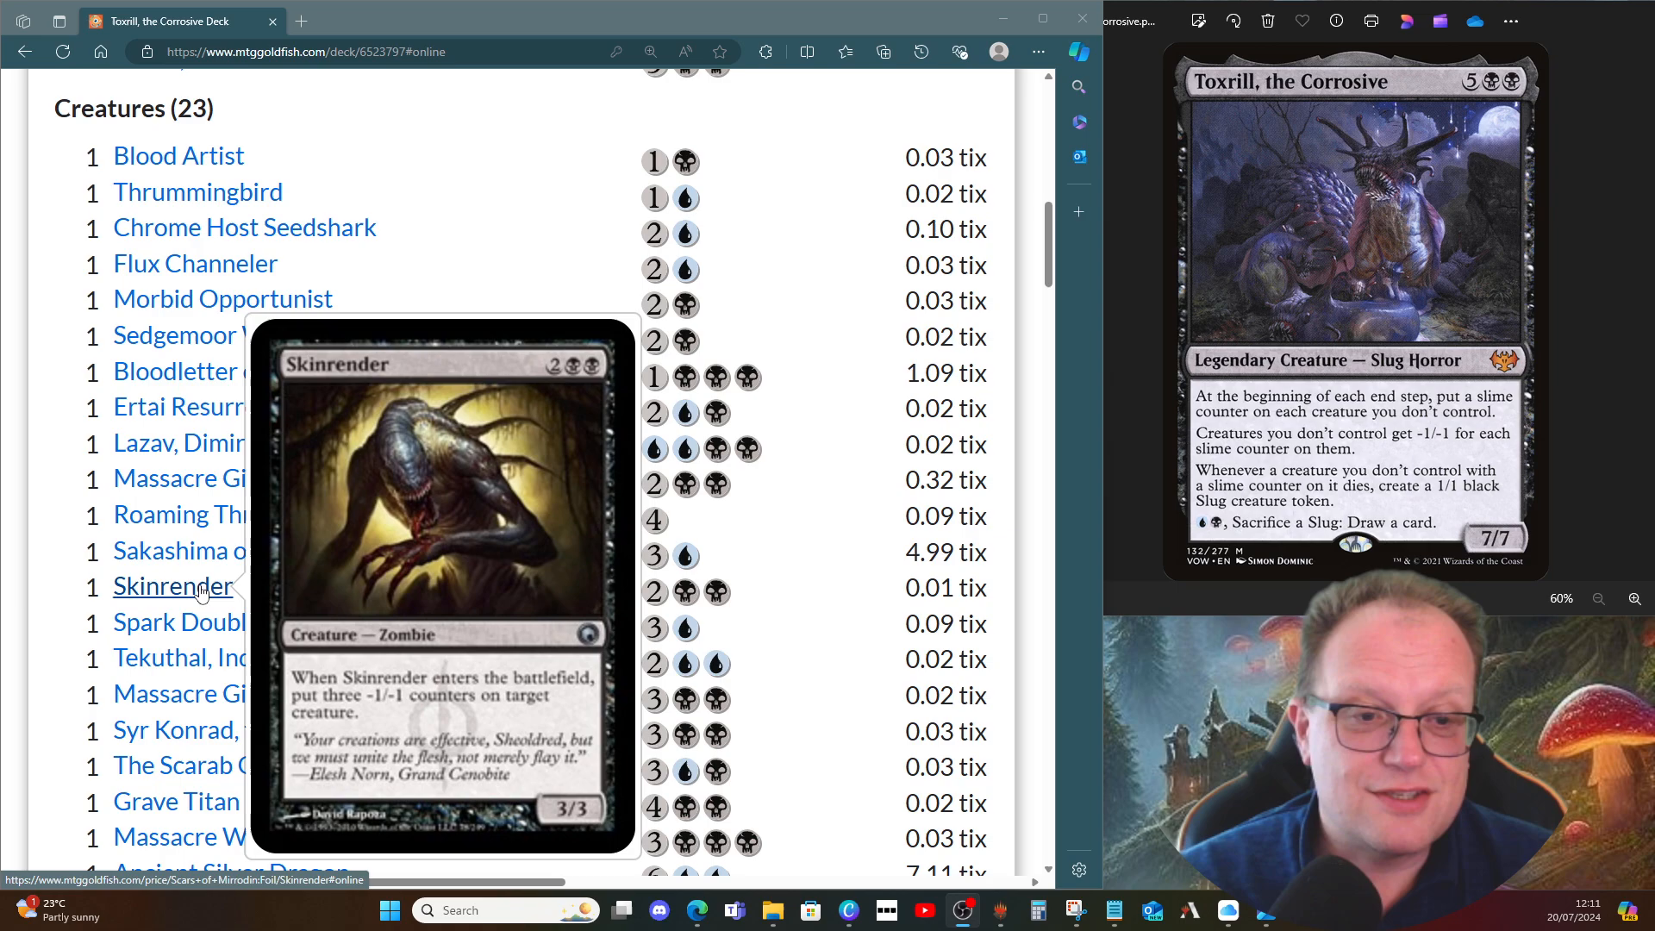
mouse_move(186, 623)
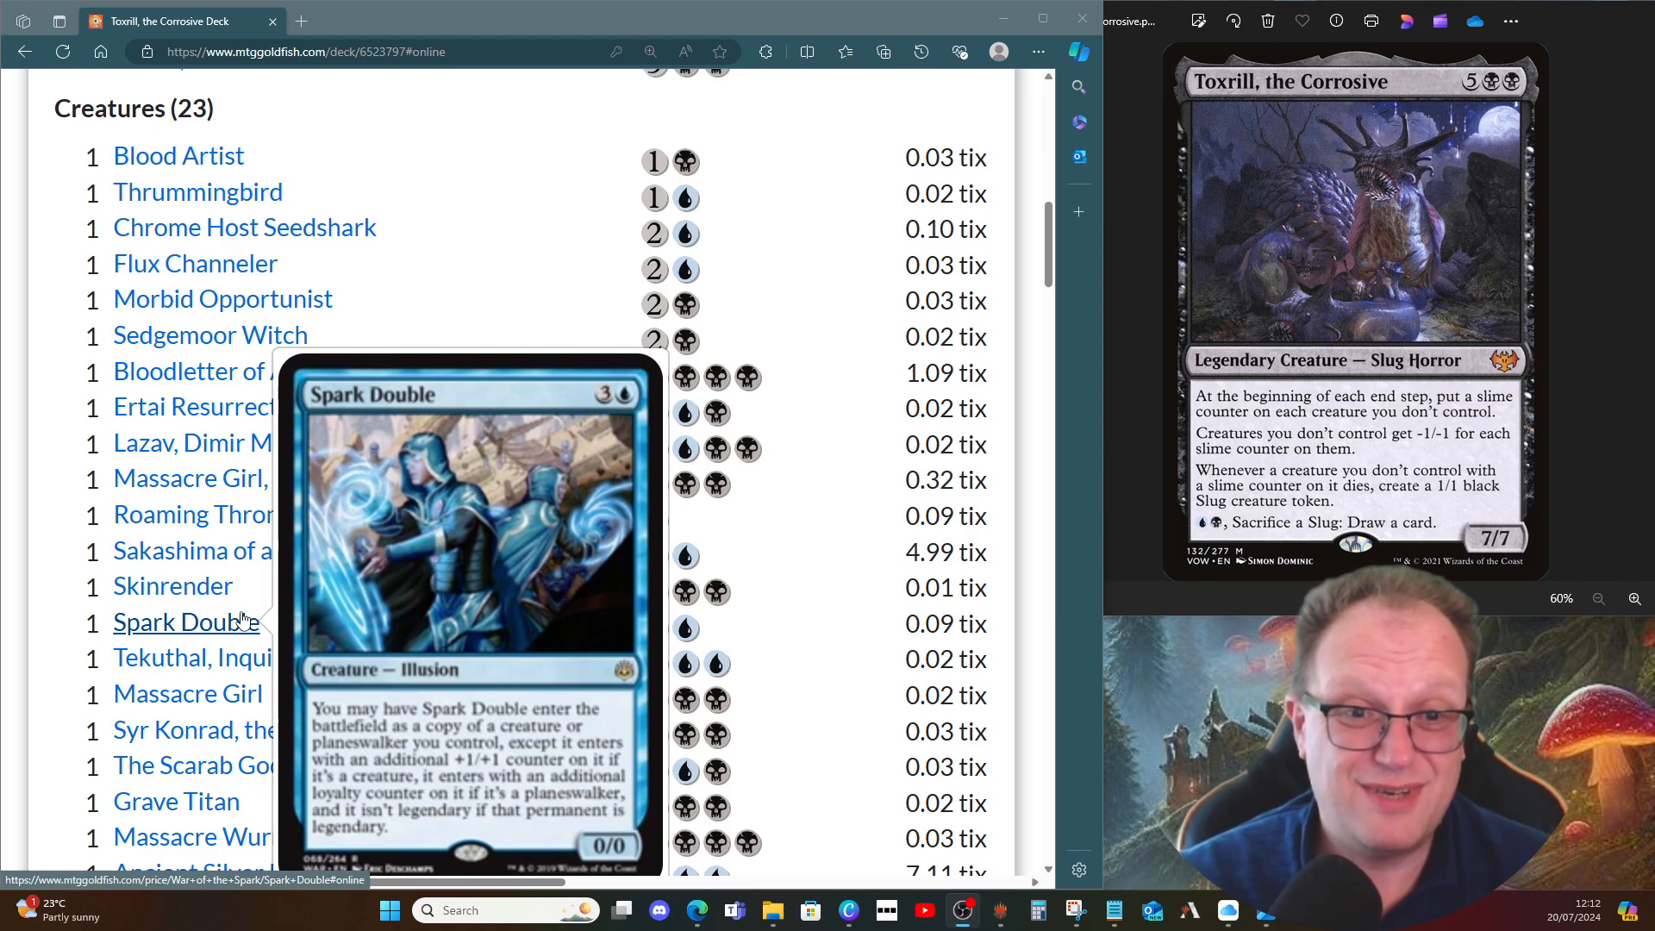
mouse_move(392, 577)
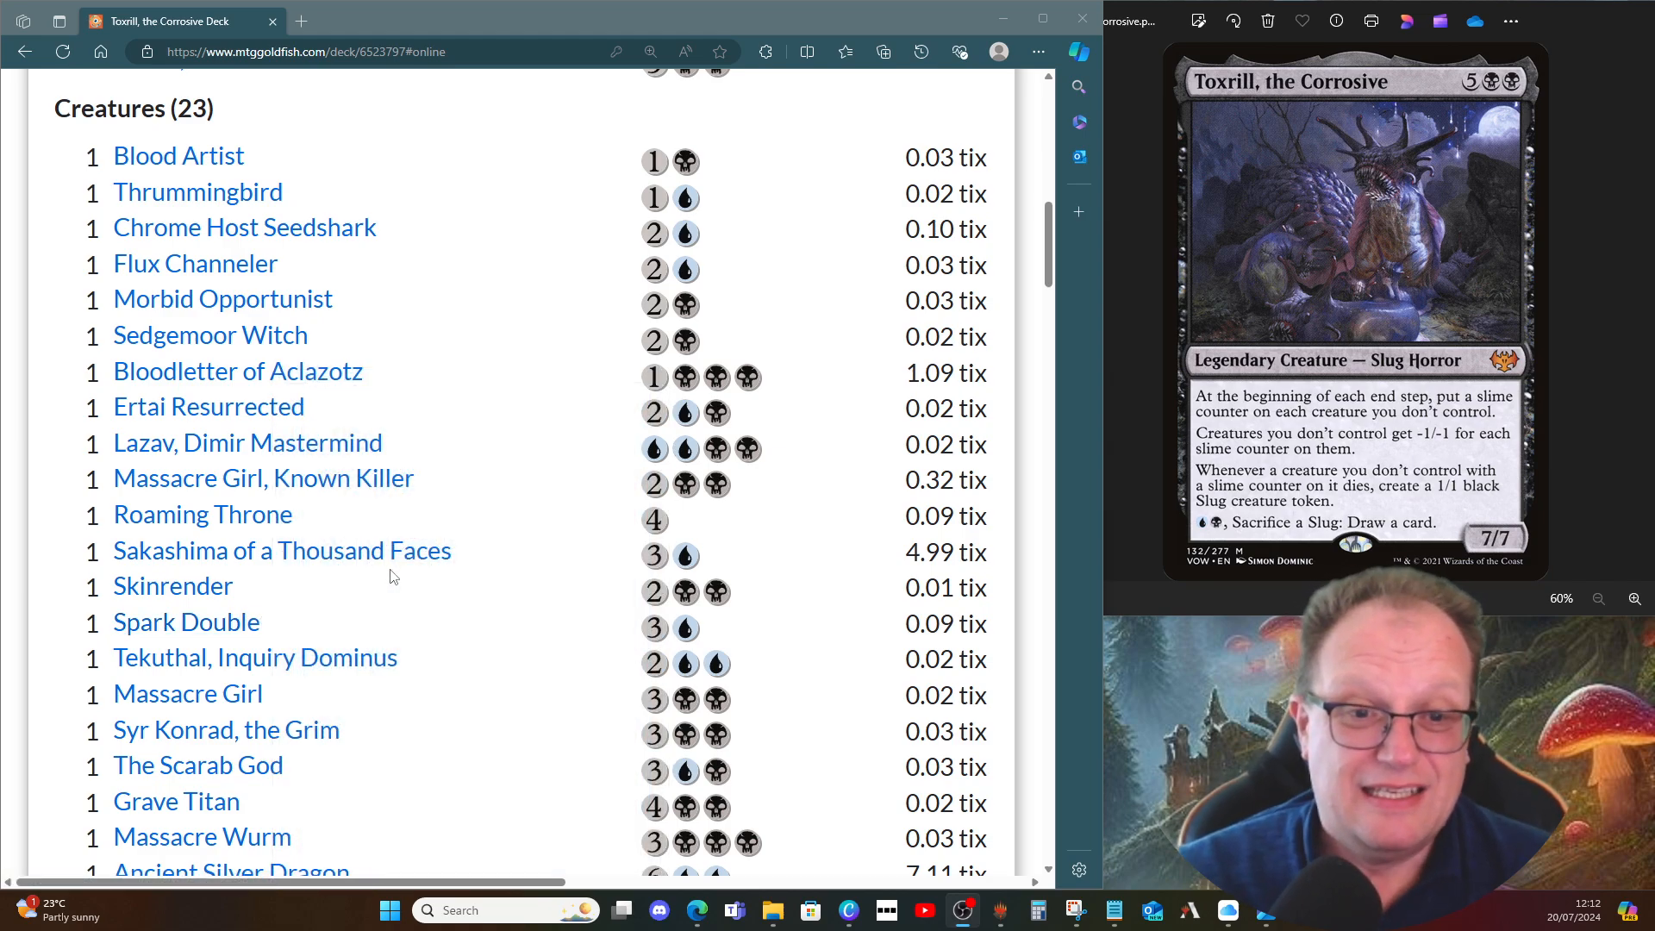
scroll("down", 3)
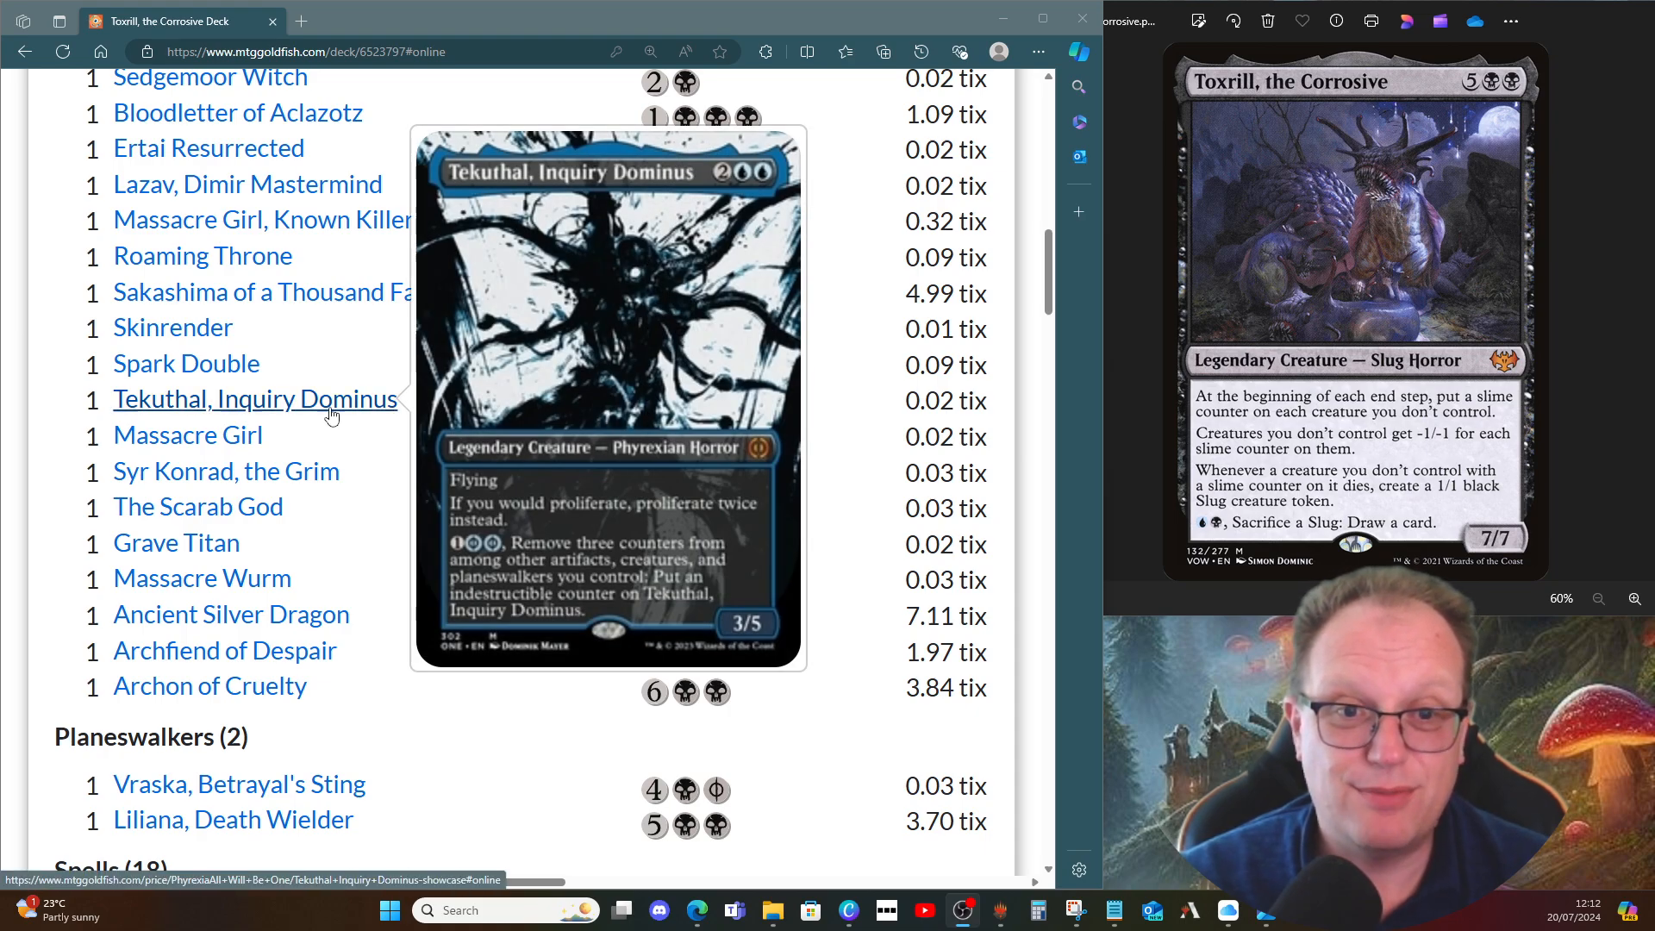
mouse_move(187, 434)
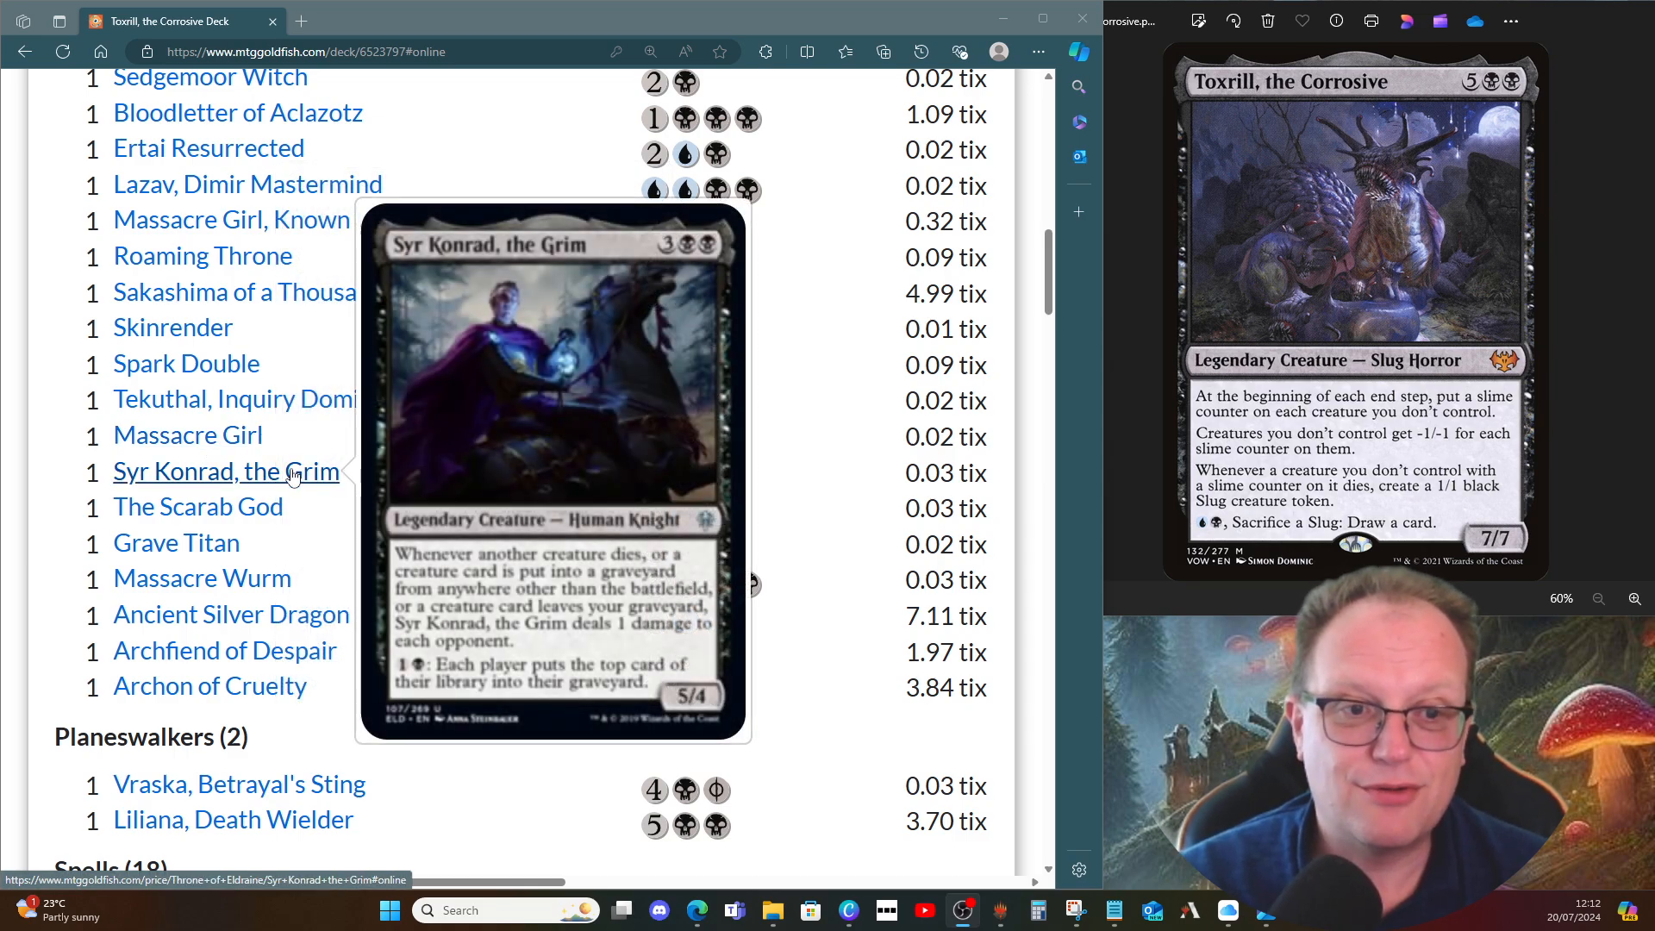
mouse_move(197, 507)
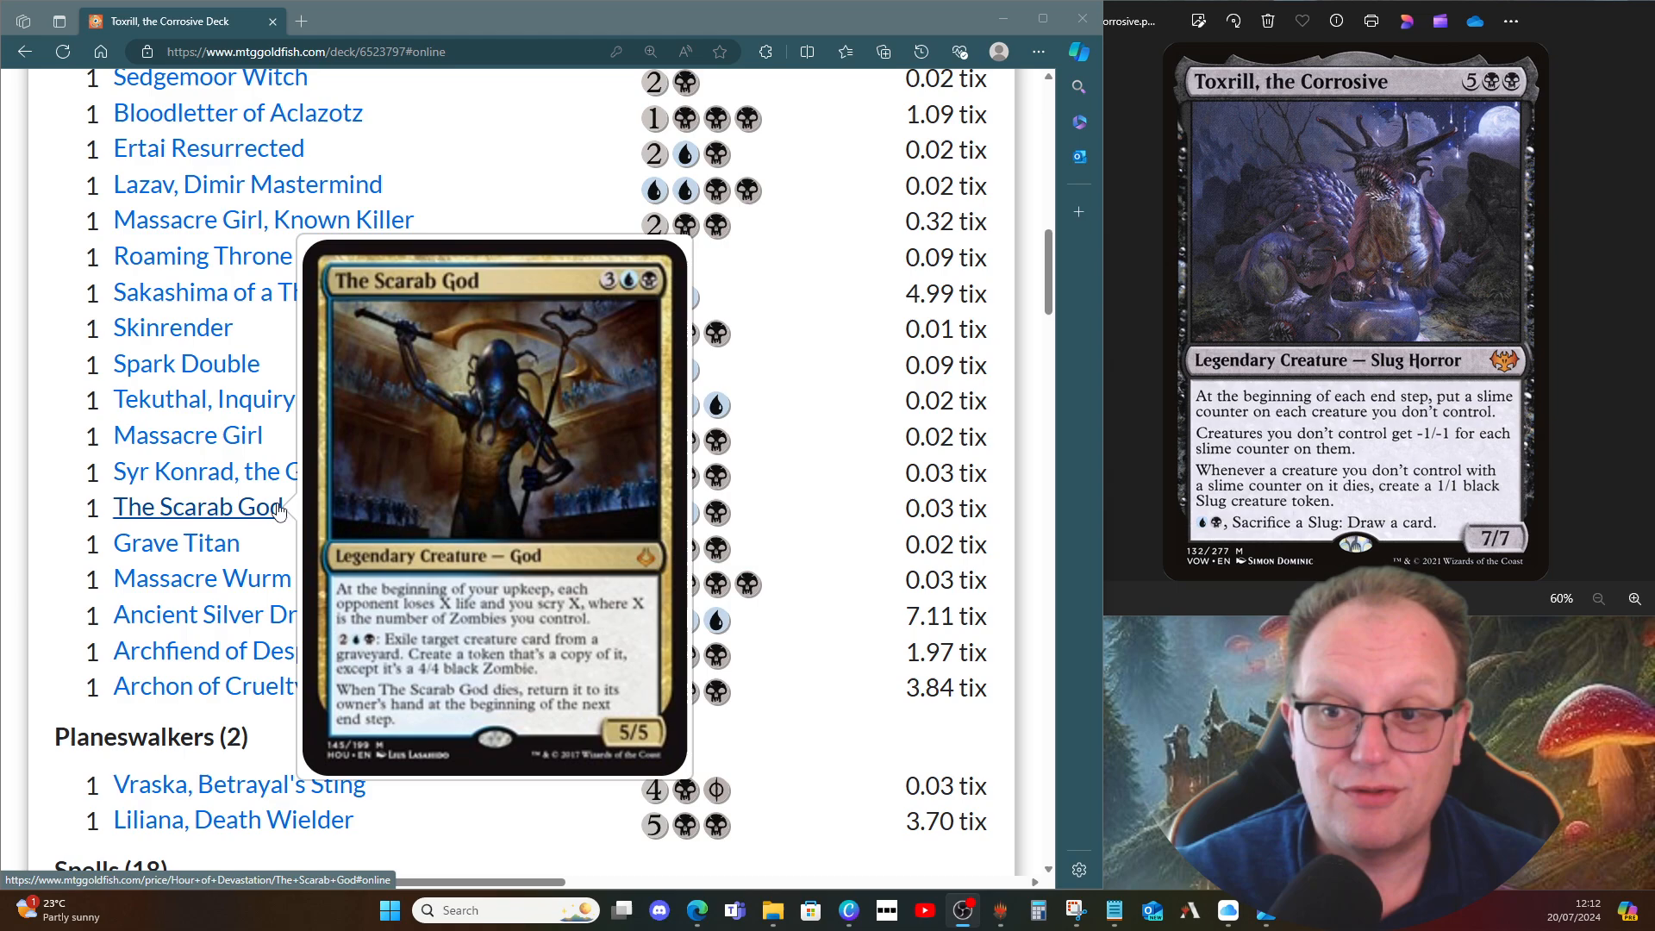
mouse_move(374, 543)
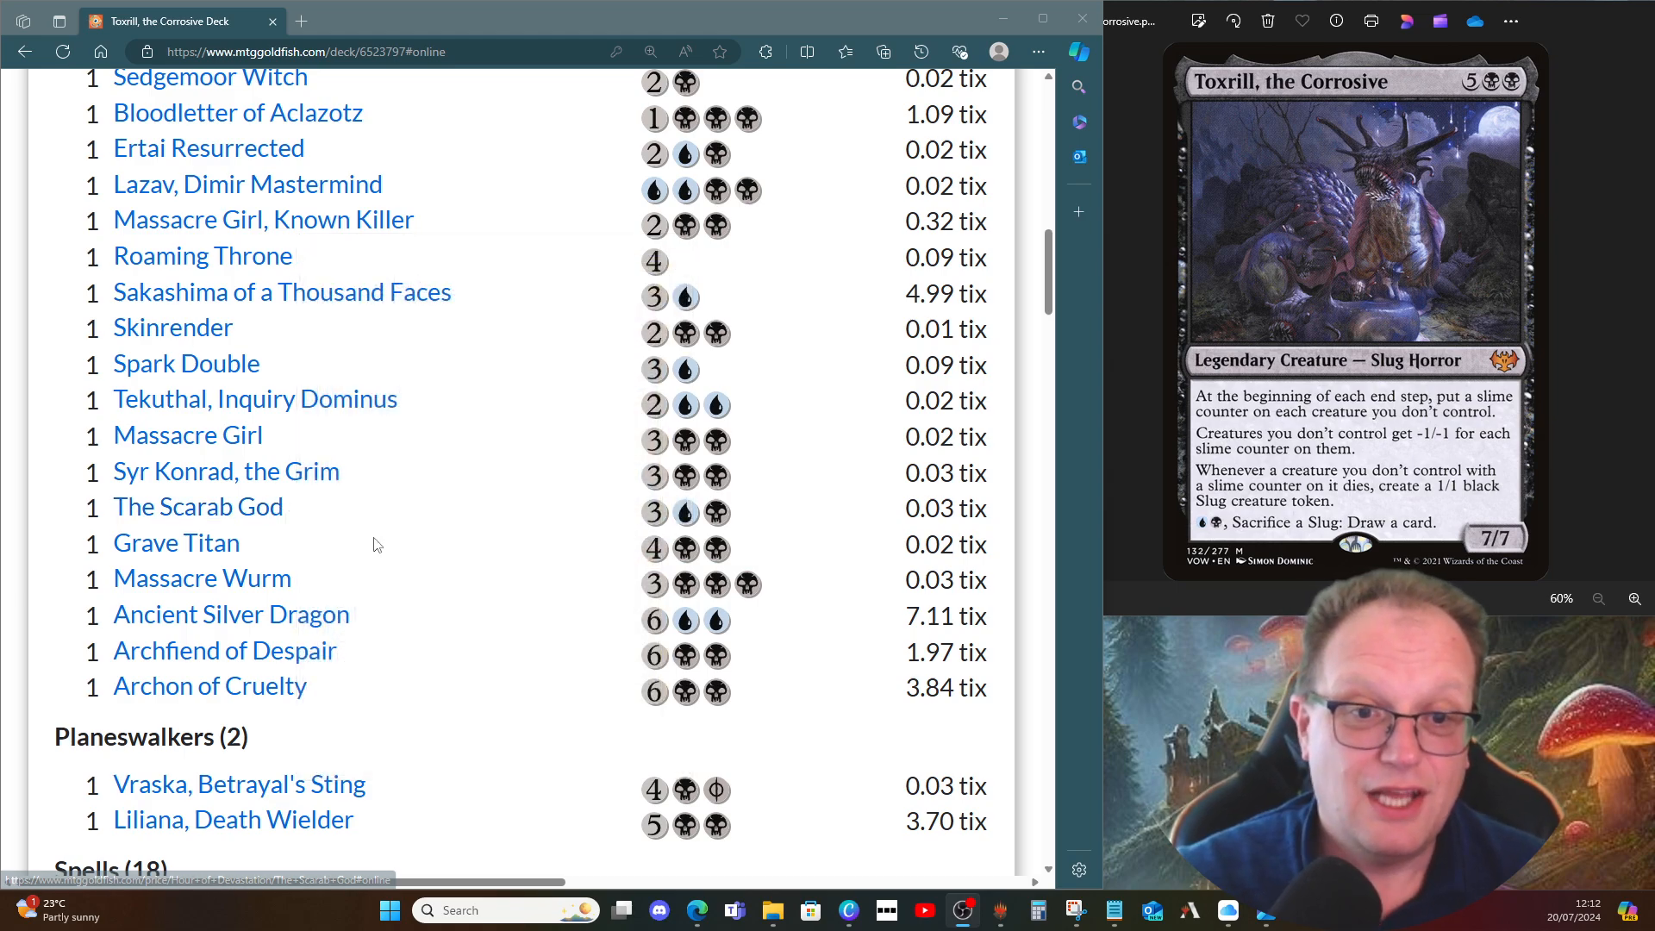
mouse_move(176, 543)
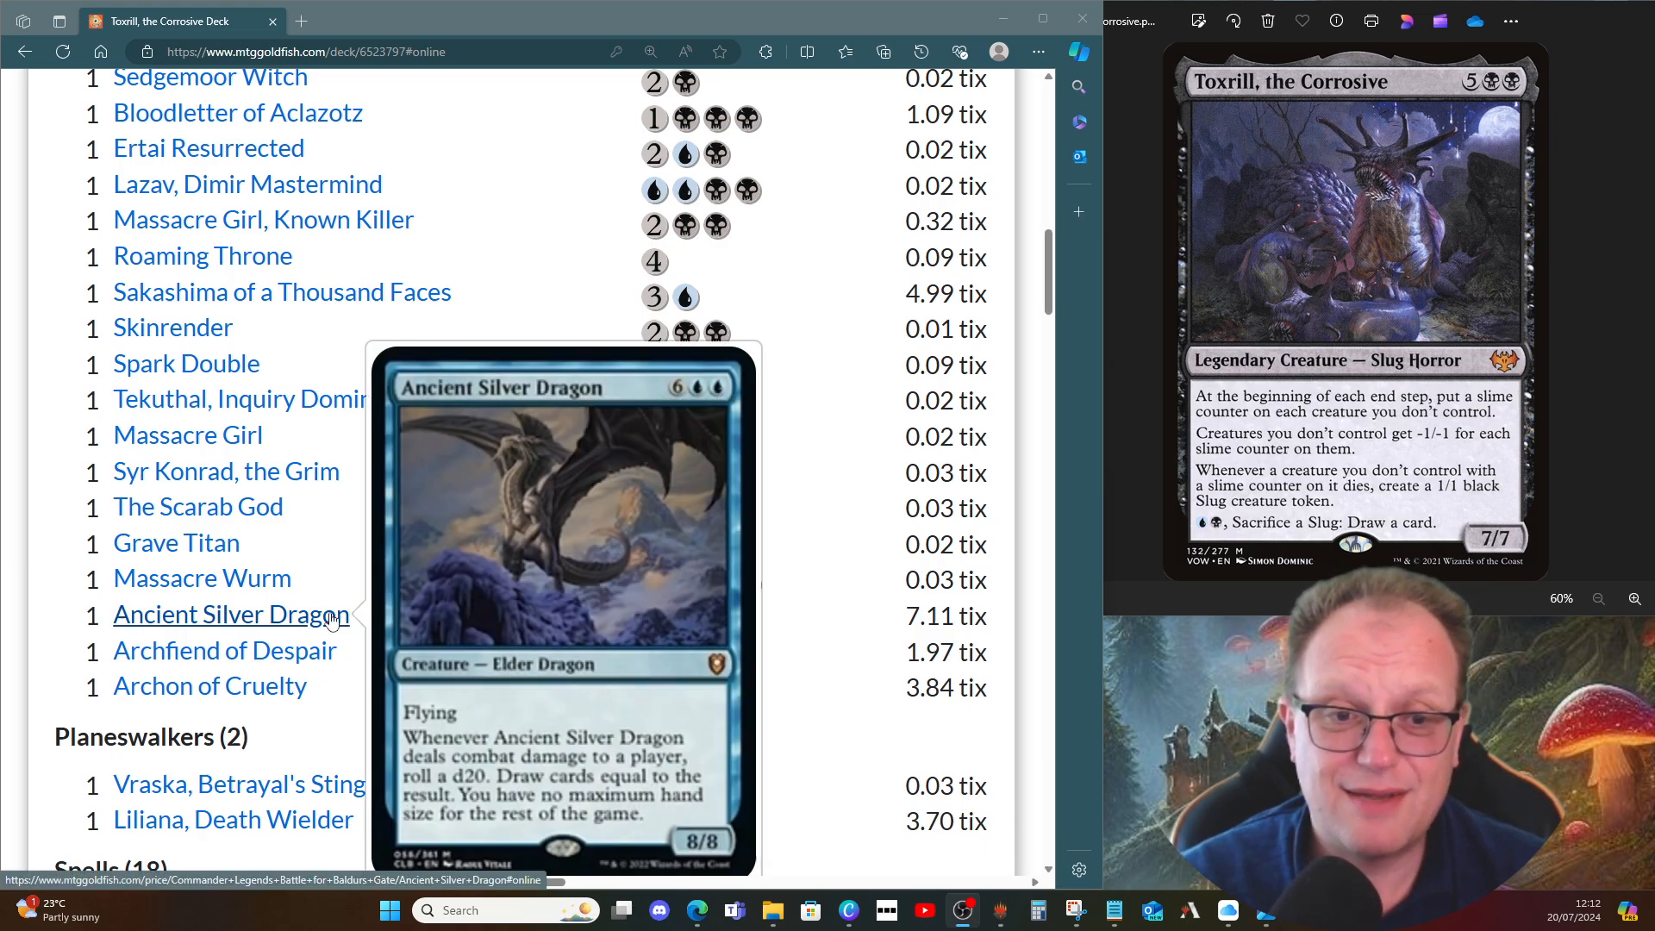
mouse_move(353, 656)
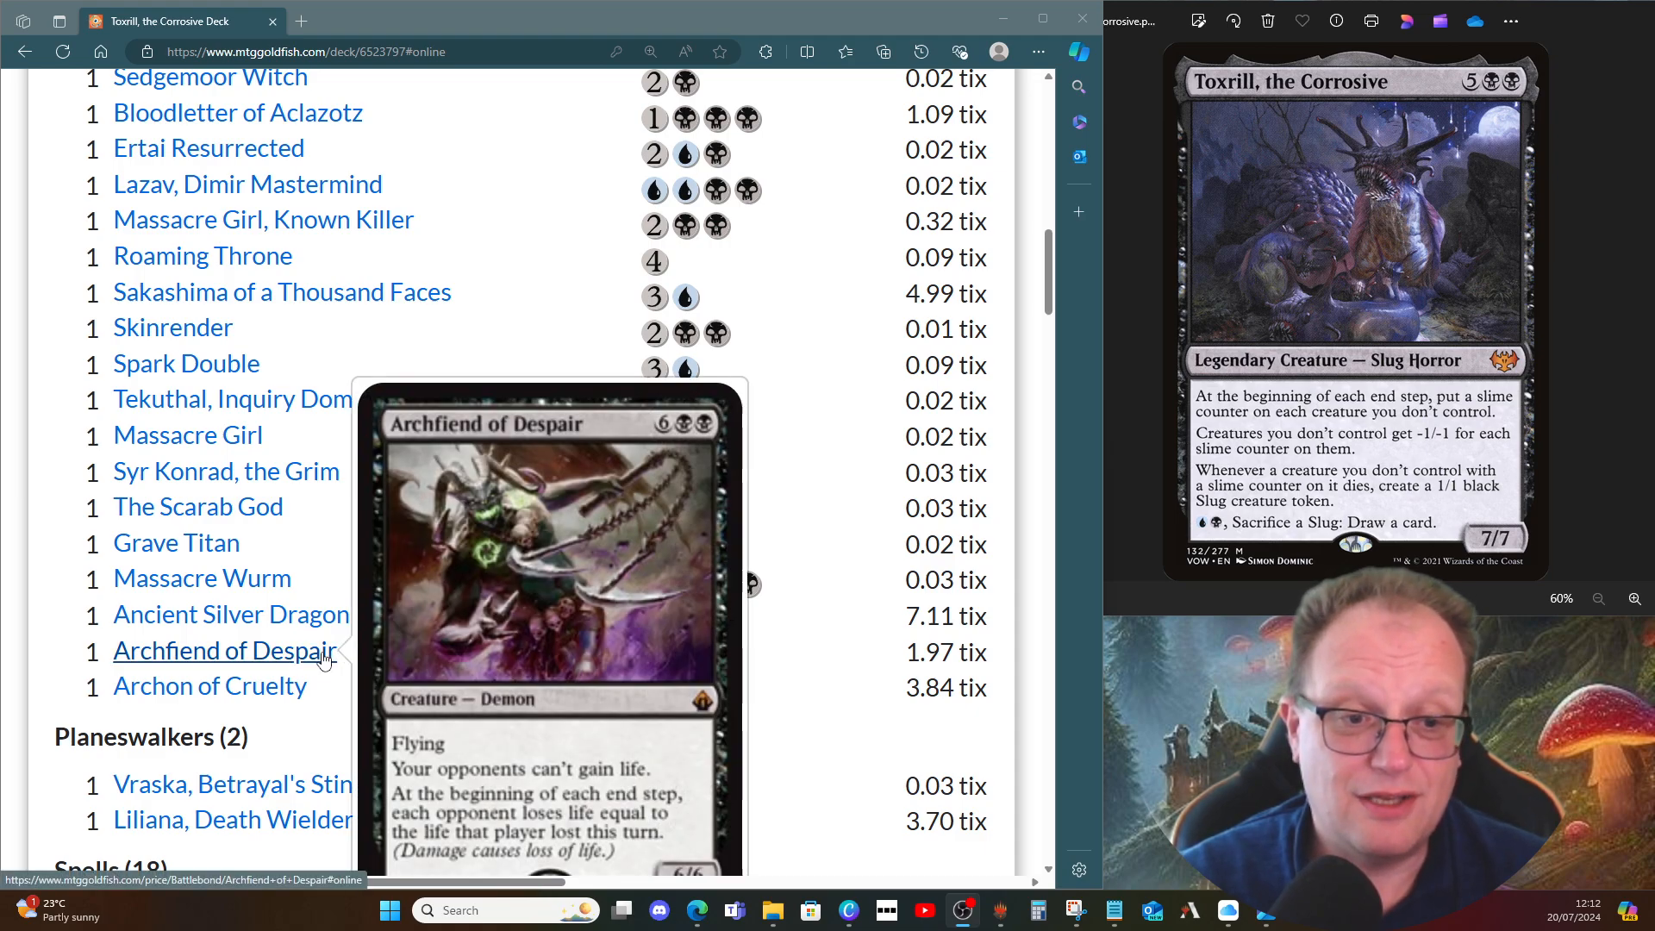
mouse_move(210, 686)
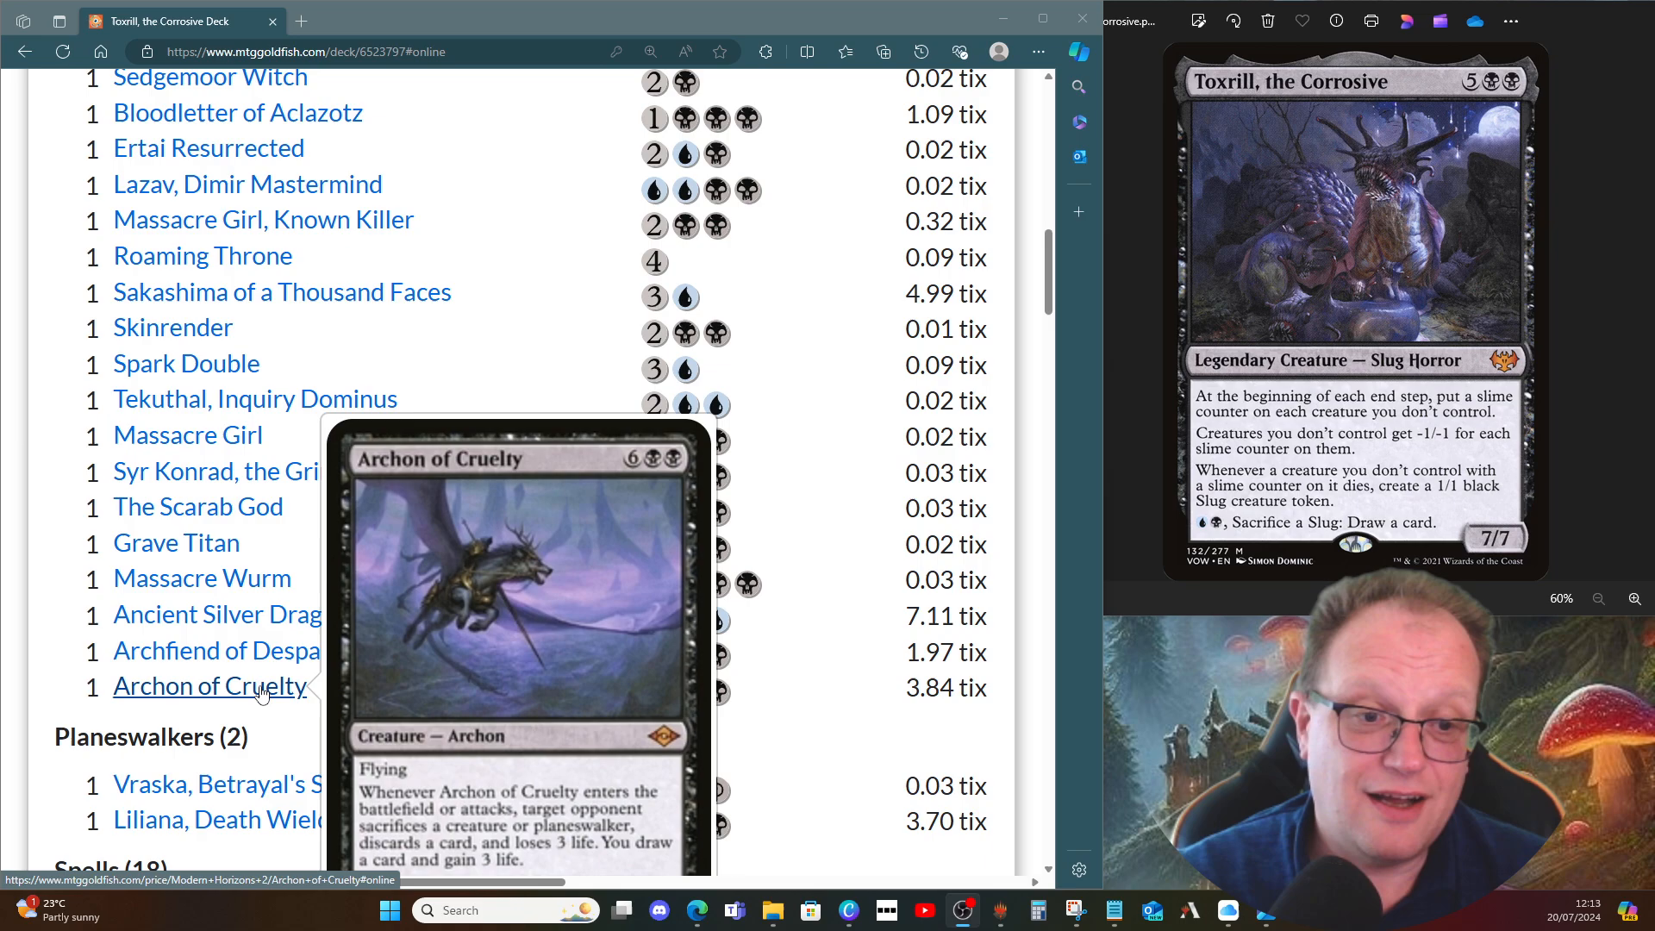
scroll("down", 3)
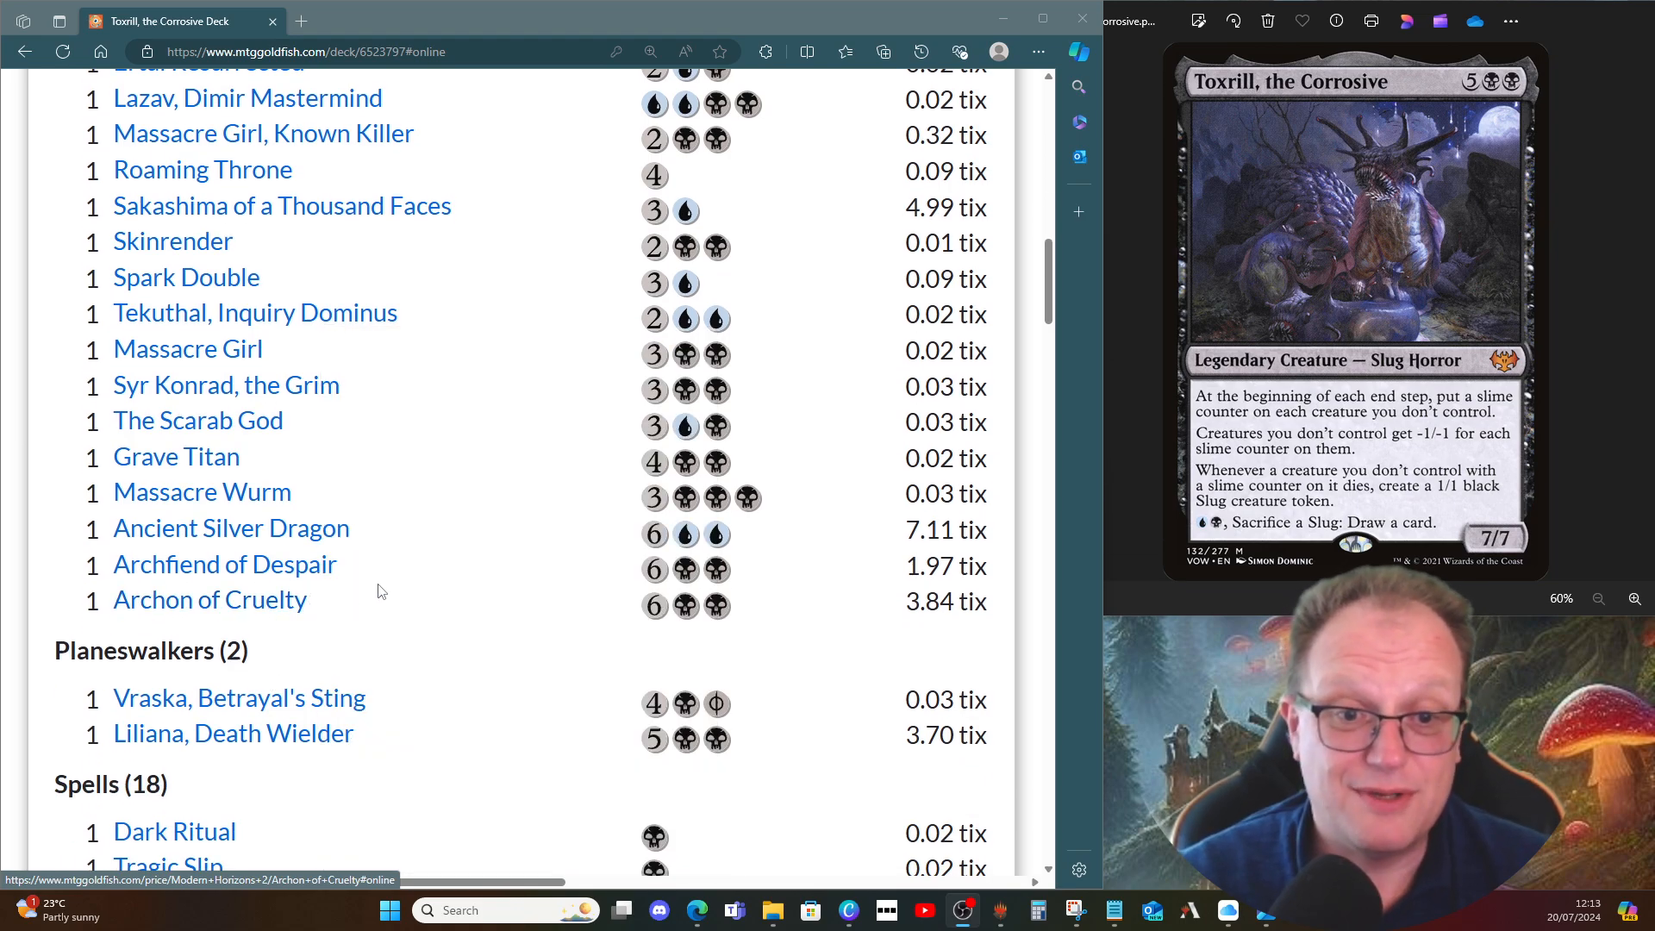
scroll("down", 3)
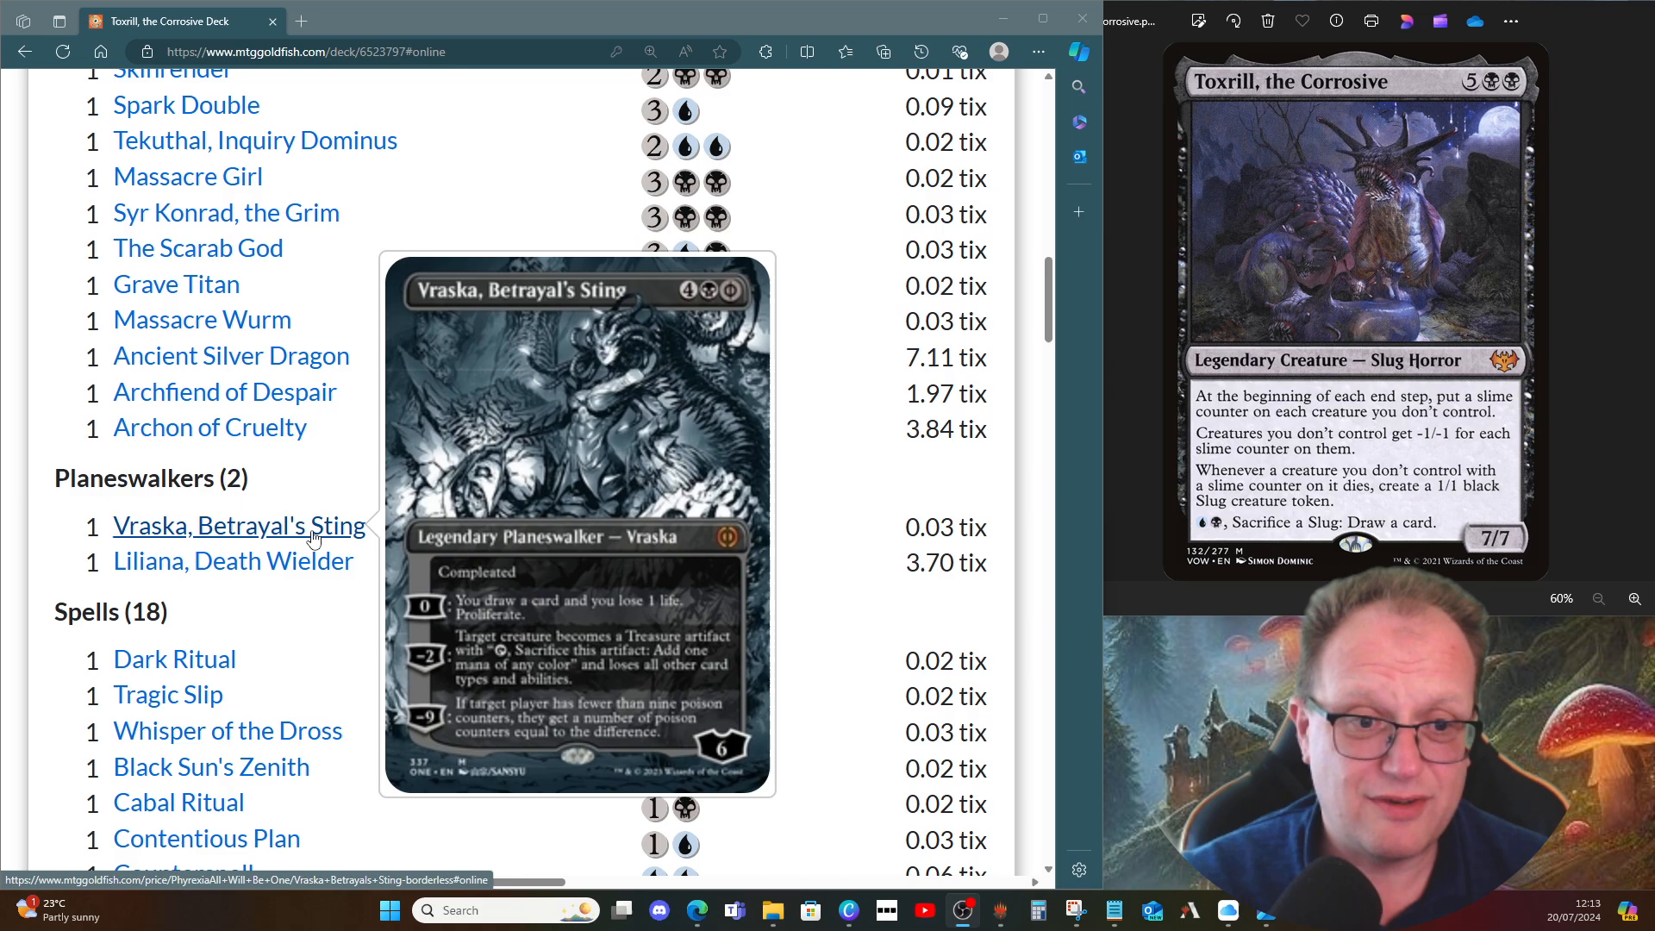
mouse_move(293, 585)
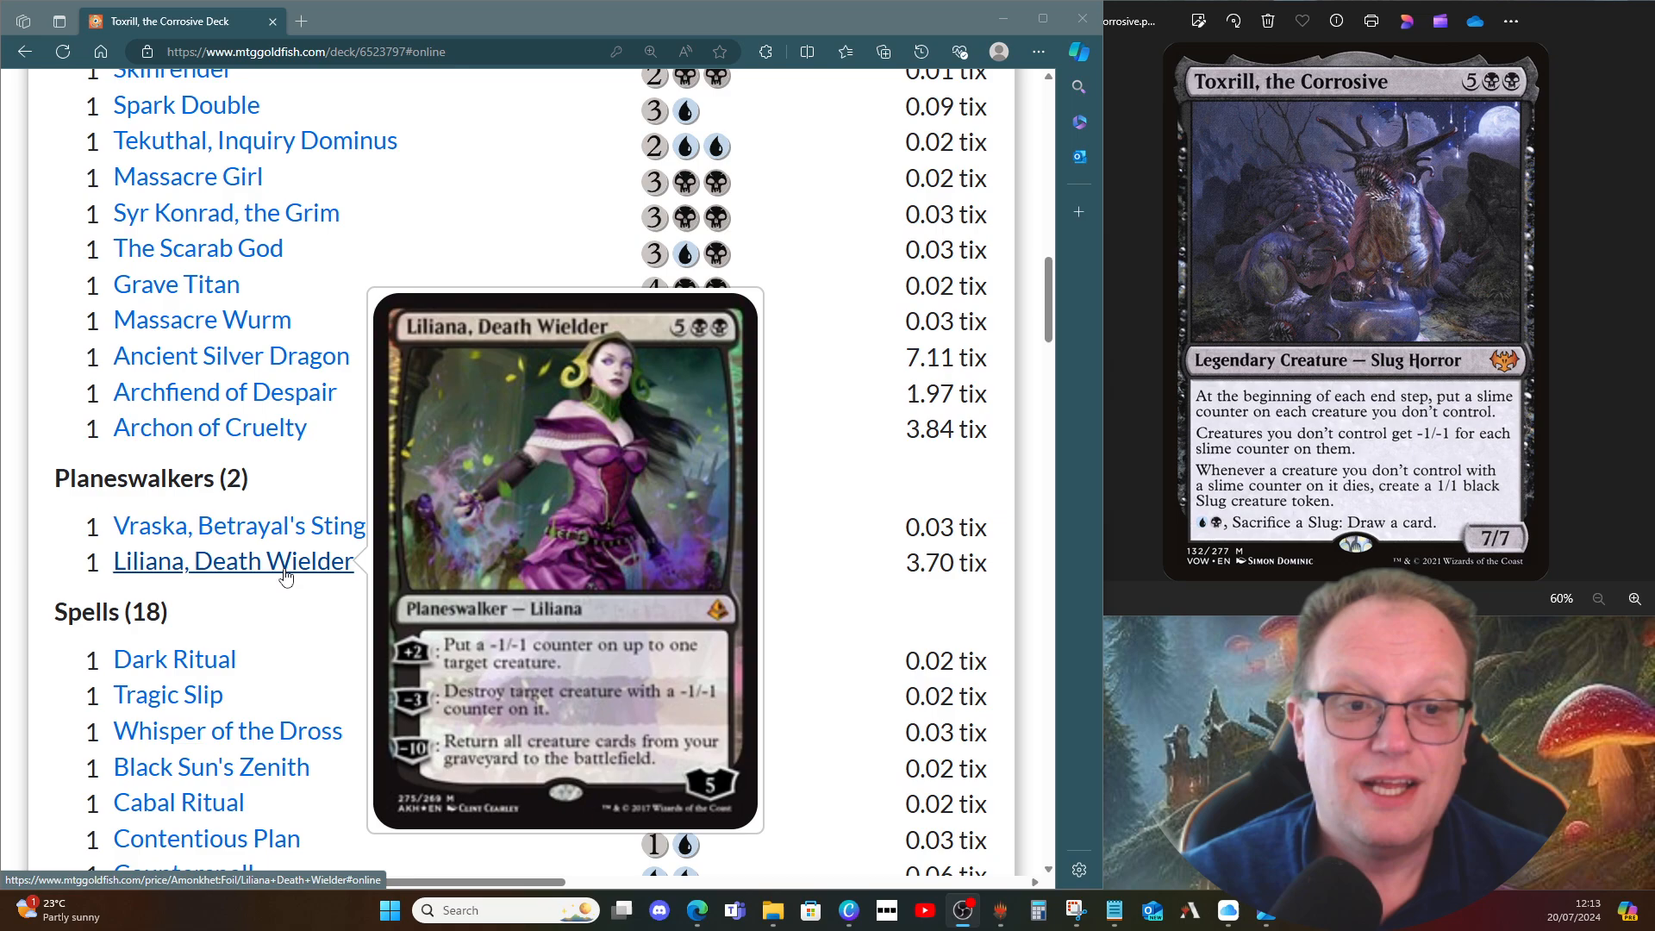
mouse_move(352, 616)
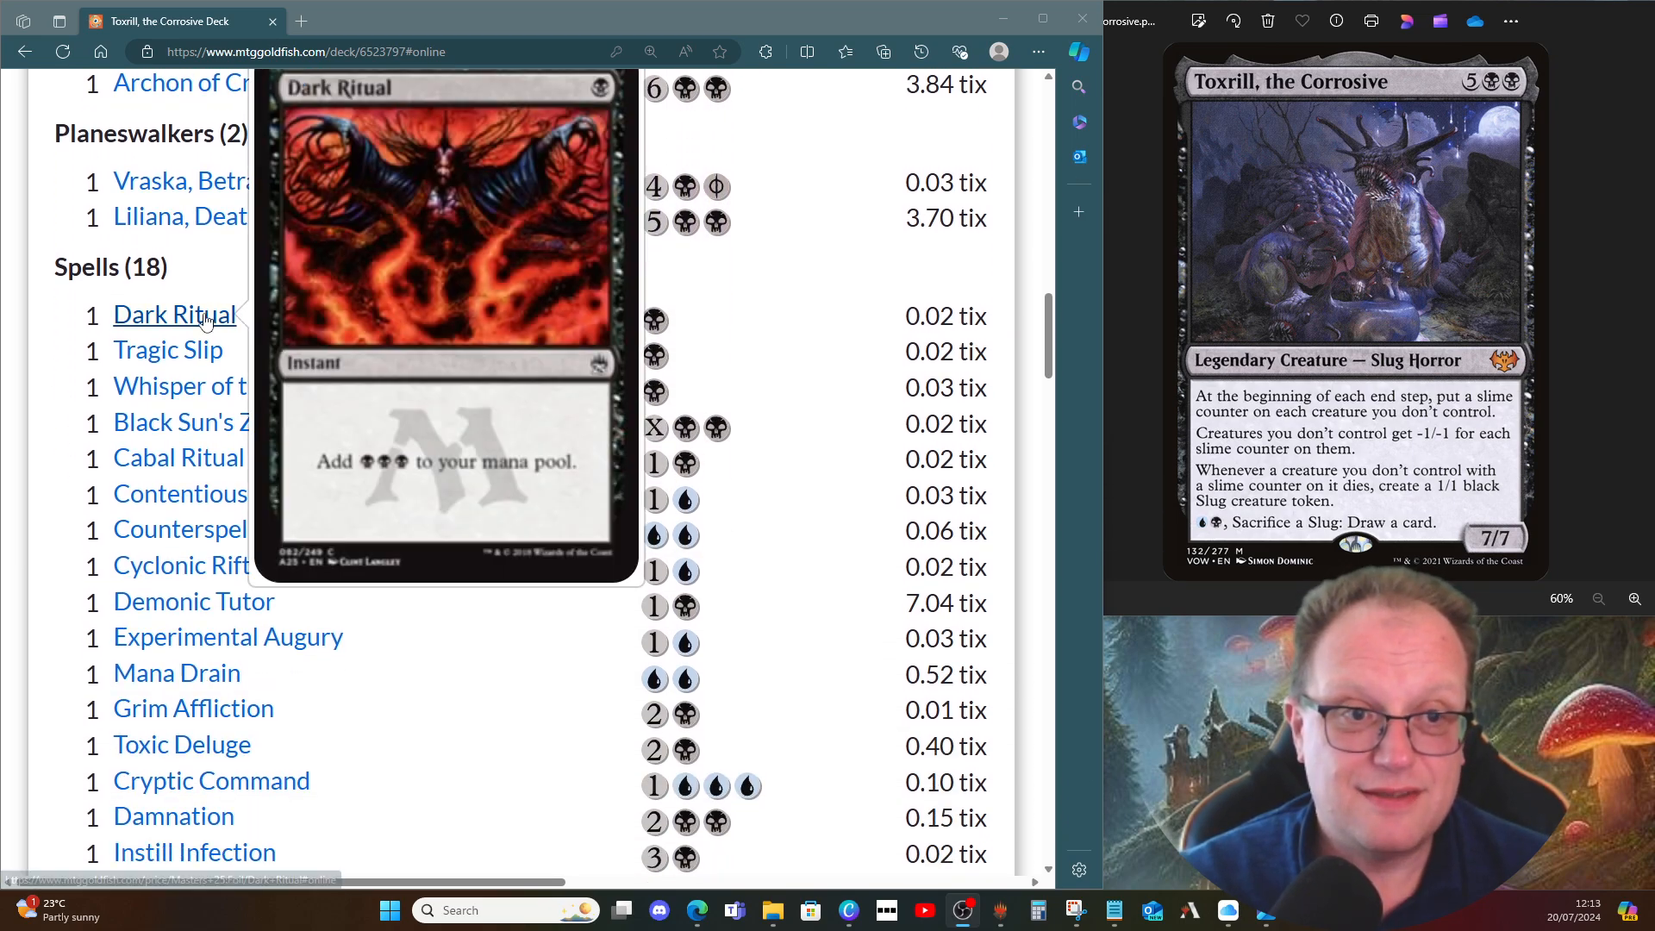
mouse_move(167, 350)
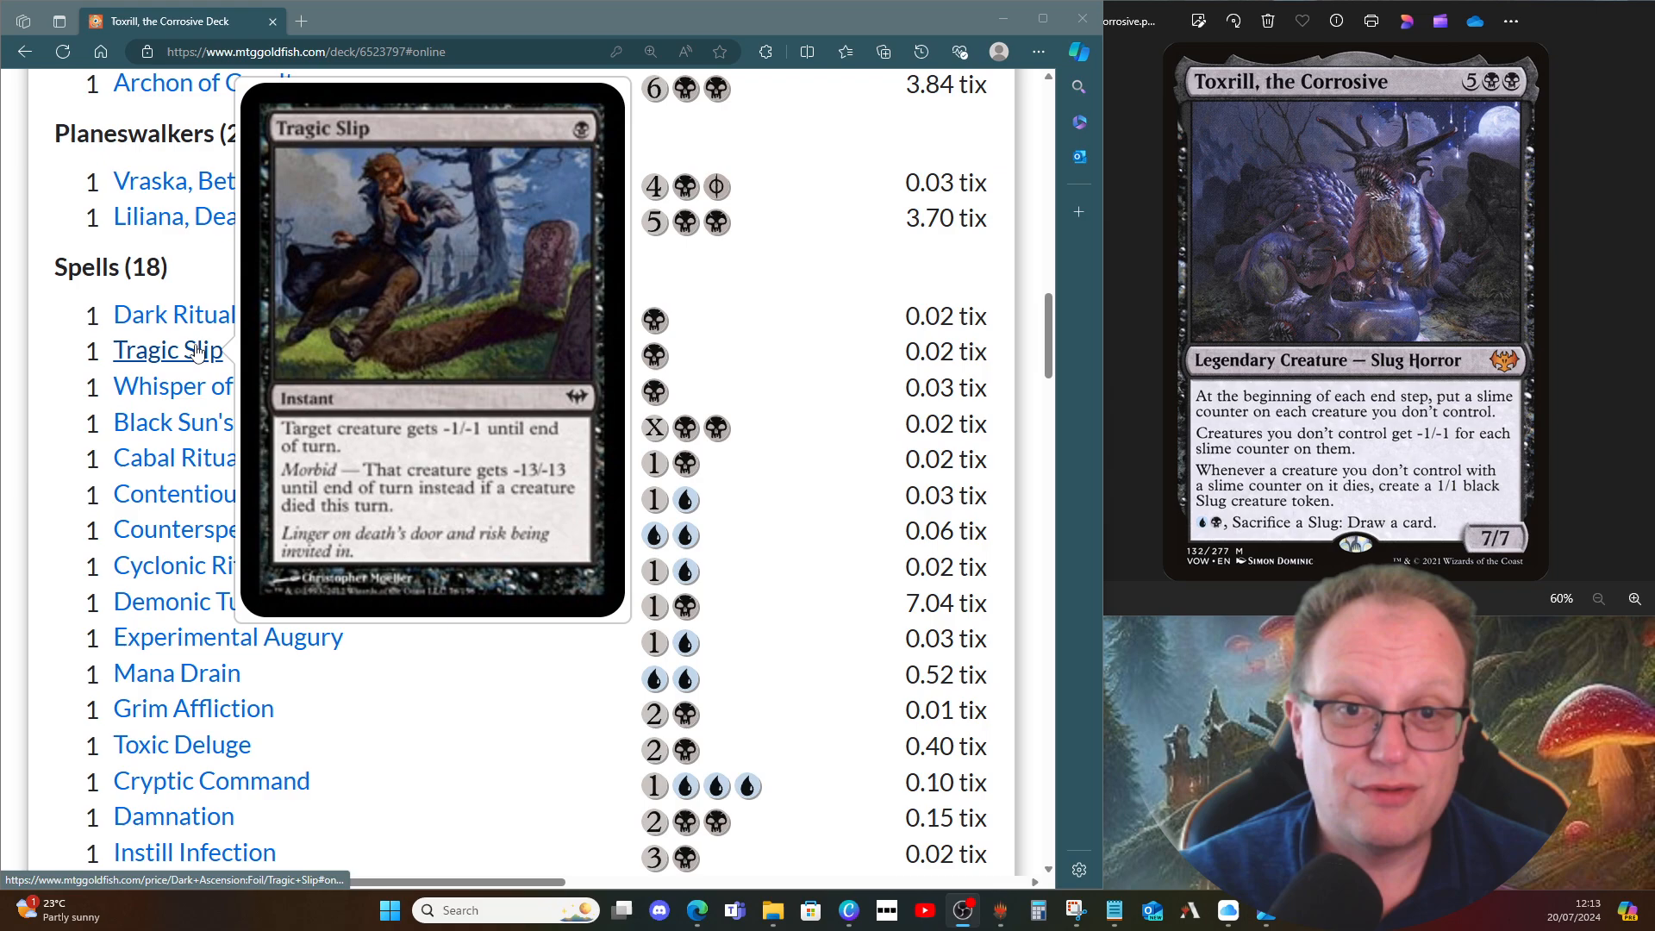
mouse_move(228, 384)
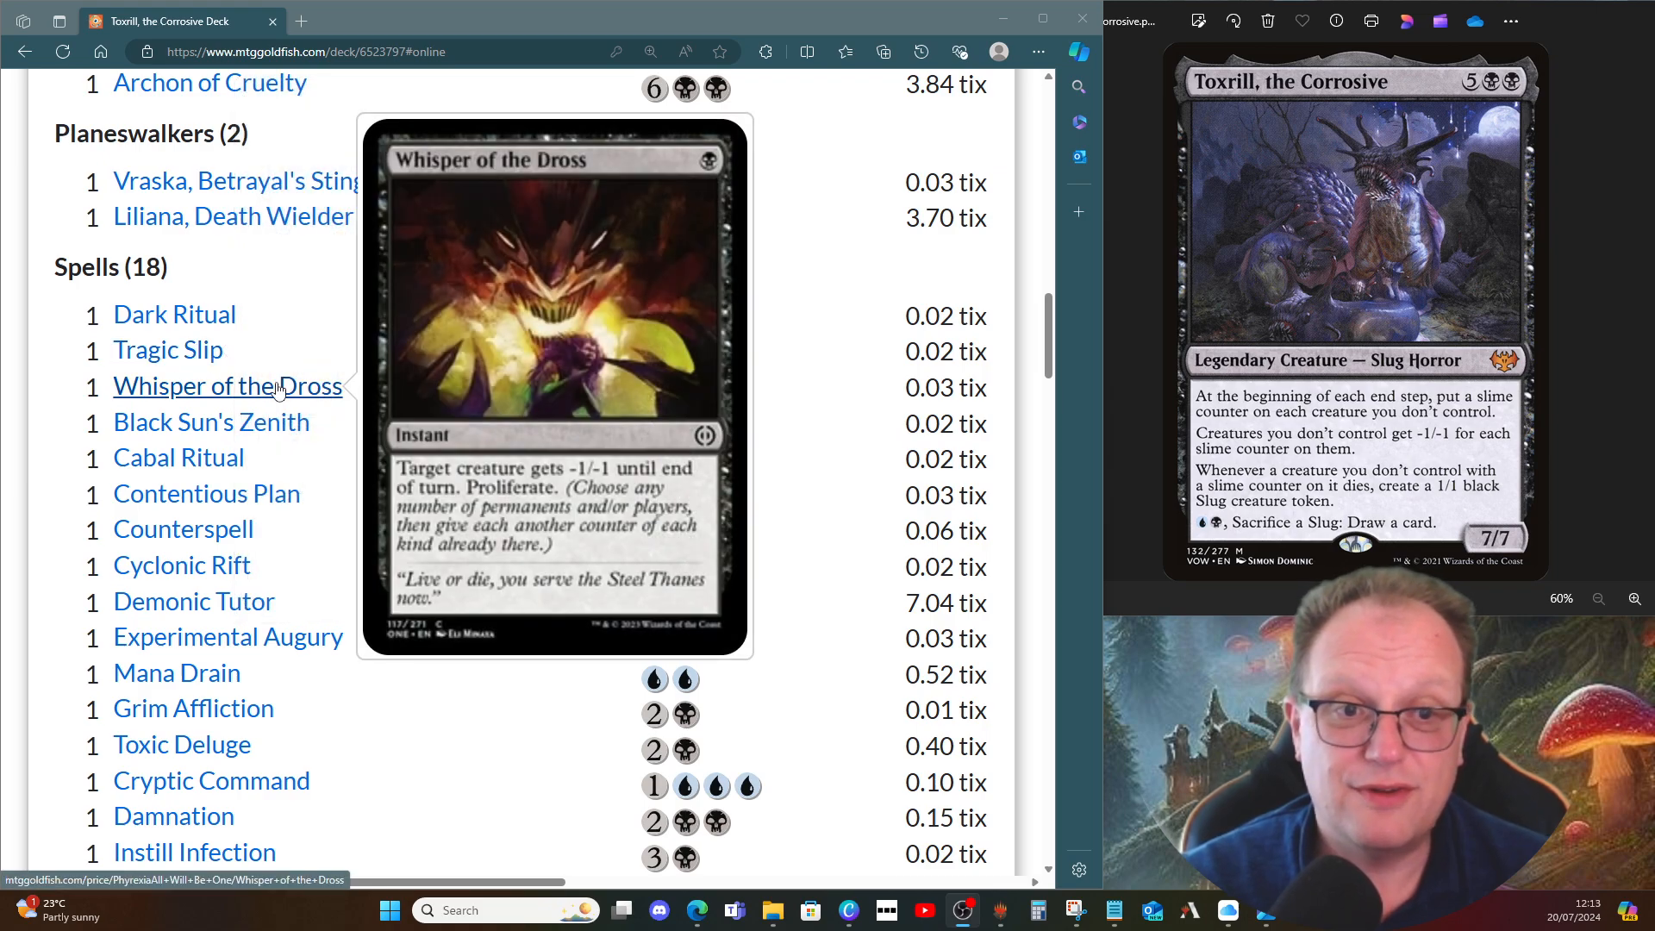
mouse_move(210, 422)
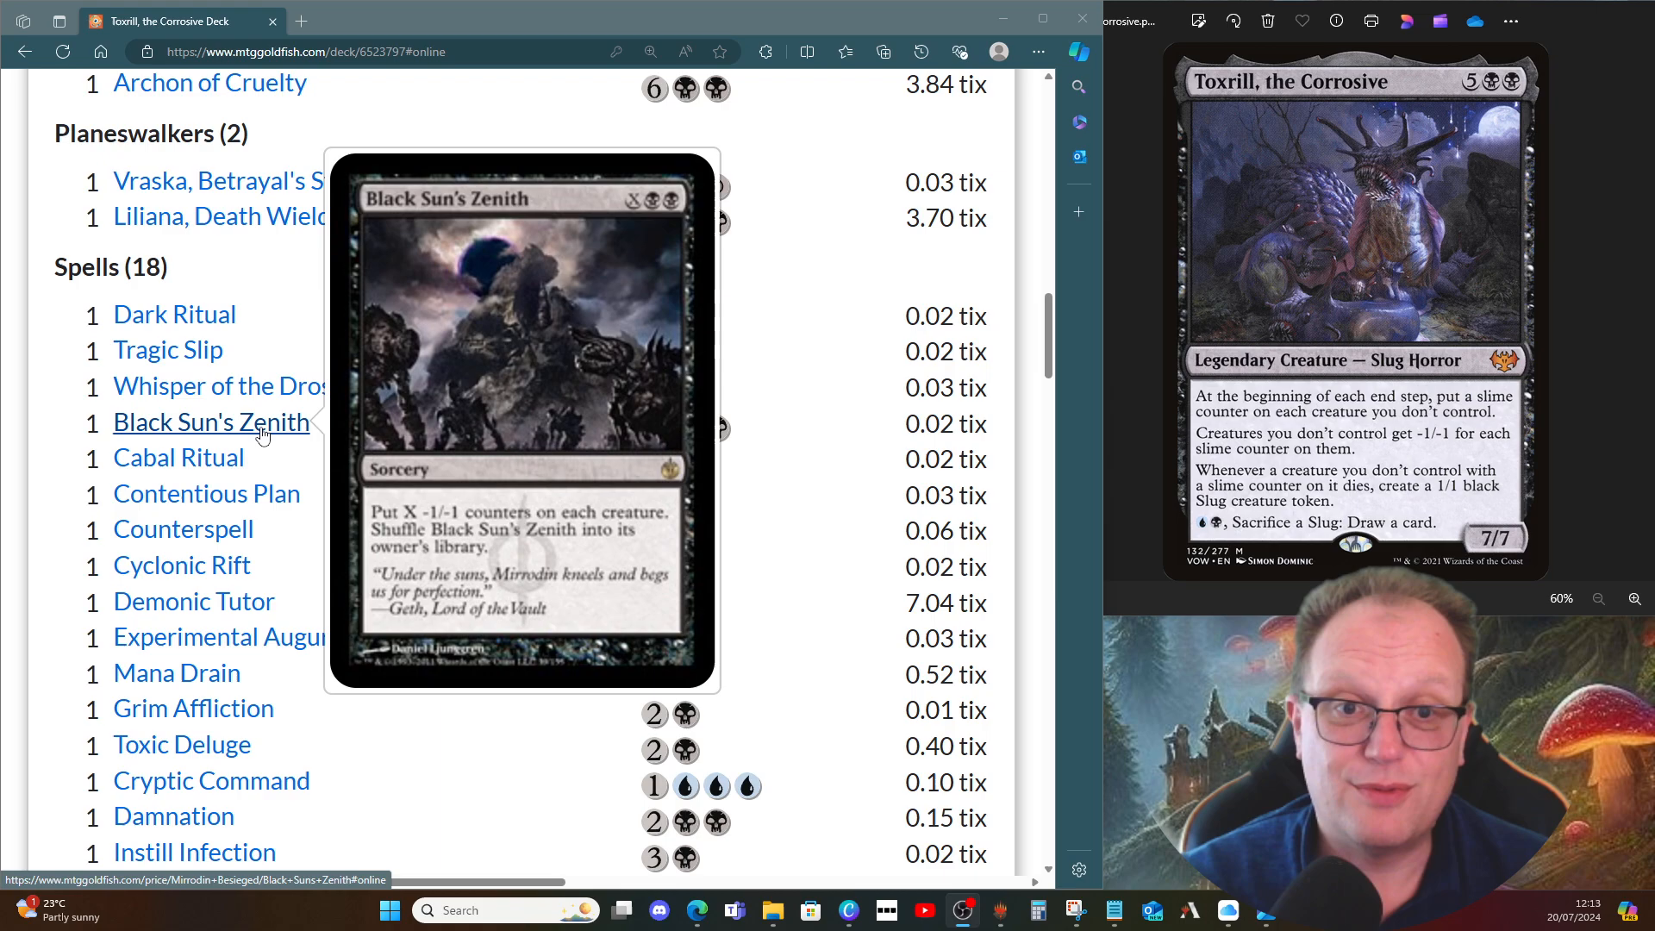
mouse_move(178, 457)
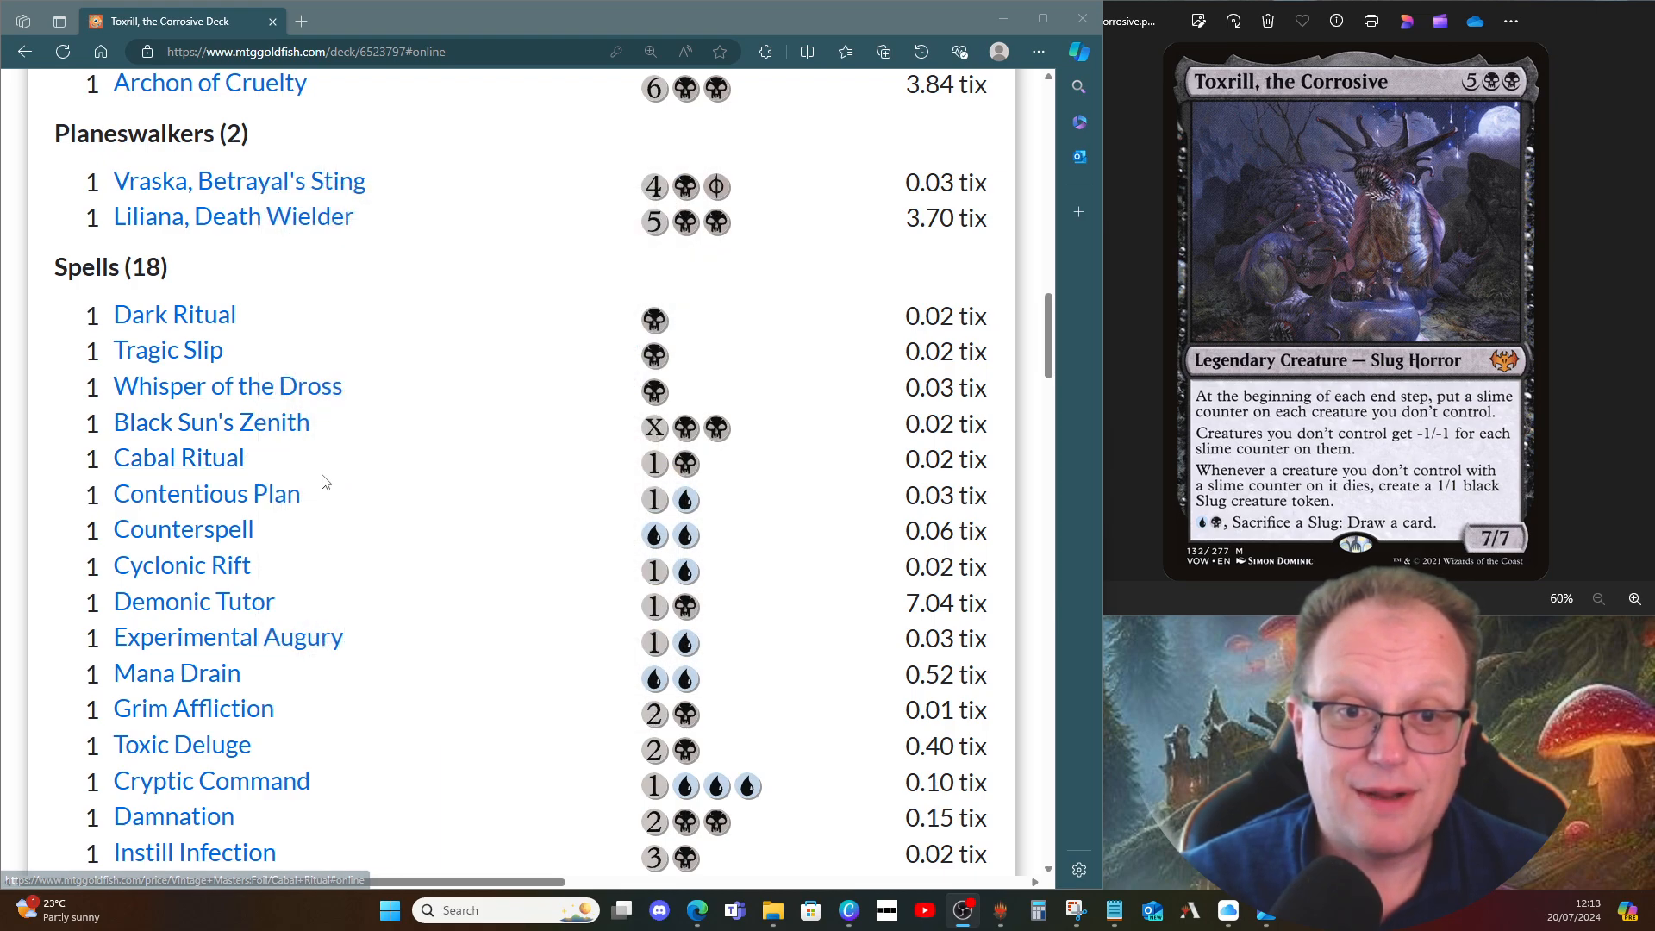
mouse_move(207, 493)
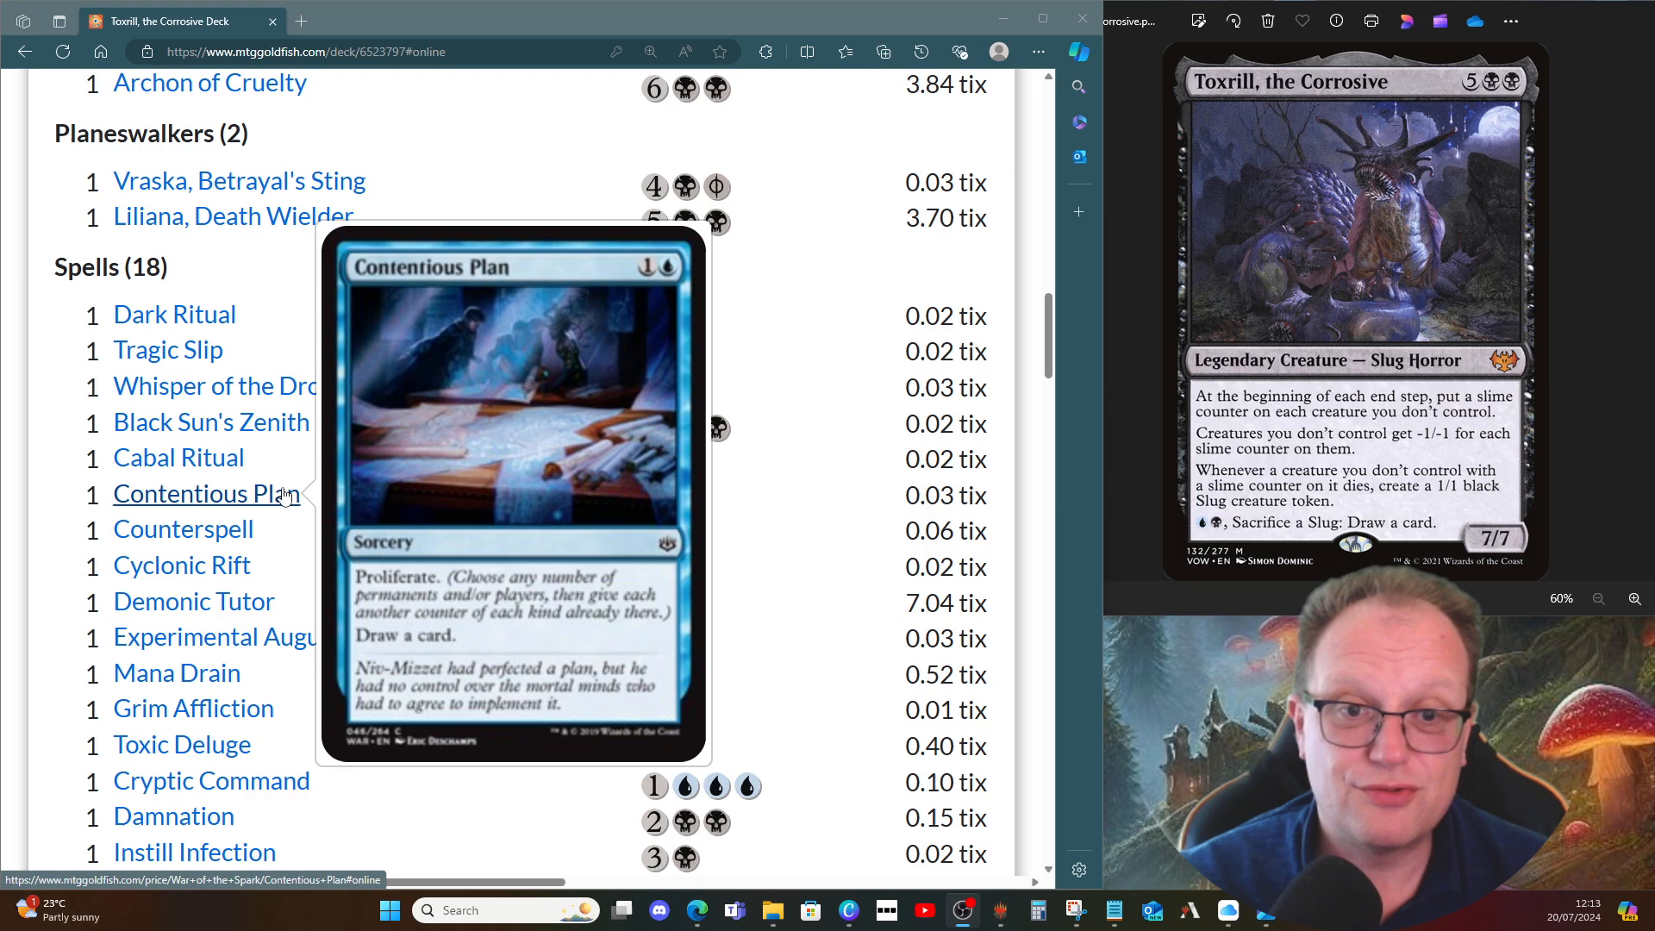
mouse_move(181, 566)
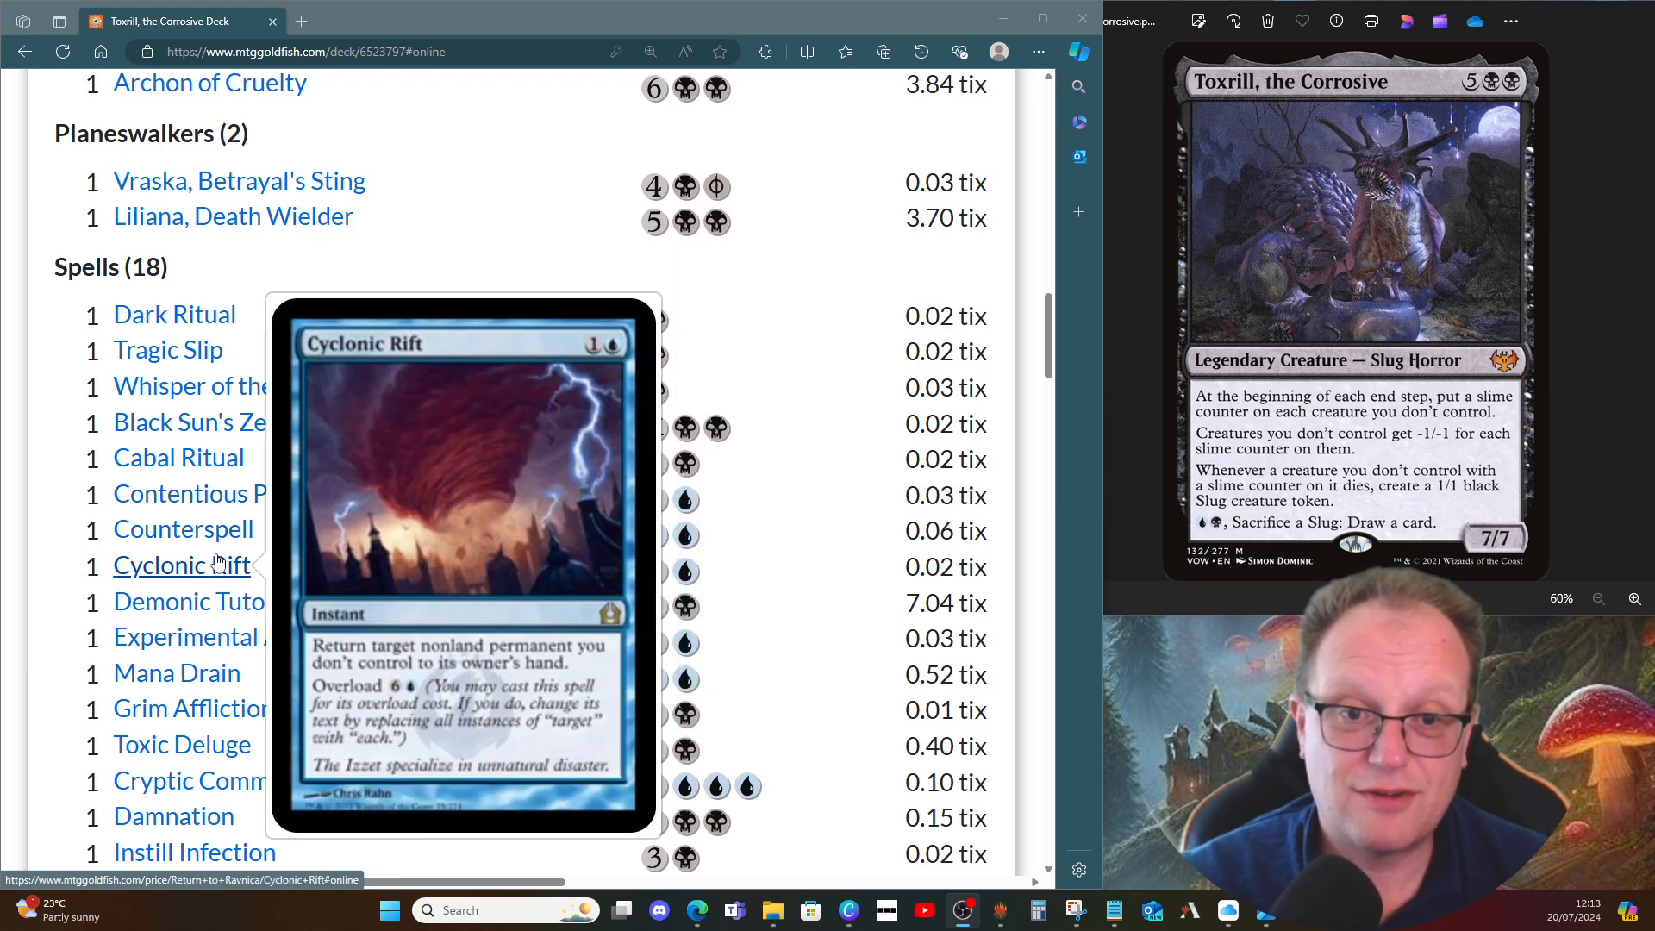
mouse_move(338, 569)
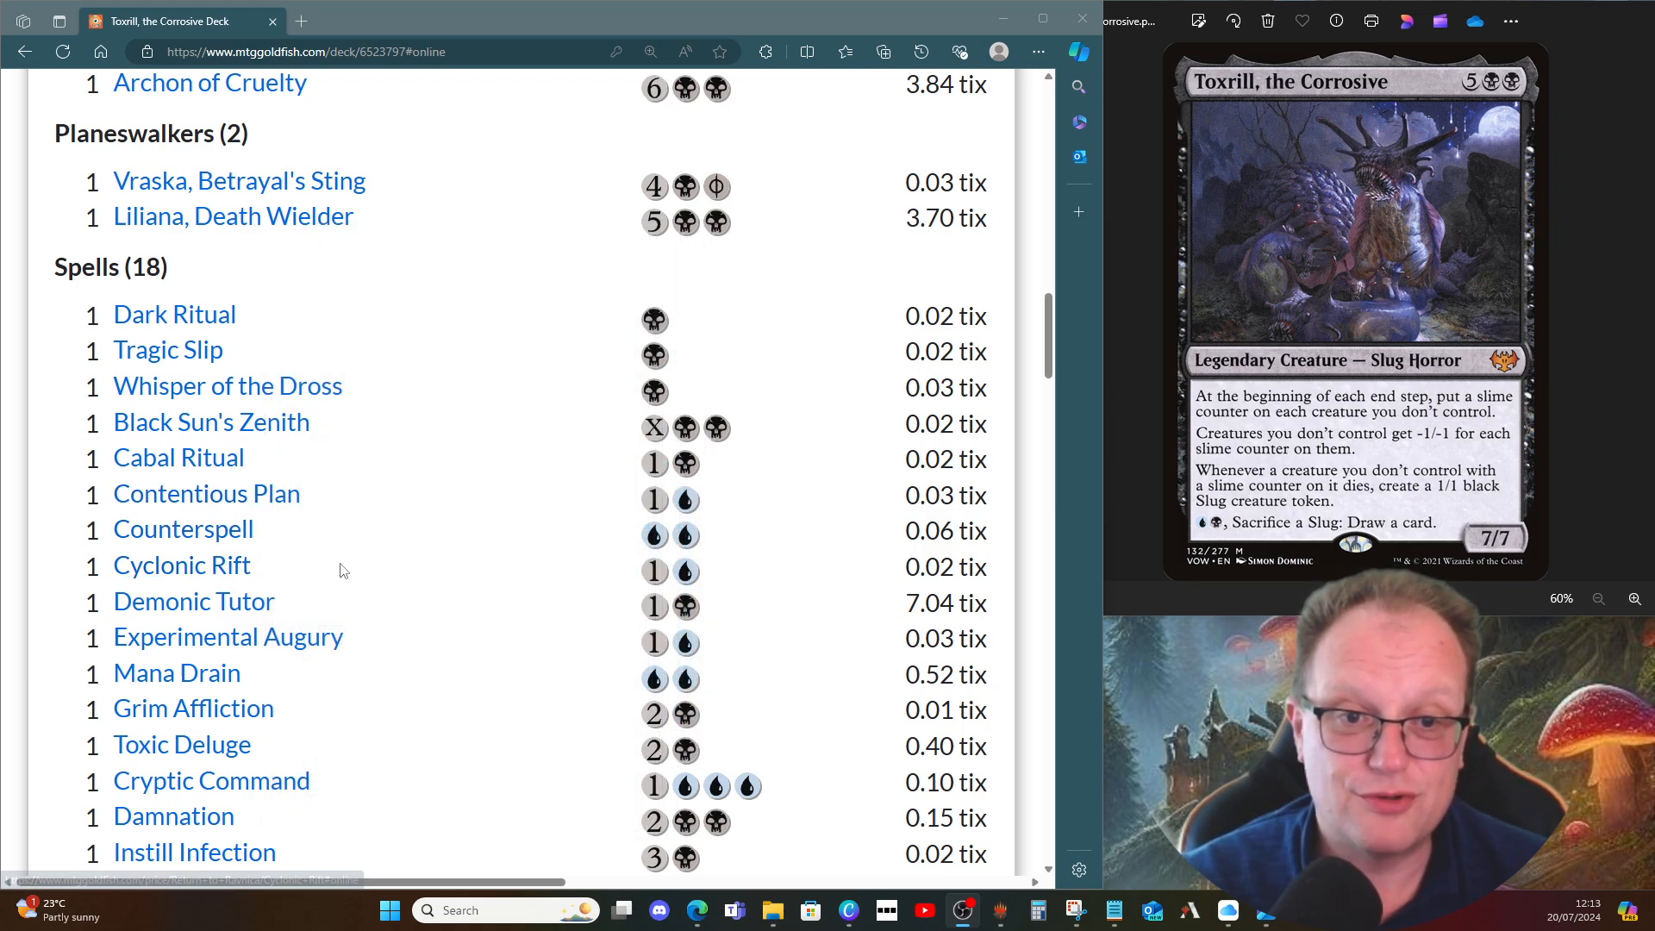
mouse_move(193, 600)
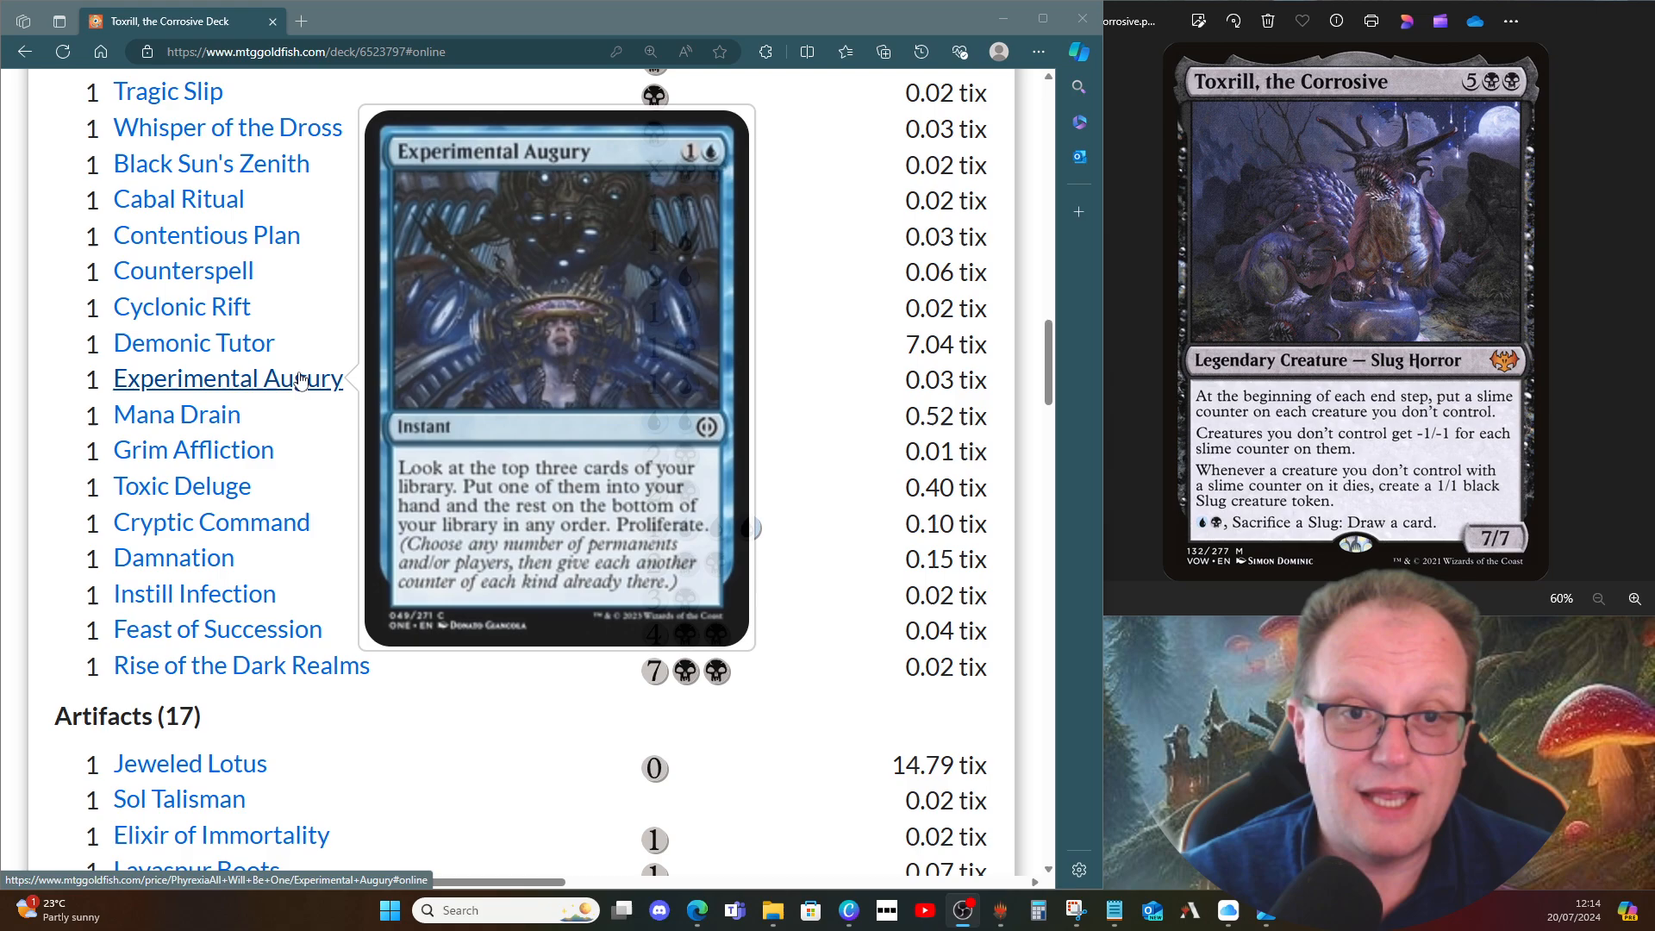
mouse_move(175, 414)
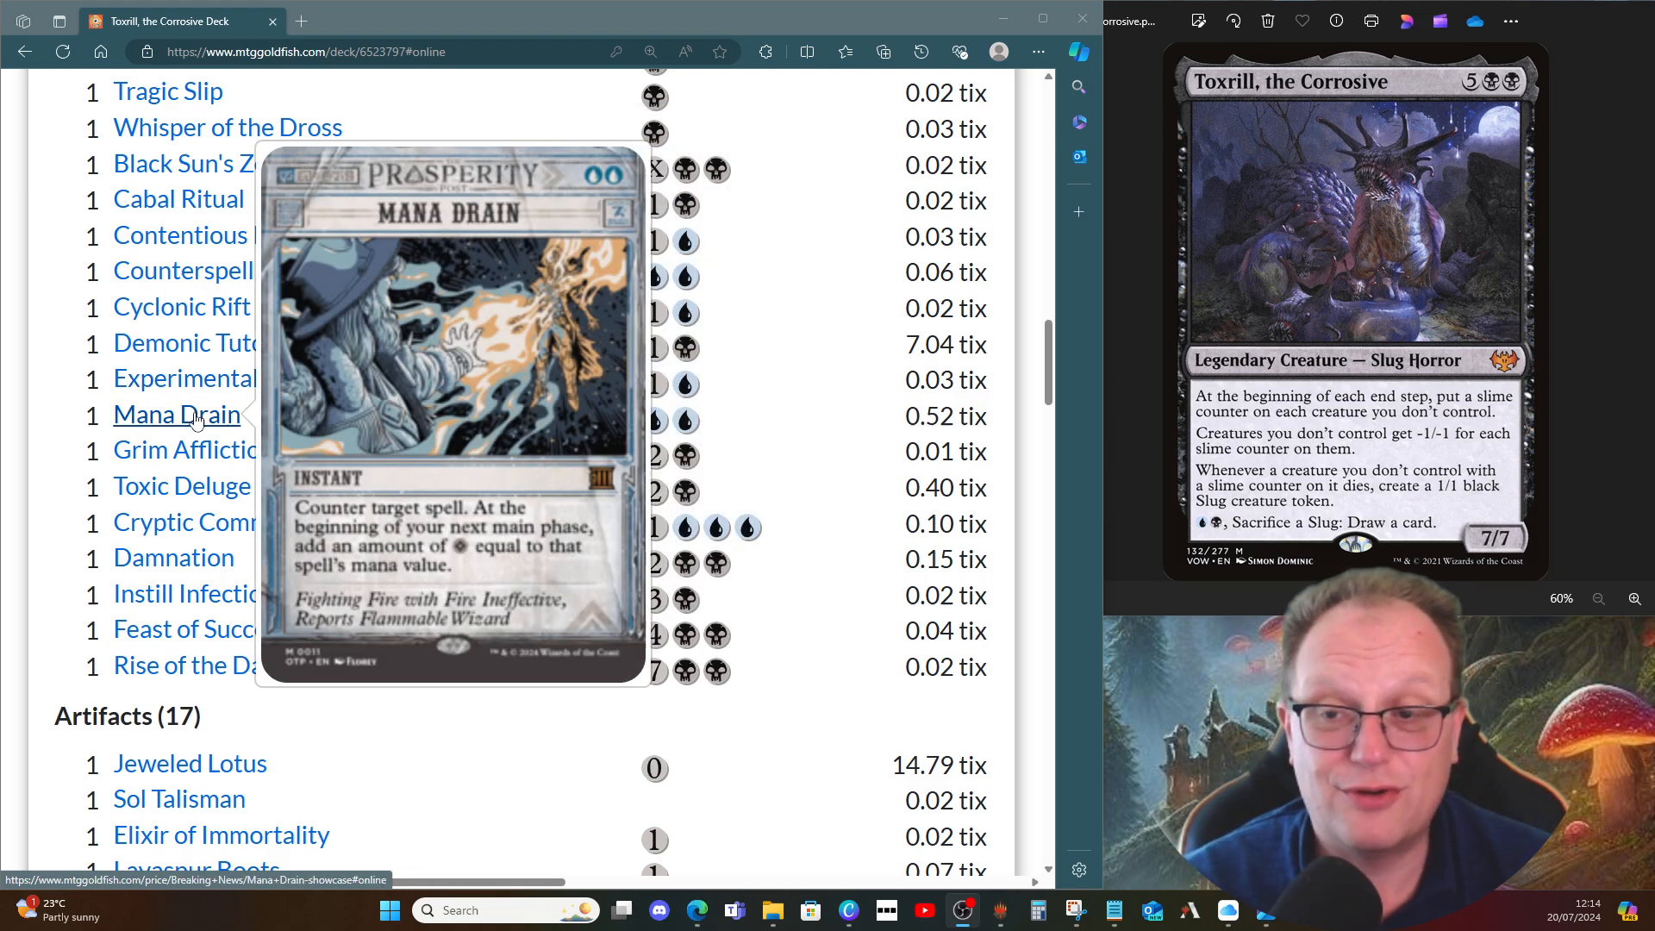
mouse_move(341, 435)
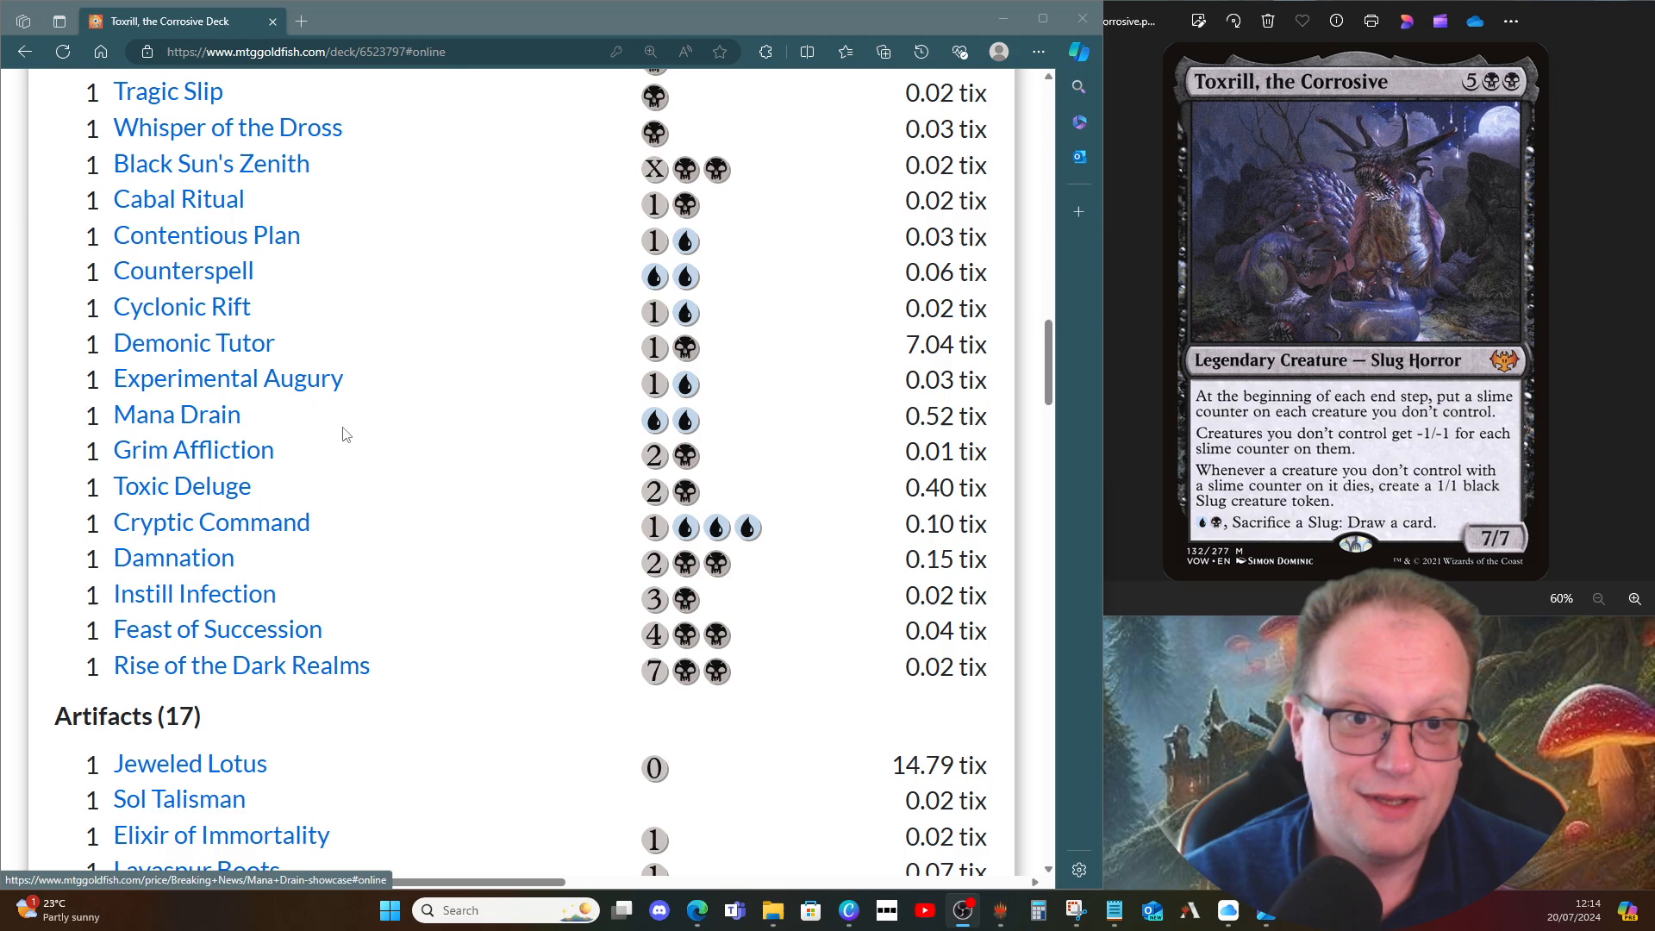
mouse_move(193, 449)
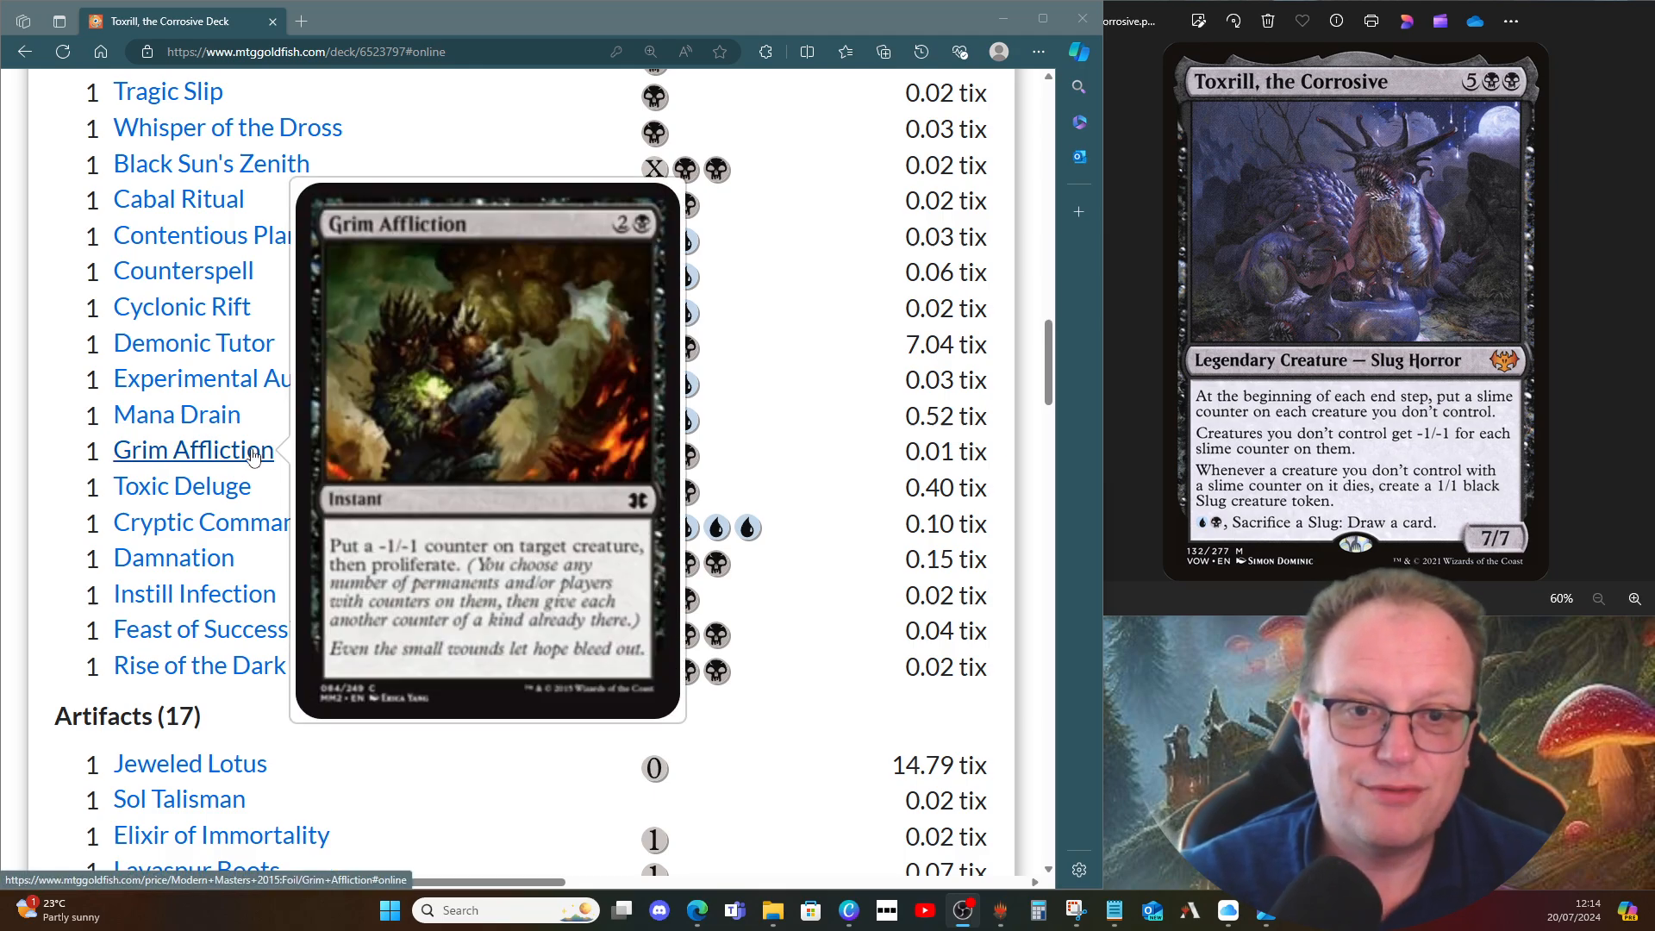
mouse_move(181, 486)
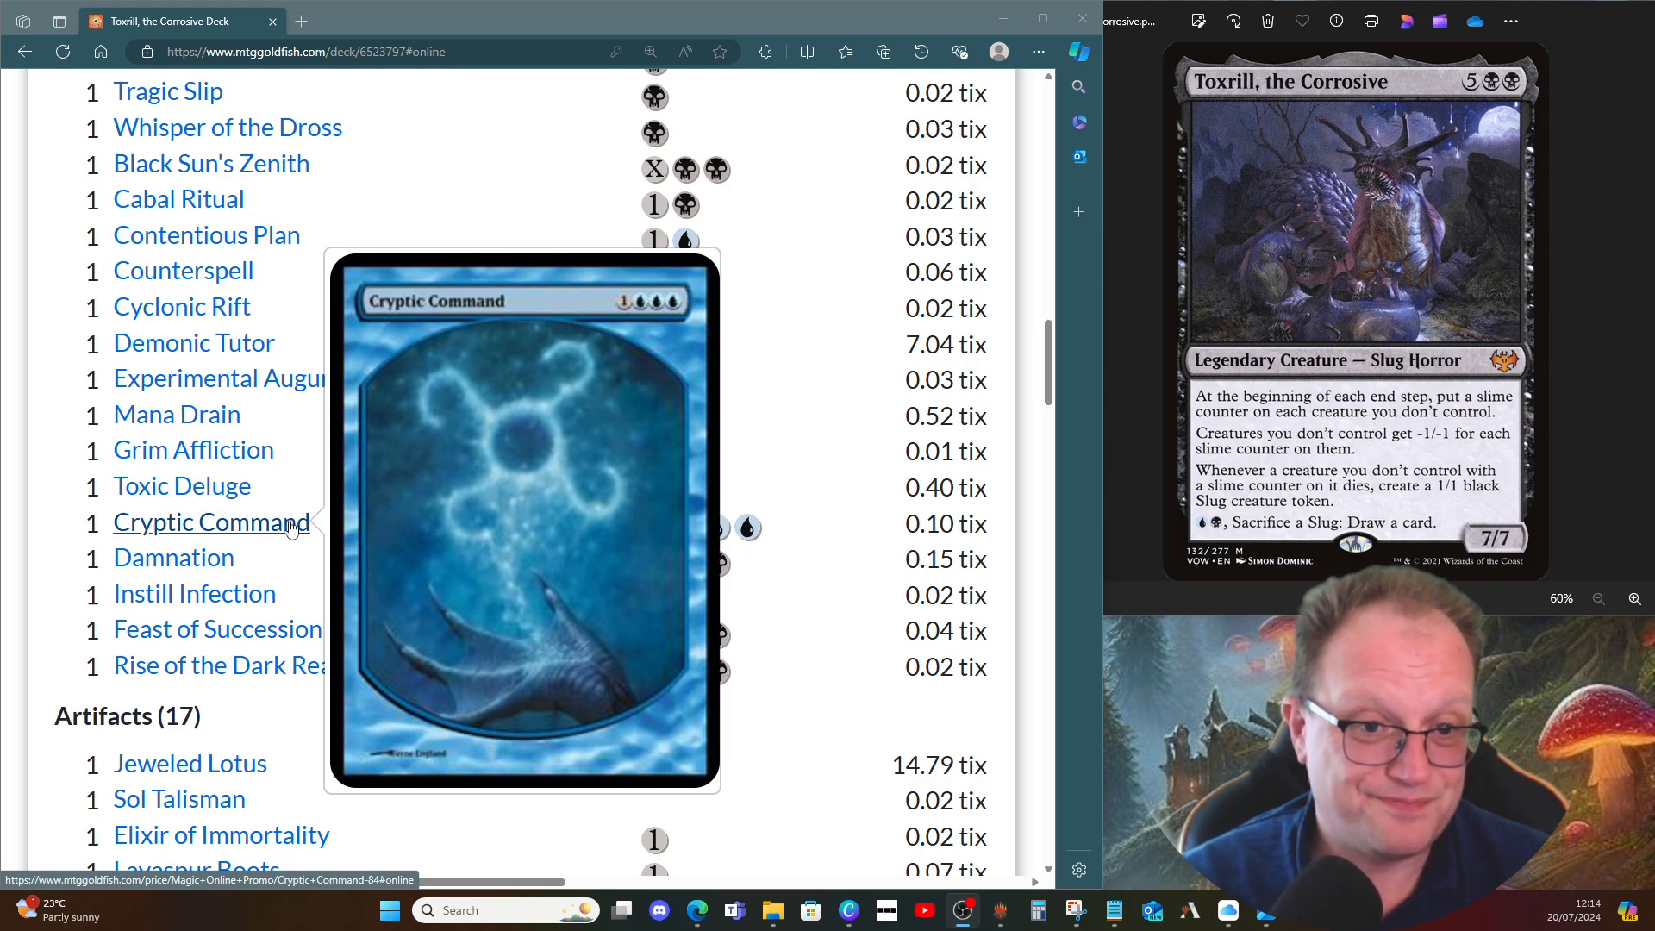
mouse_move(172, 557)
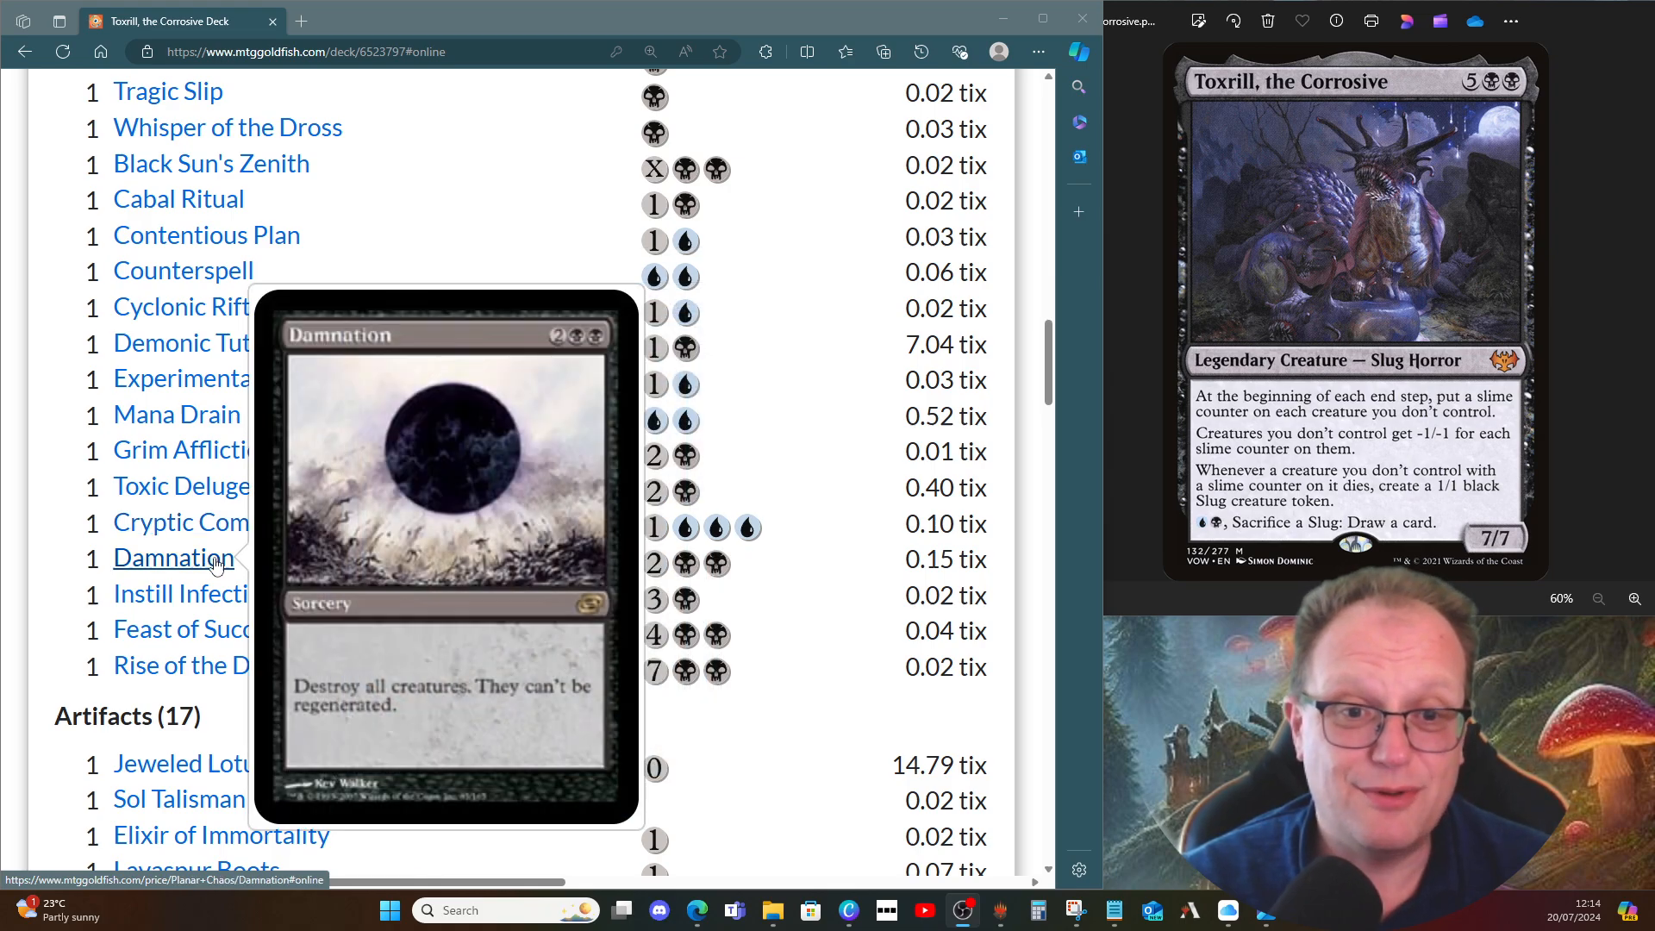
mouse_move(195, 594)
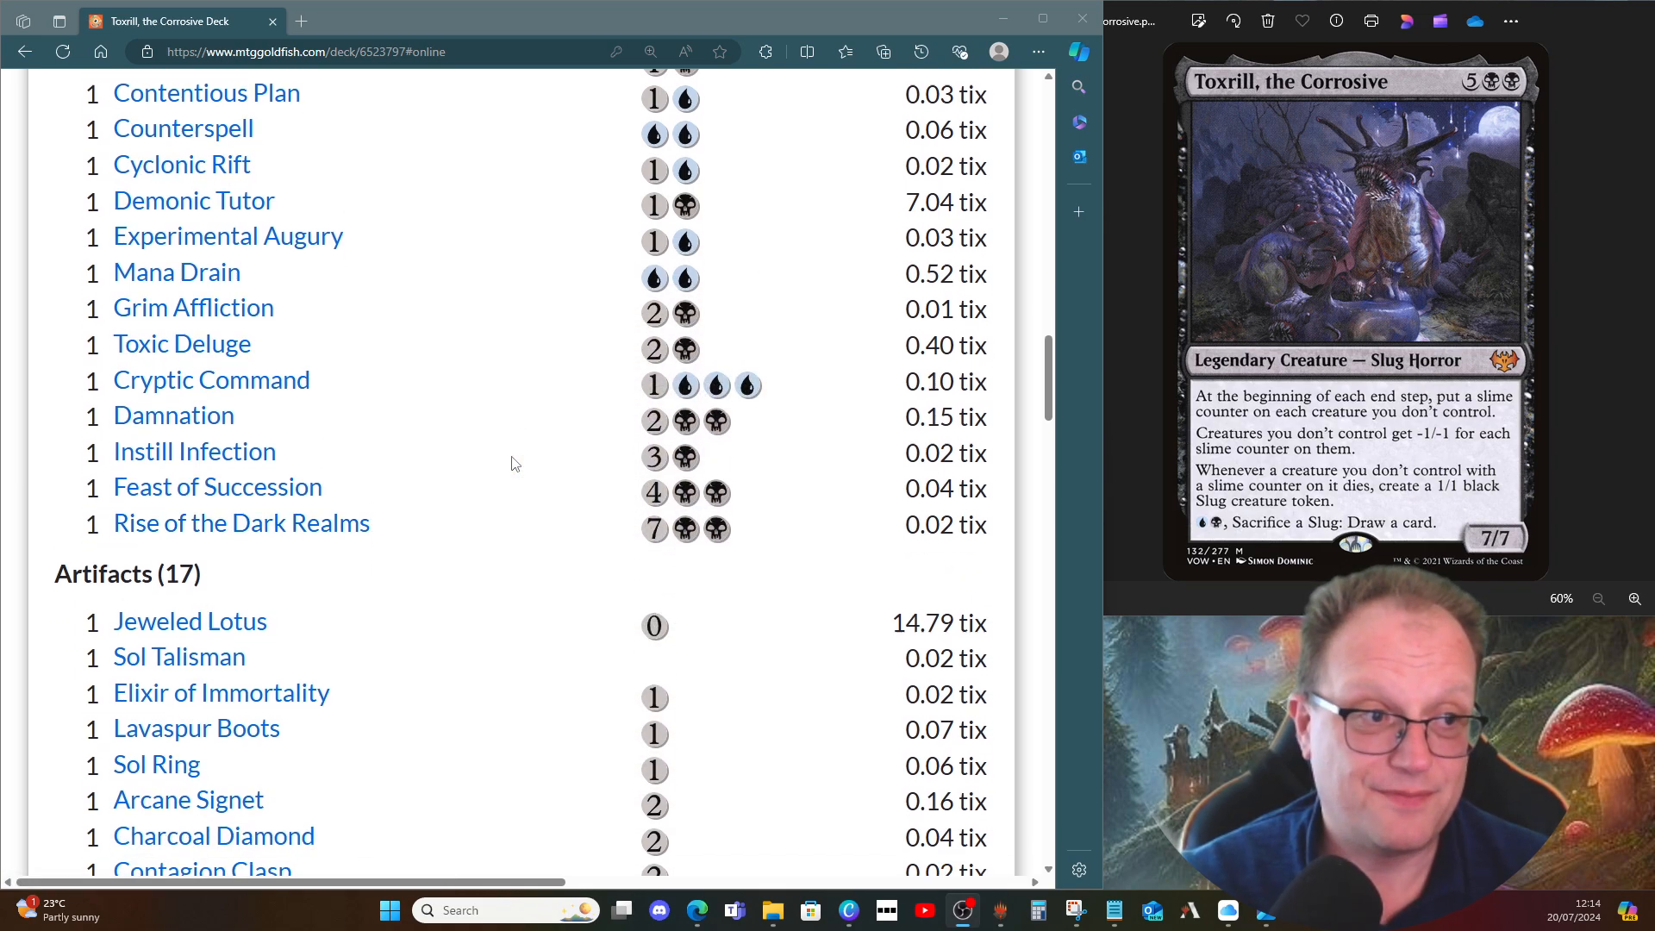
scroll("down", 3)
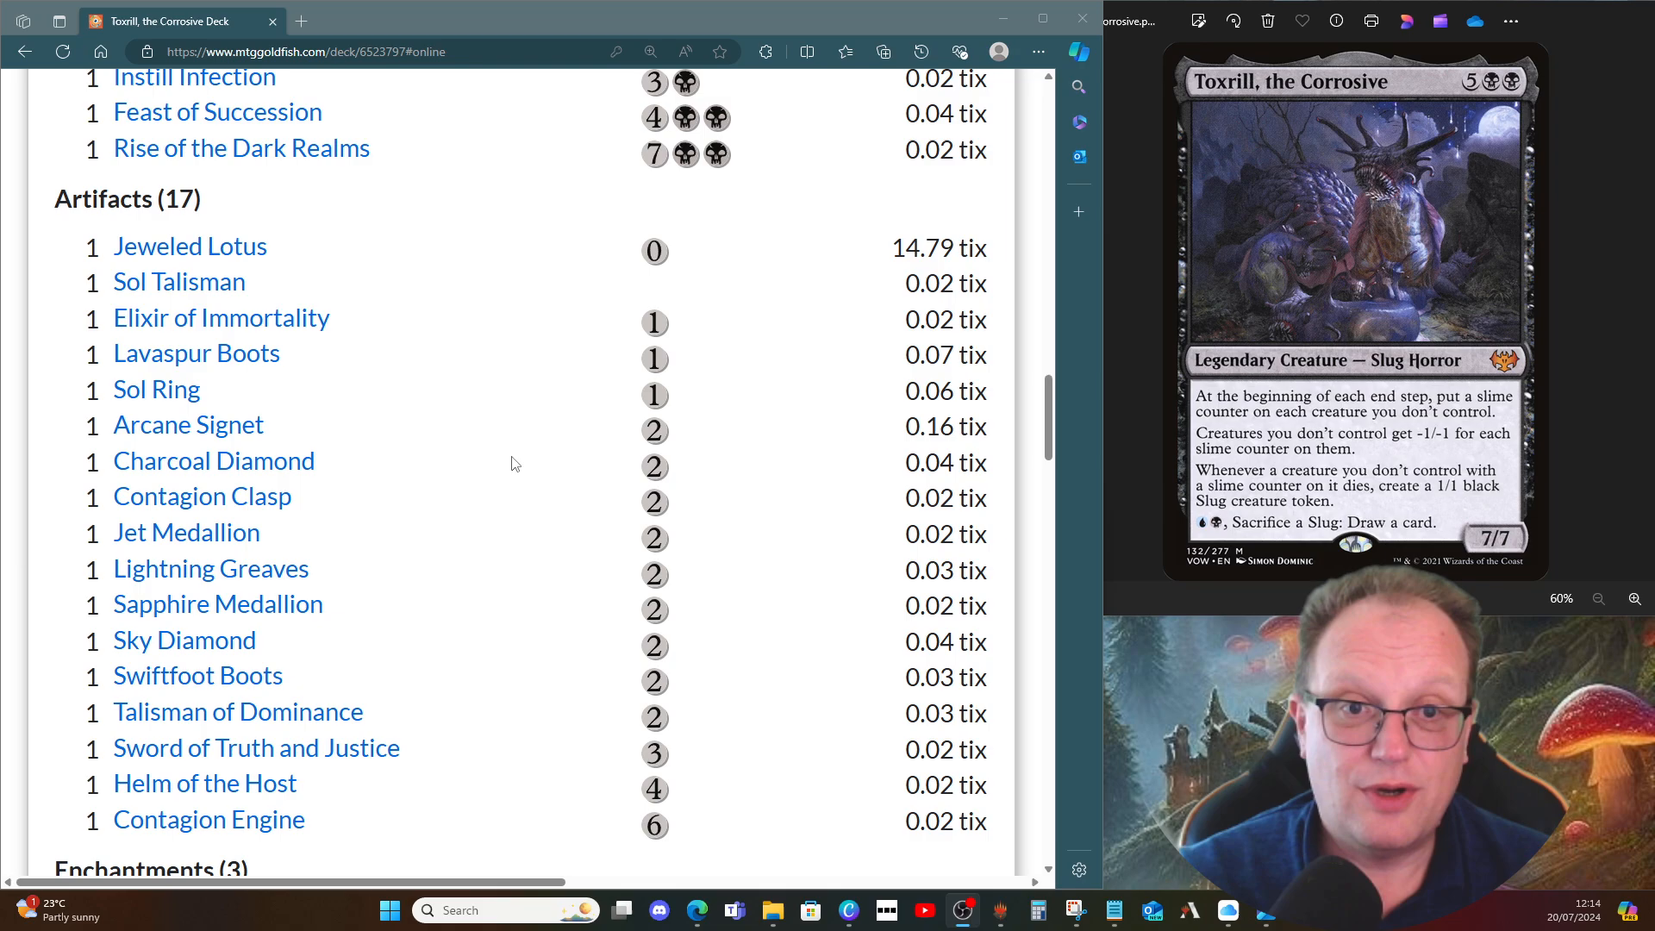
mouse_move(353, 222)
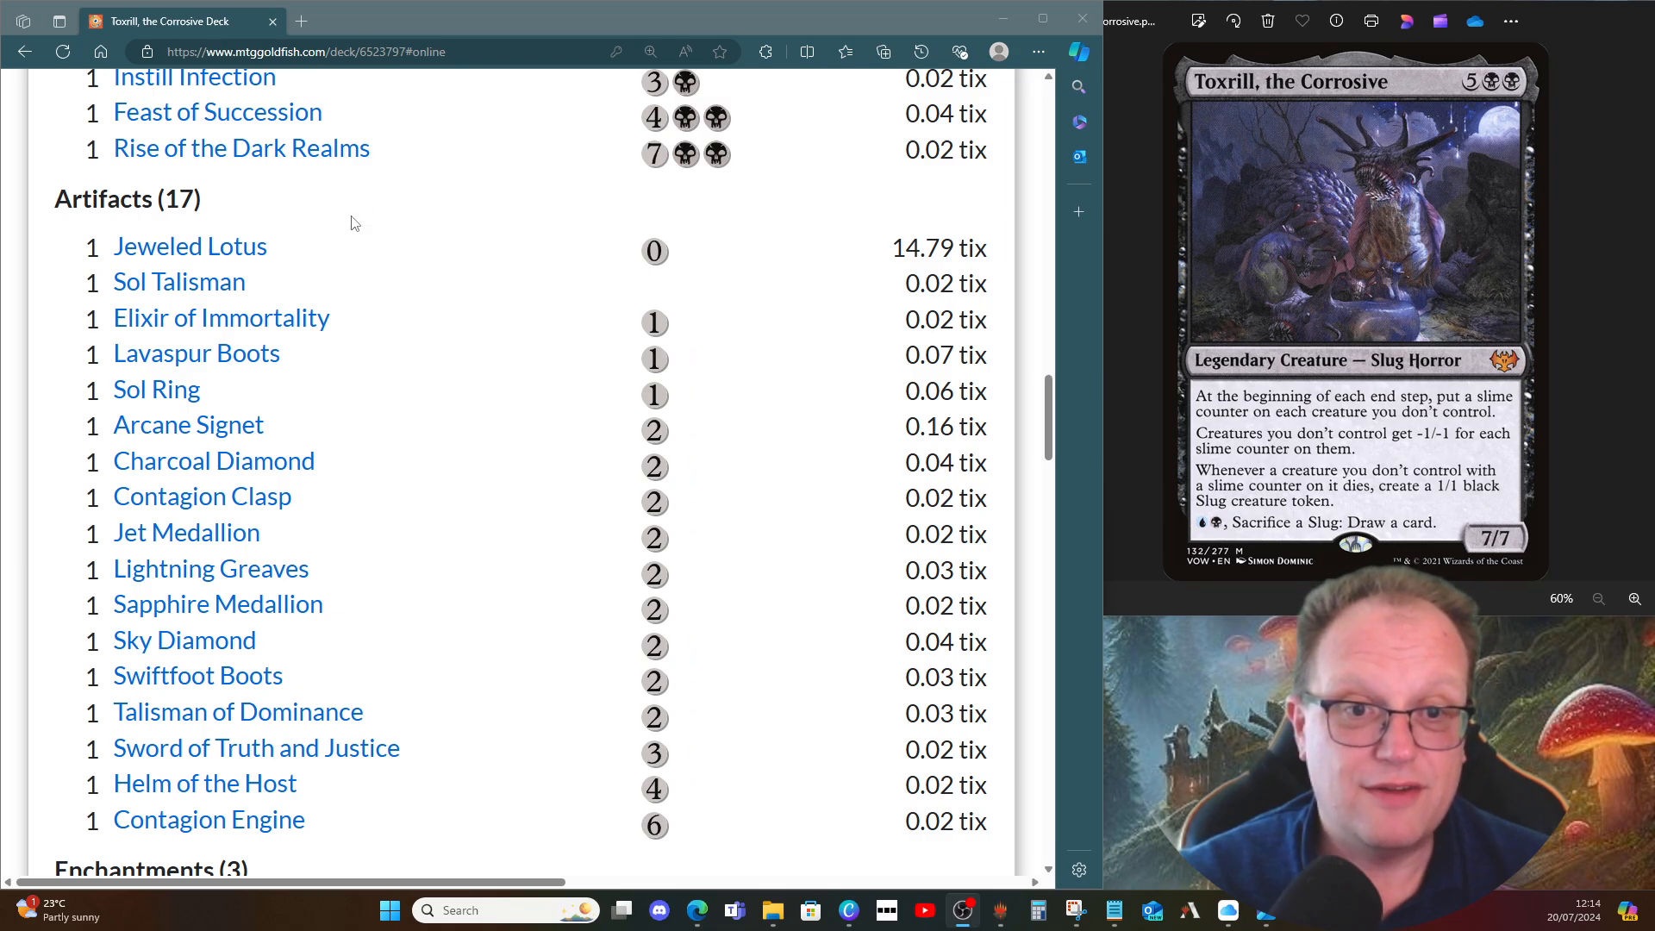
mouse_move(189, 247)
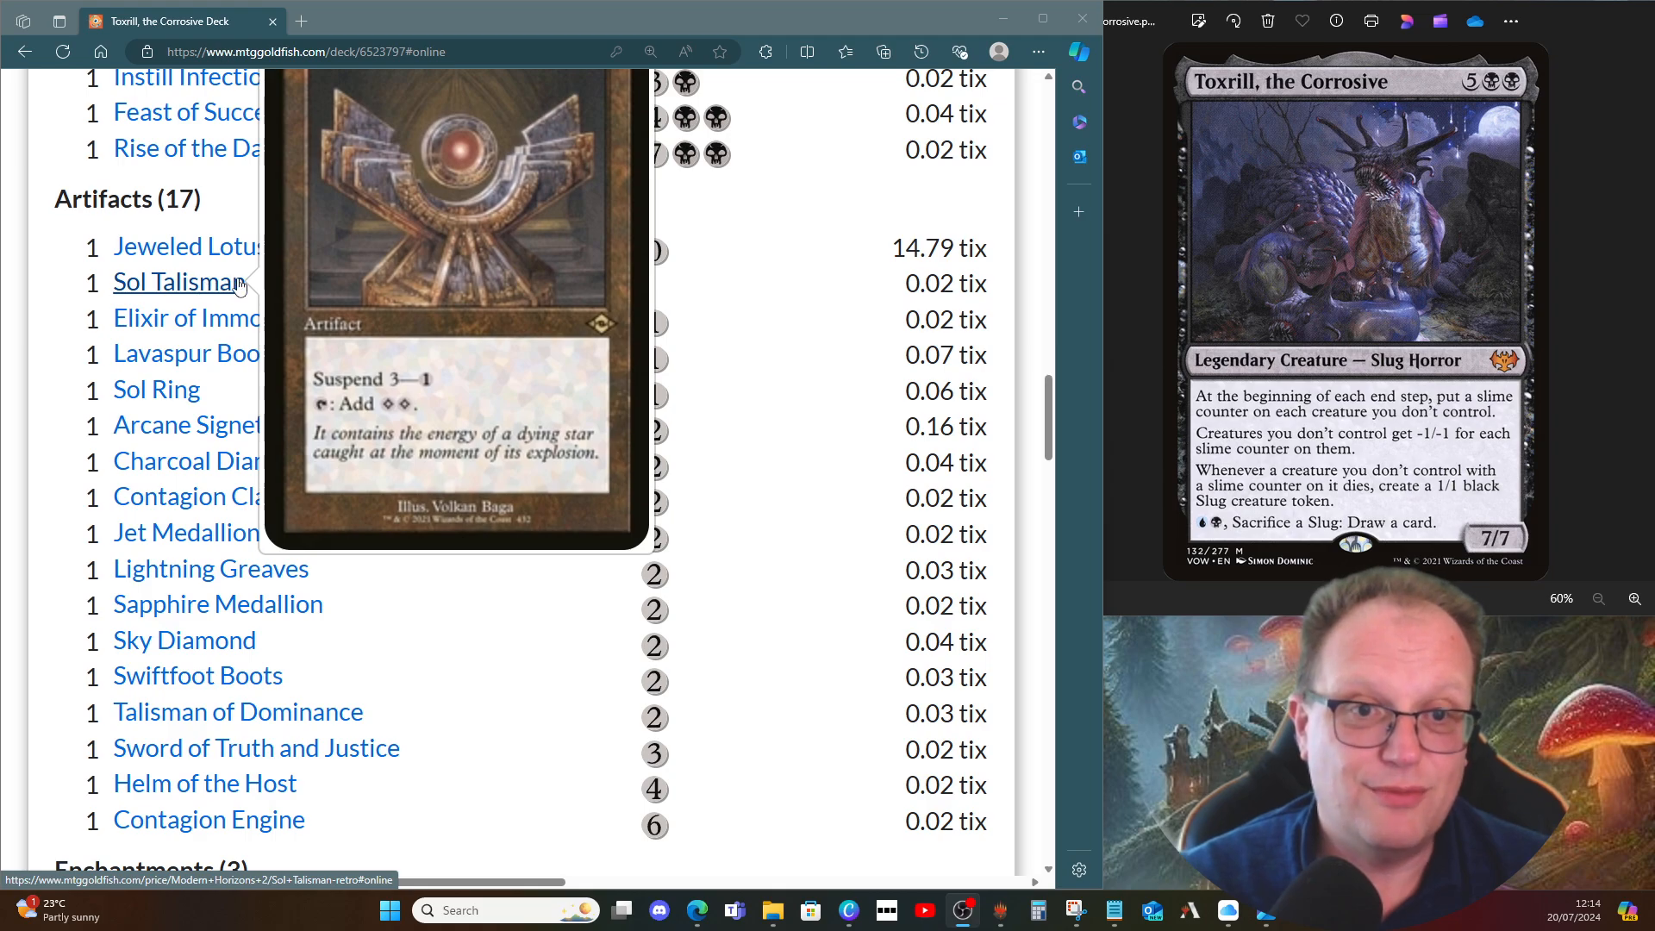
mouse_move(223, 317)
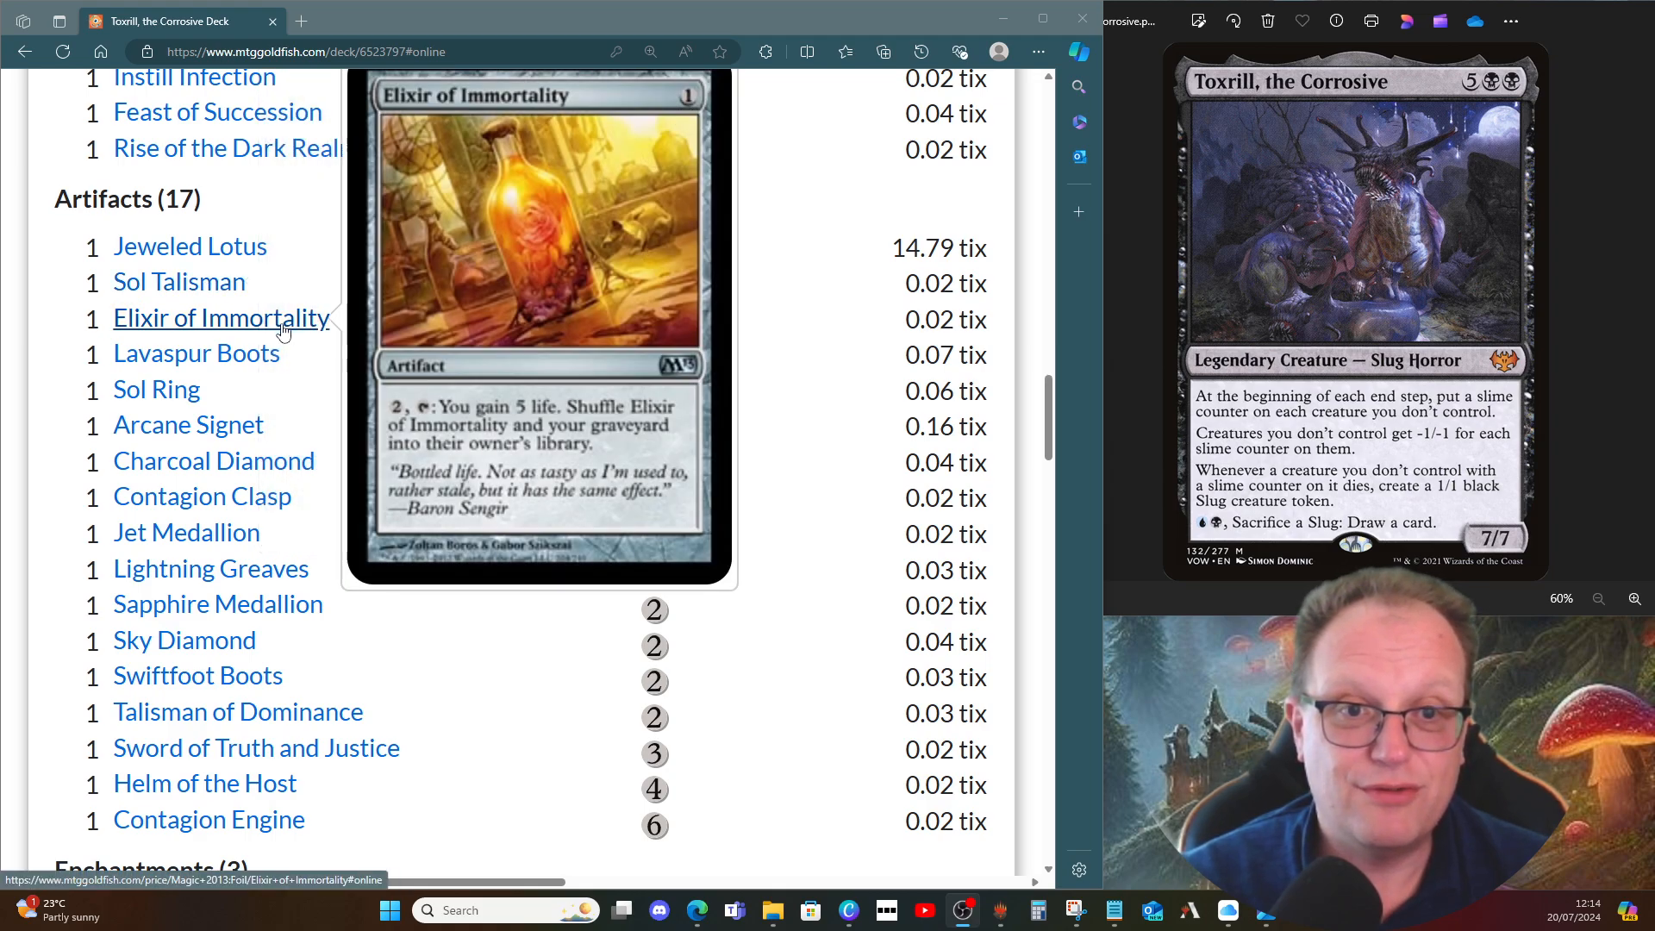
mouse_move(295, 334)
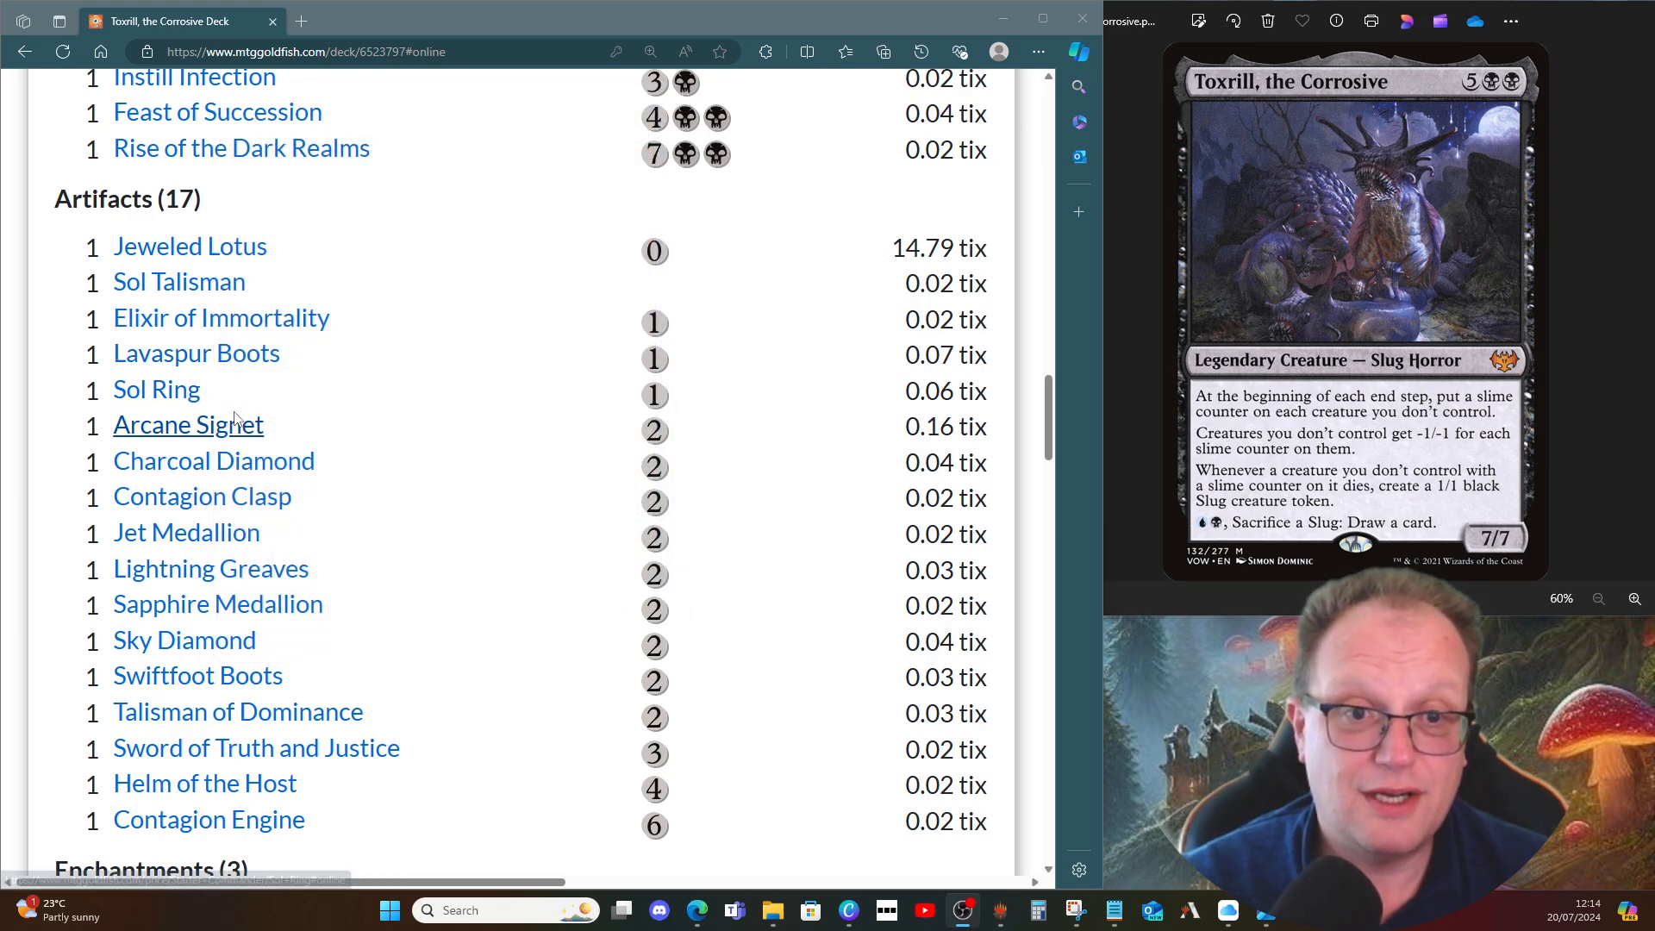
mouse_move(212, 462)
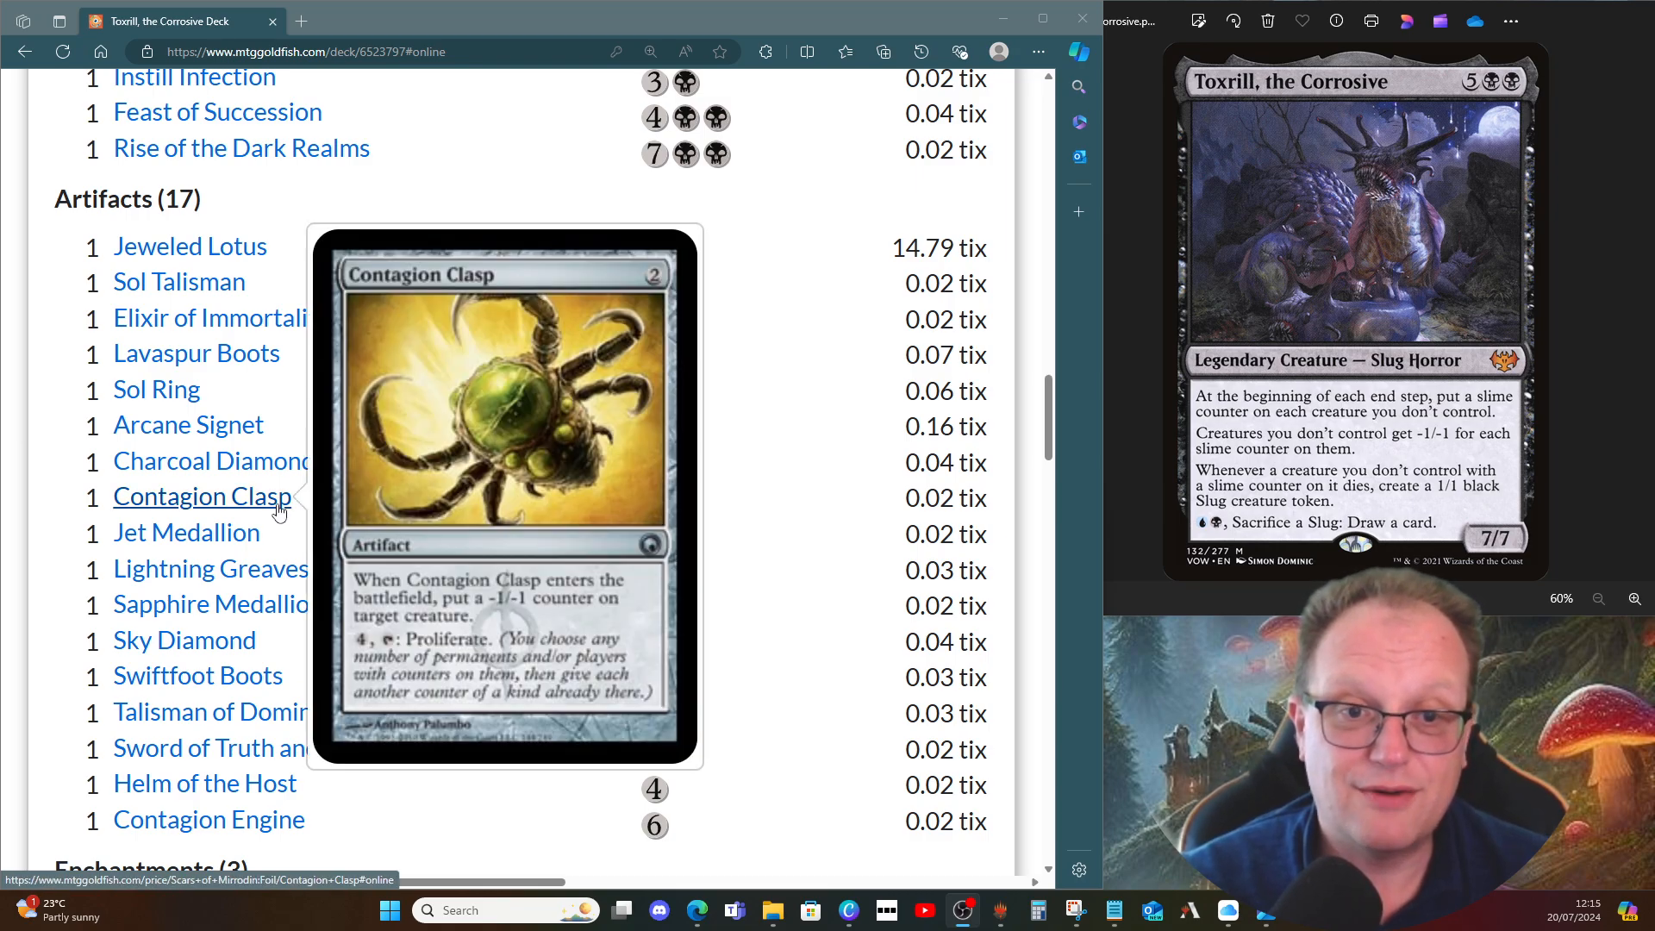
mouse_move(211, 567)
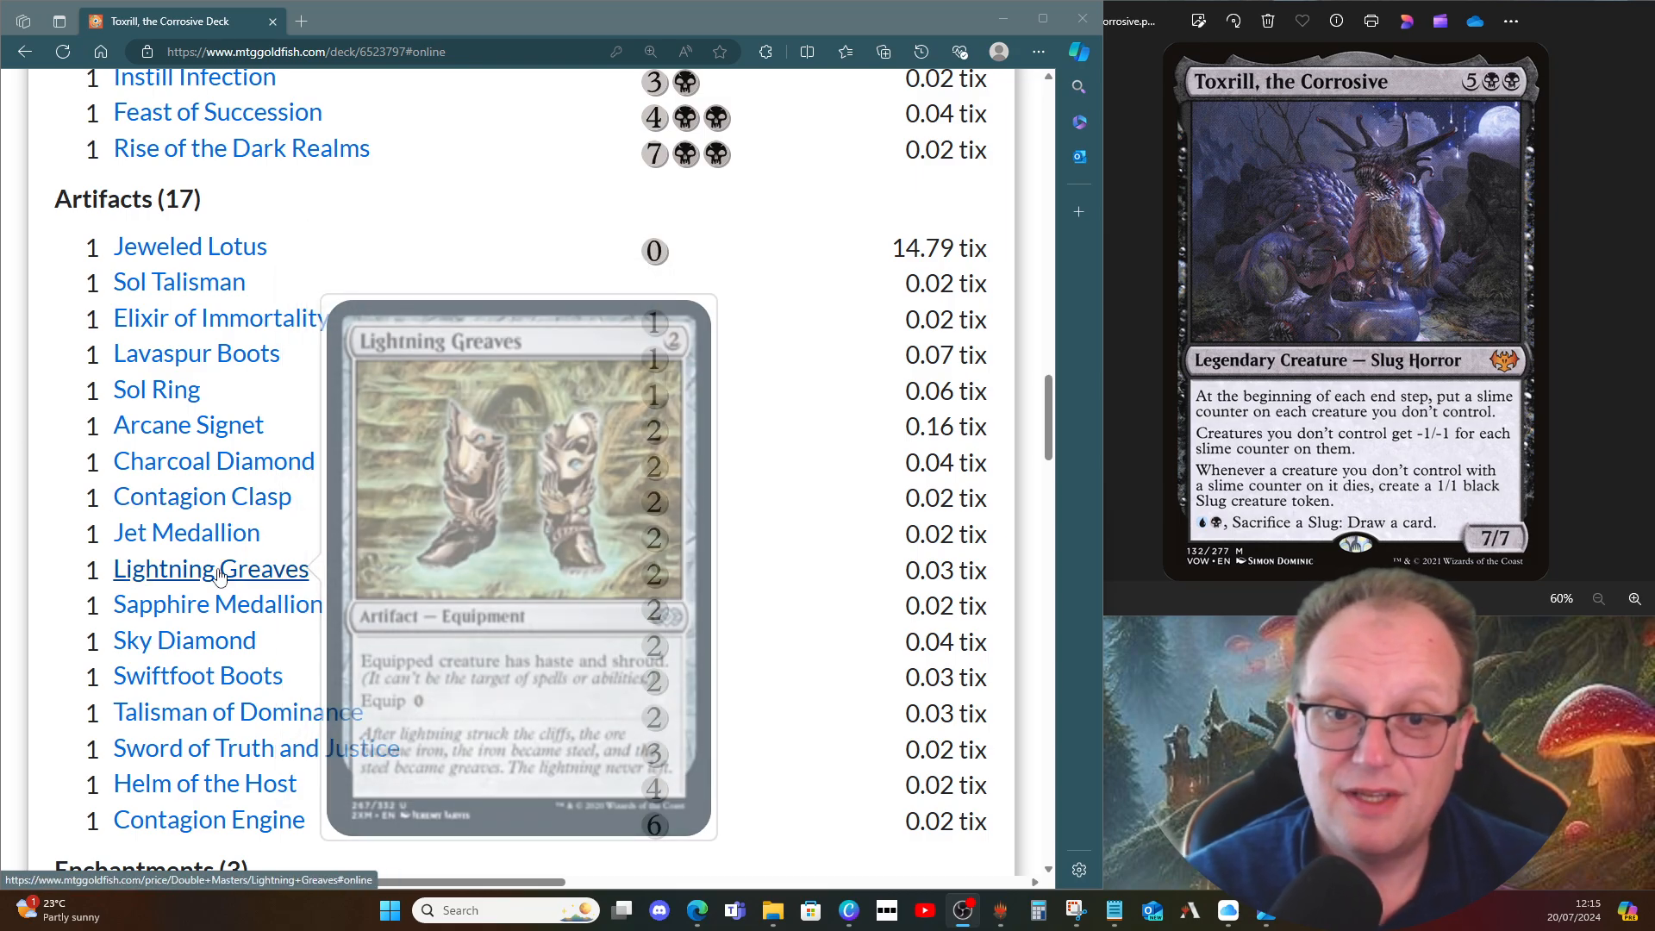
mouse_move(186, 533)
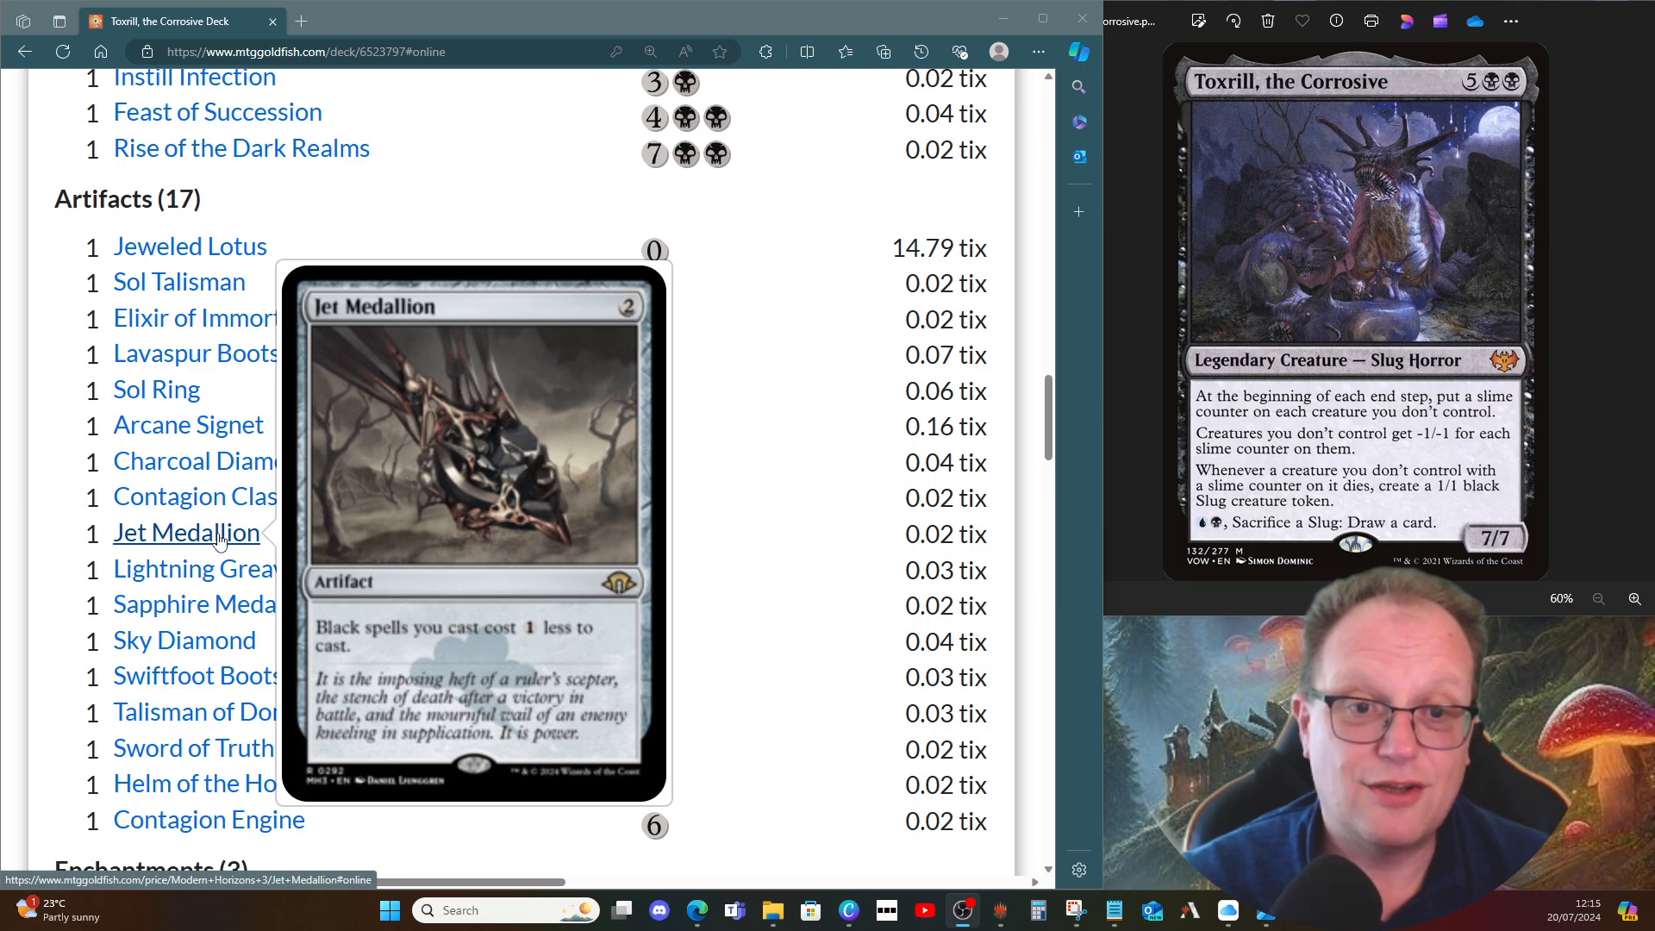
mouse_move(209, 567)
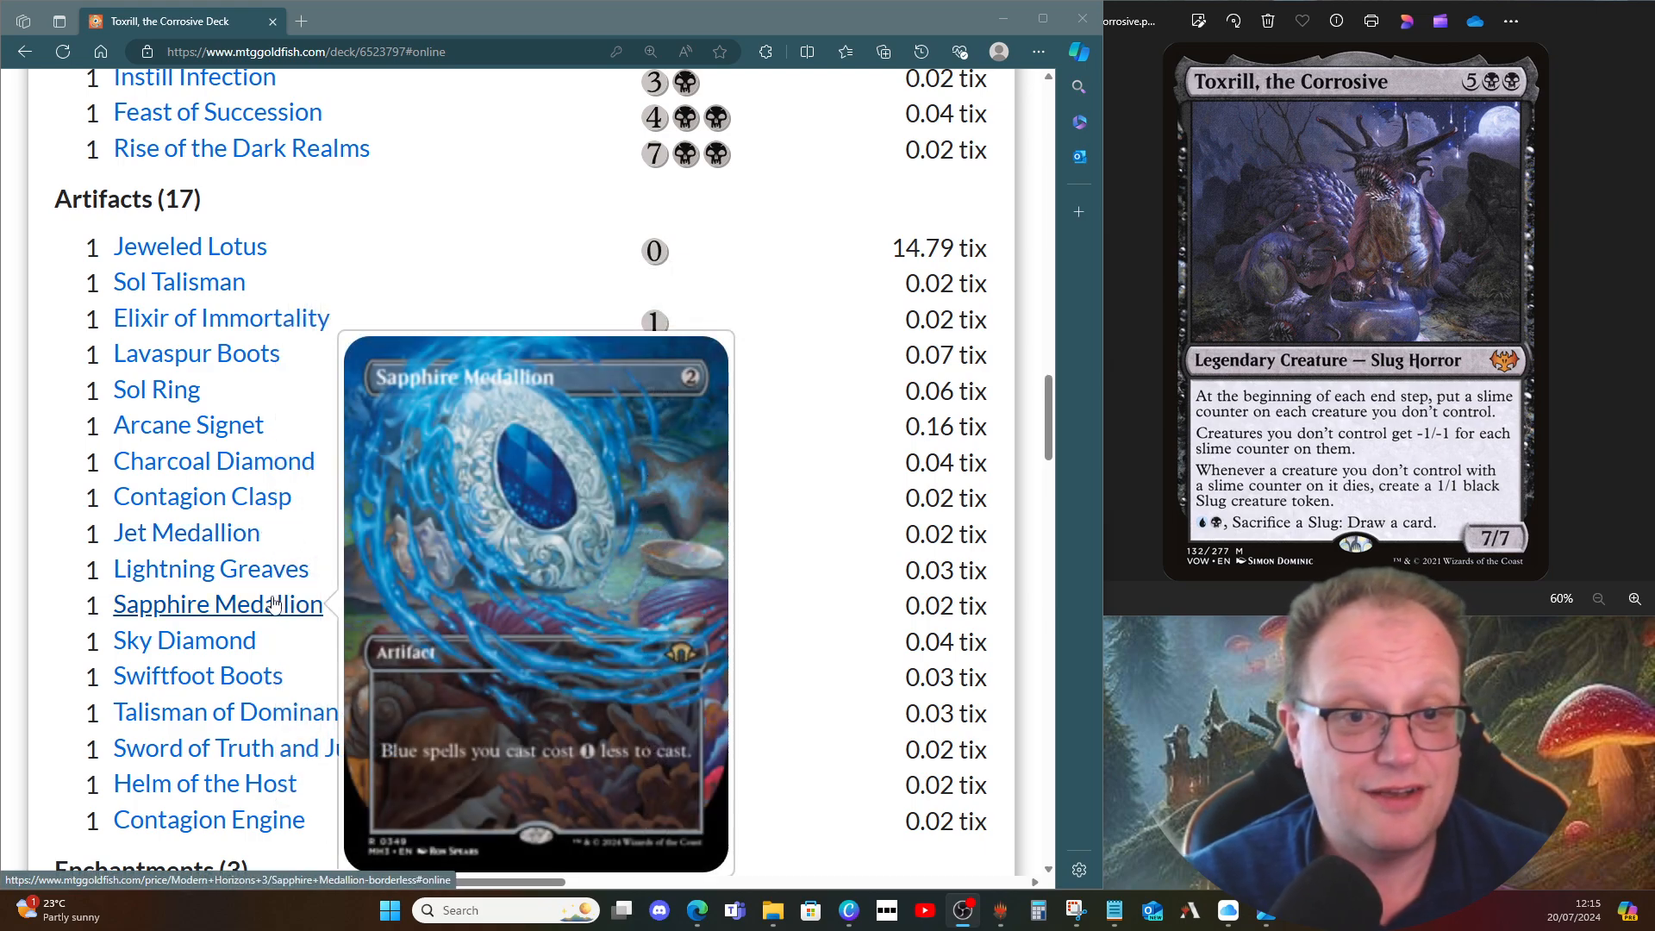
scroll("down", 3)
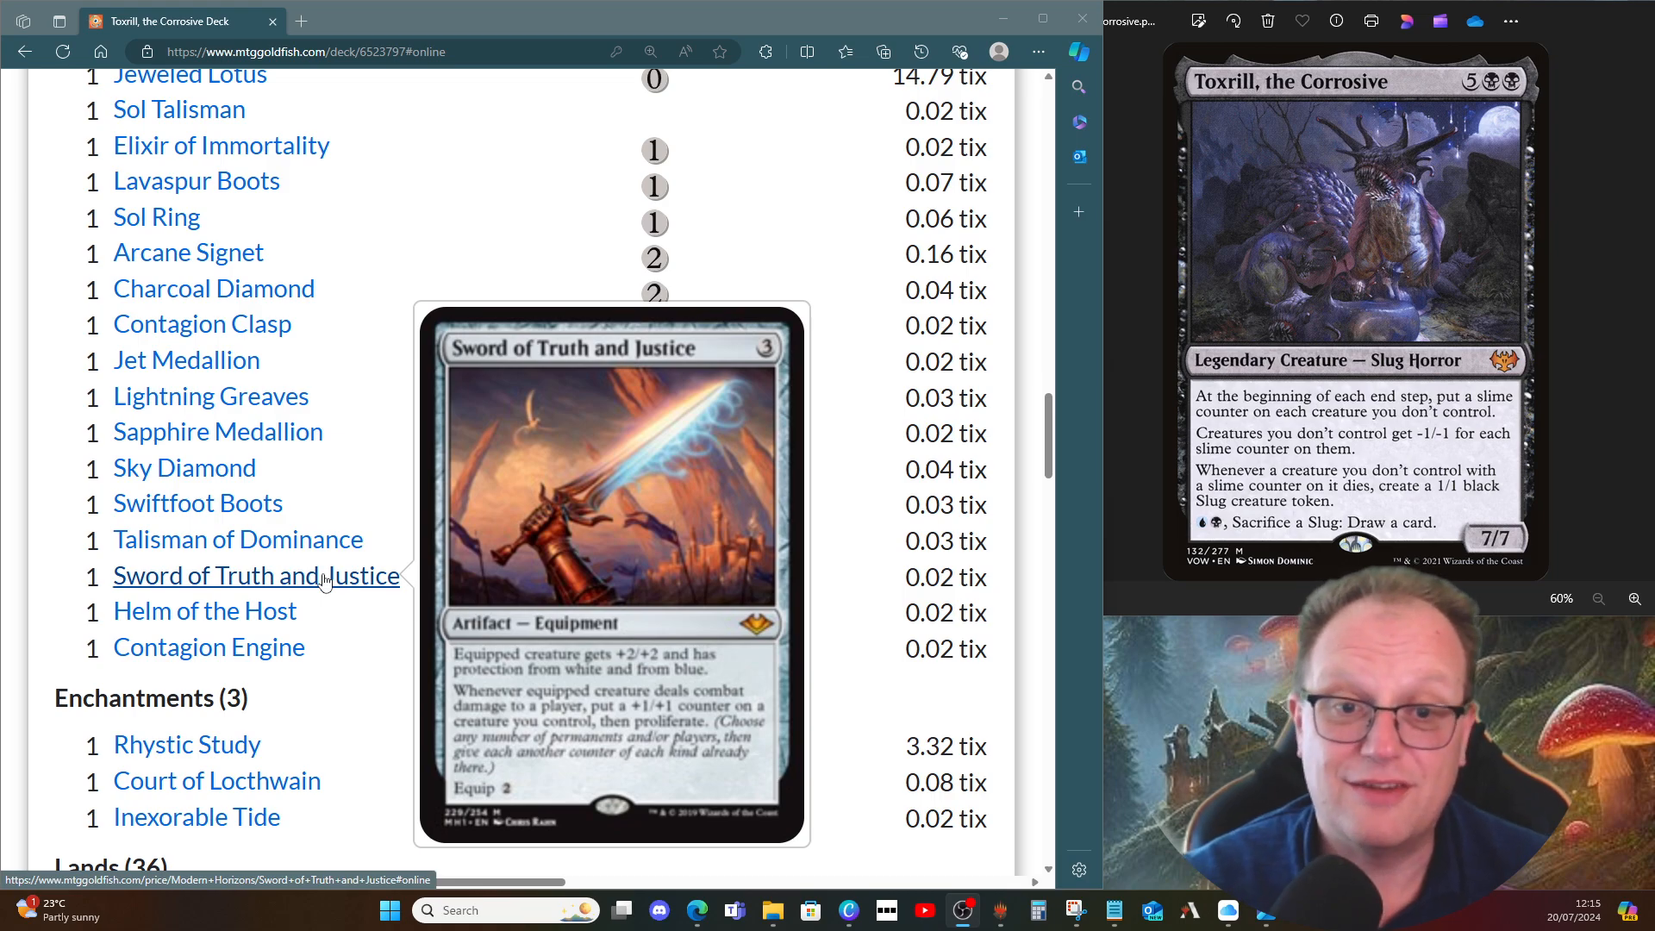
mouse_move(205, 610)
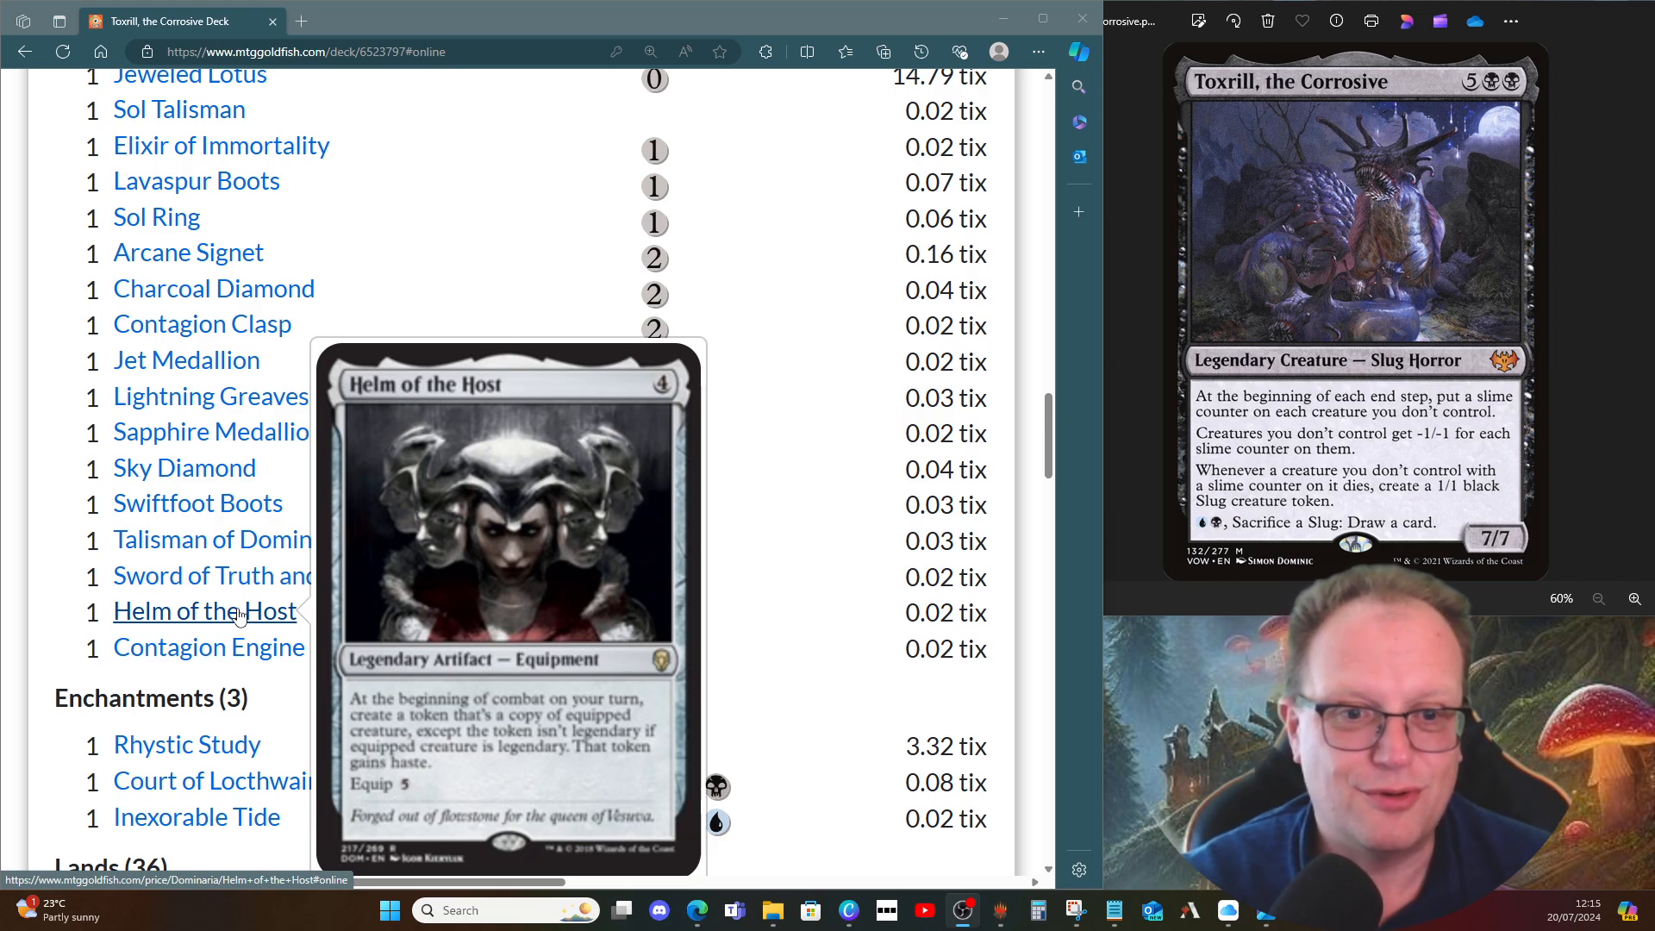
scroll("down", 3)
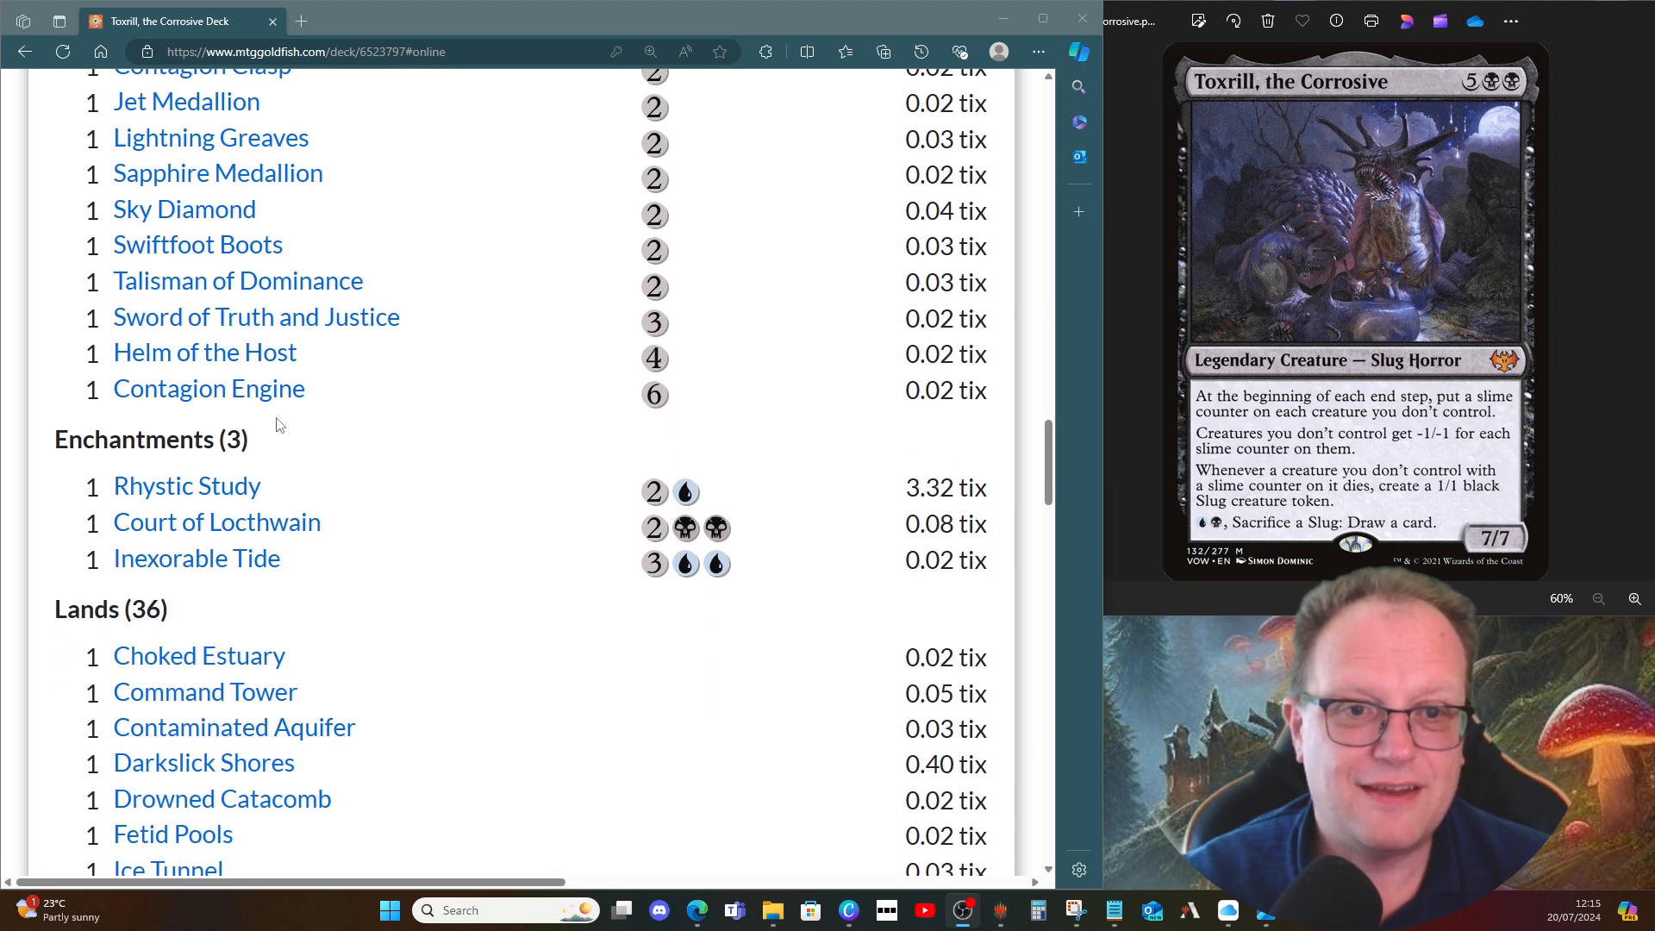
mouse_move(208, 388)
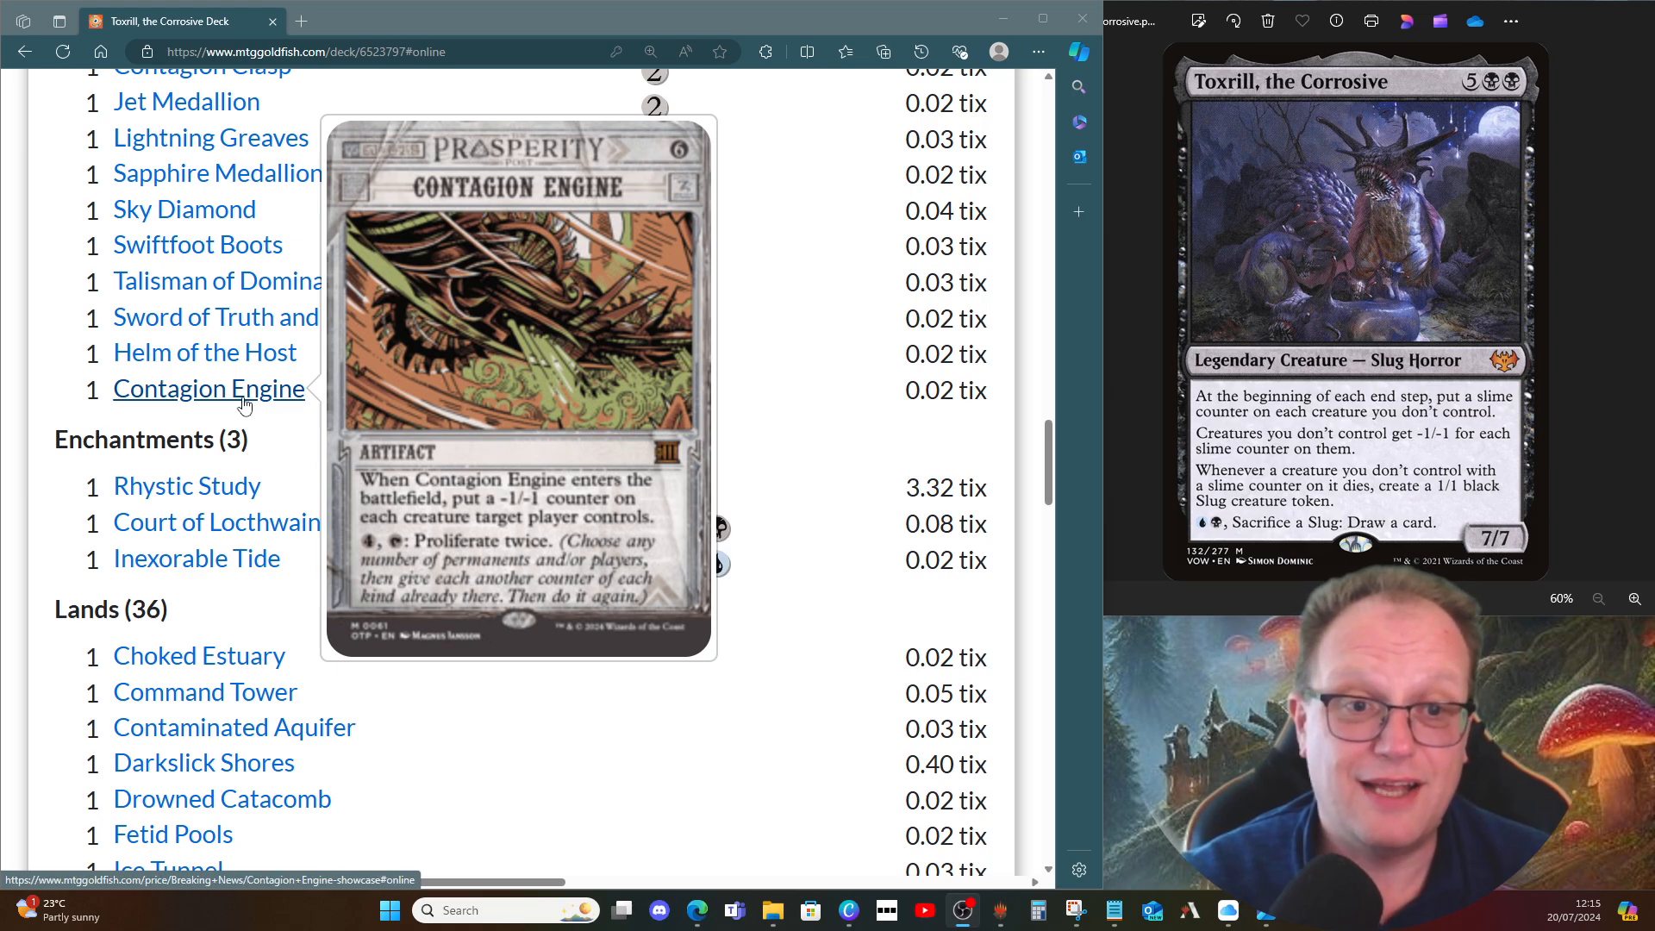
mouse_move(502, 422)
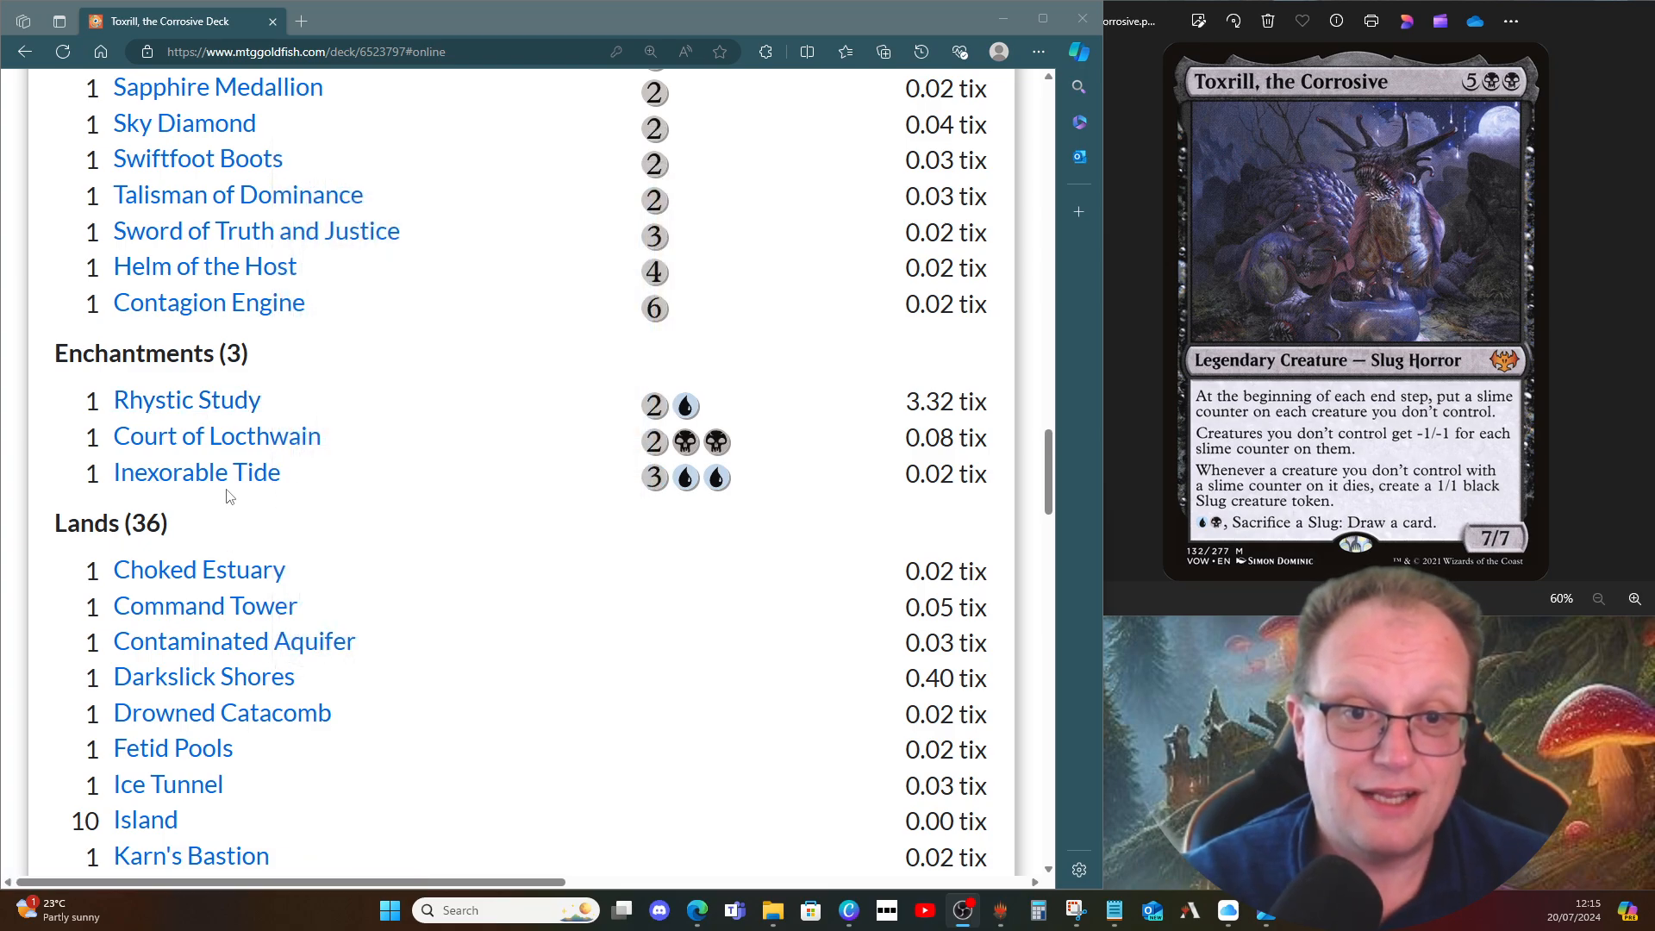
mouse_move(197, 472)
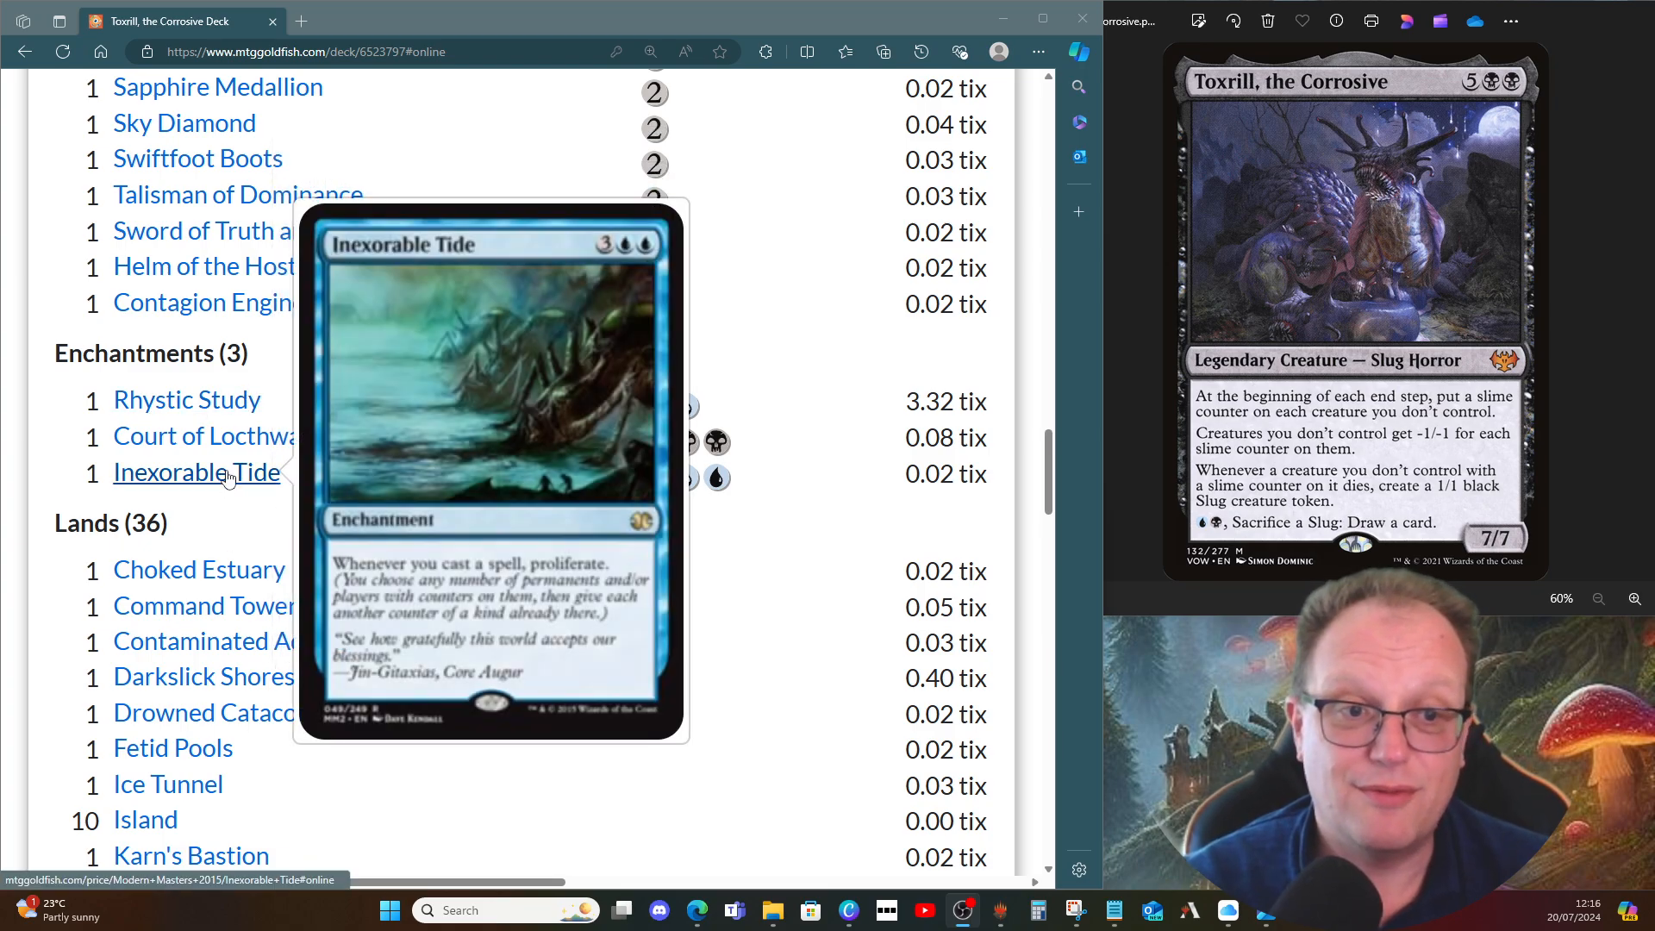
mouse_move(217, 436)
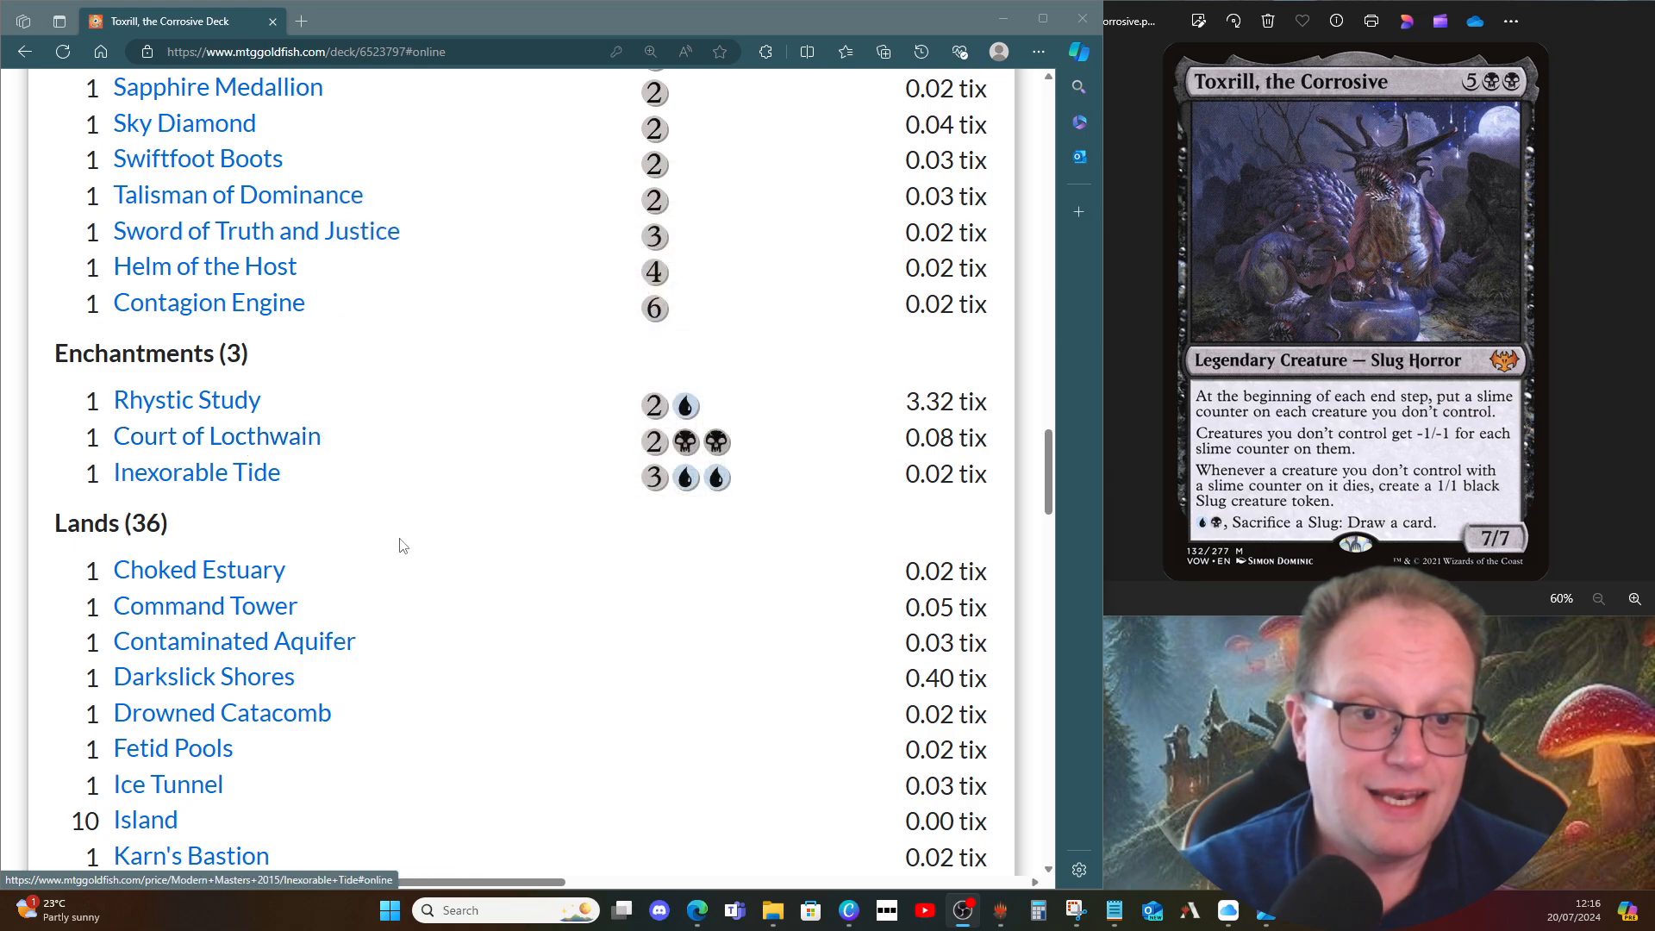
scroll("down", 3)
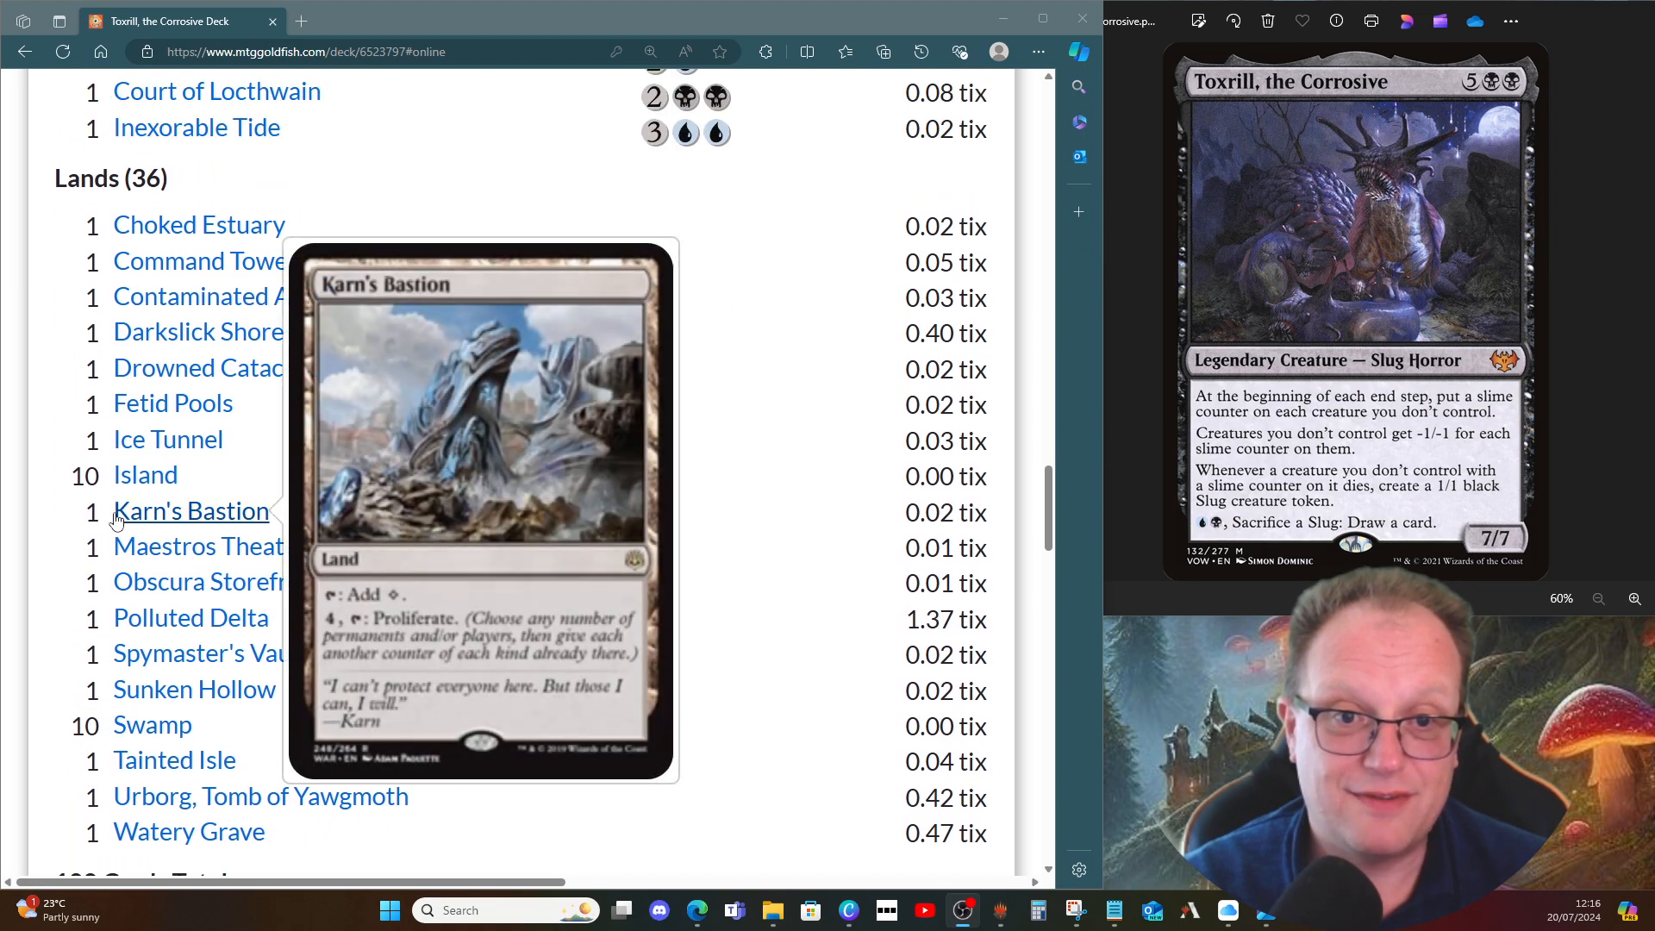
mouse_move(232, 297)
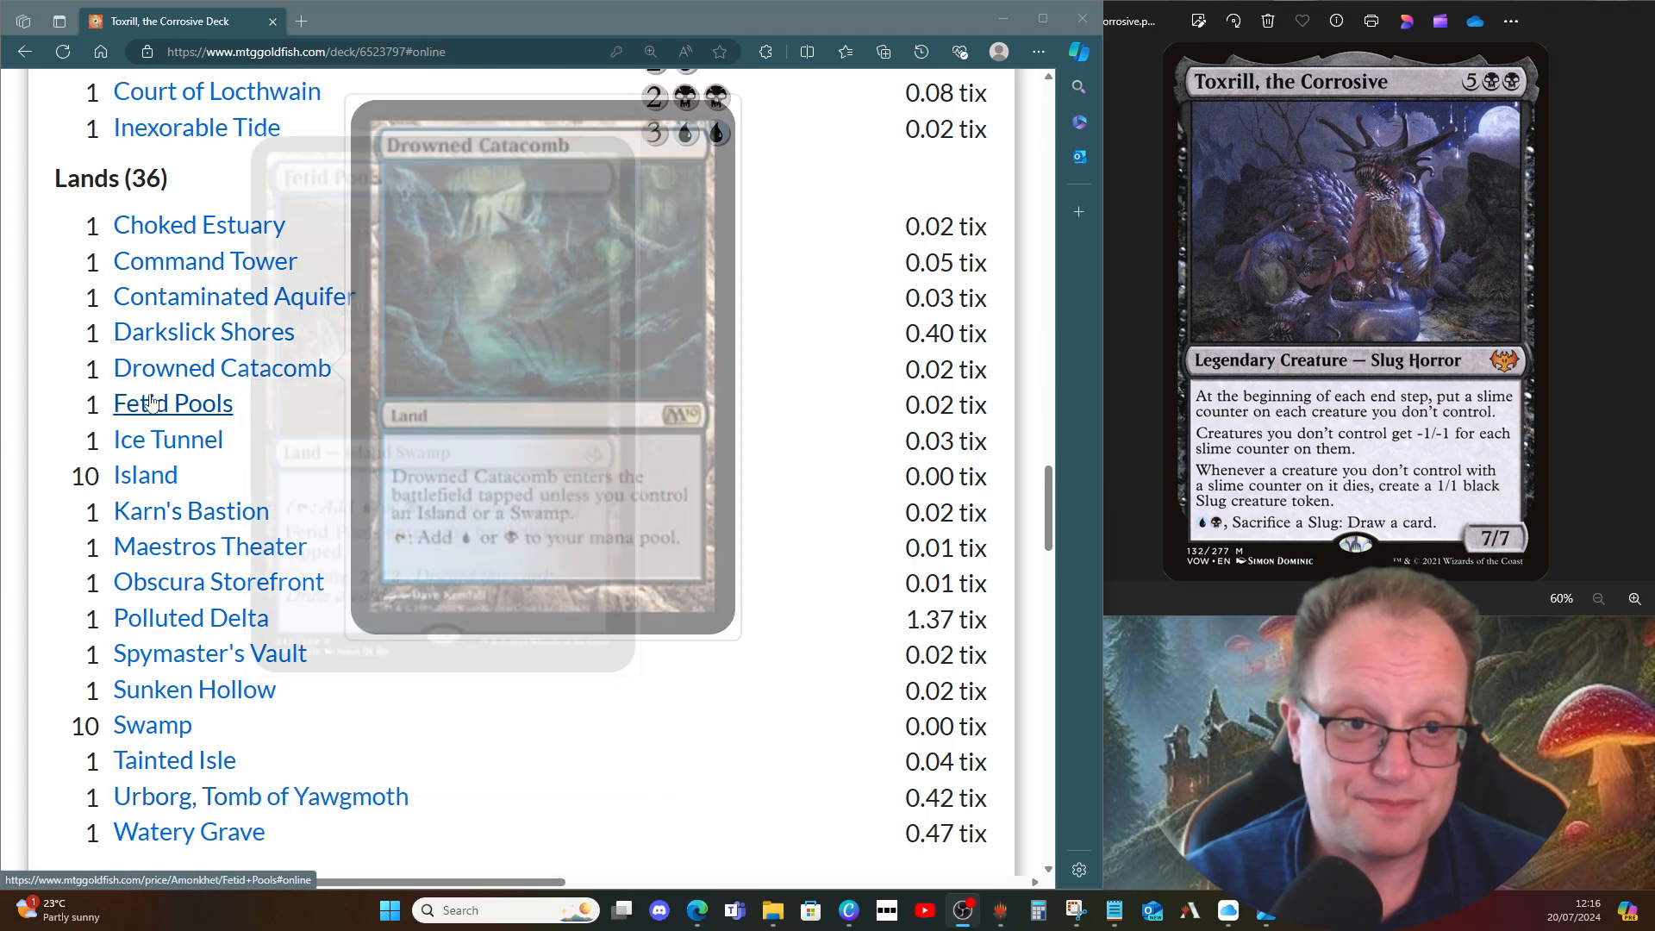
mouse_move(190, 511)
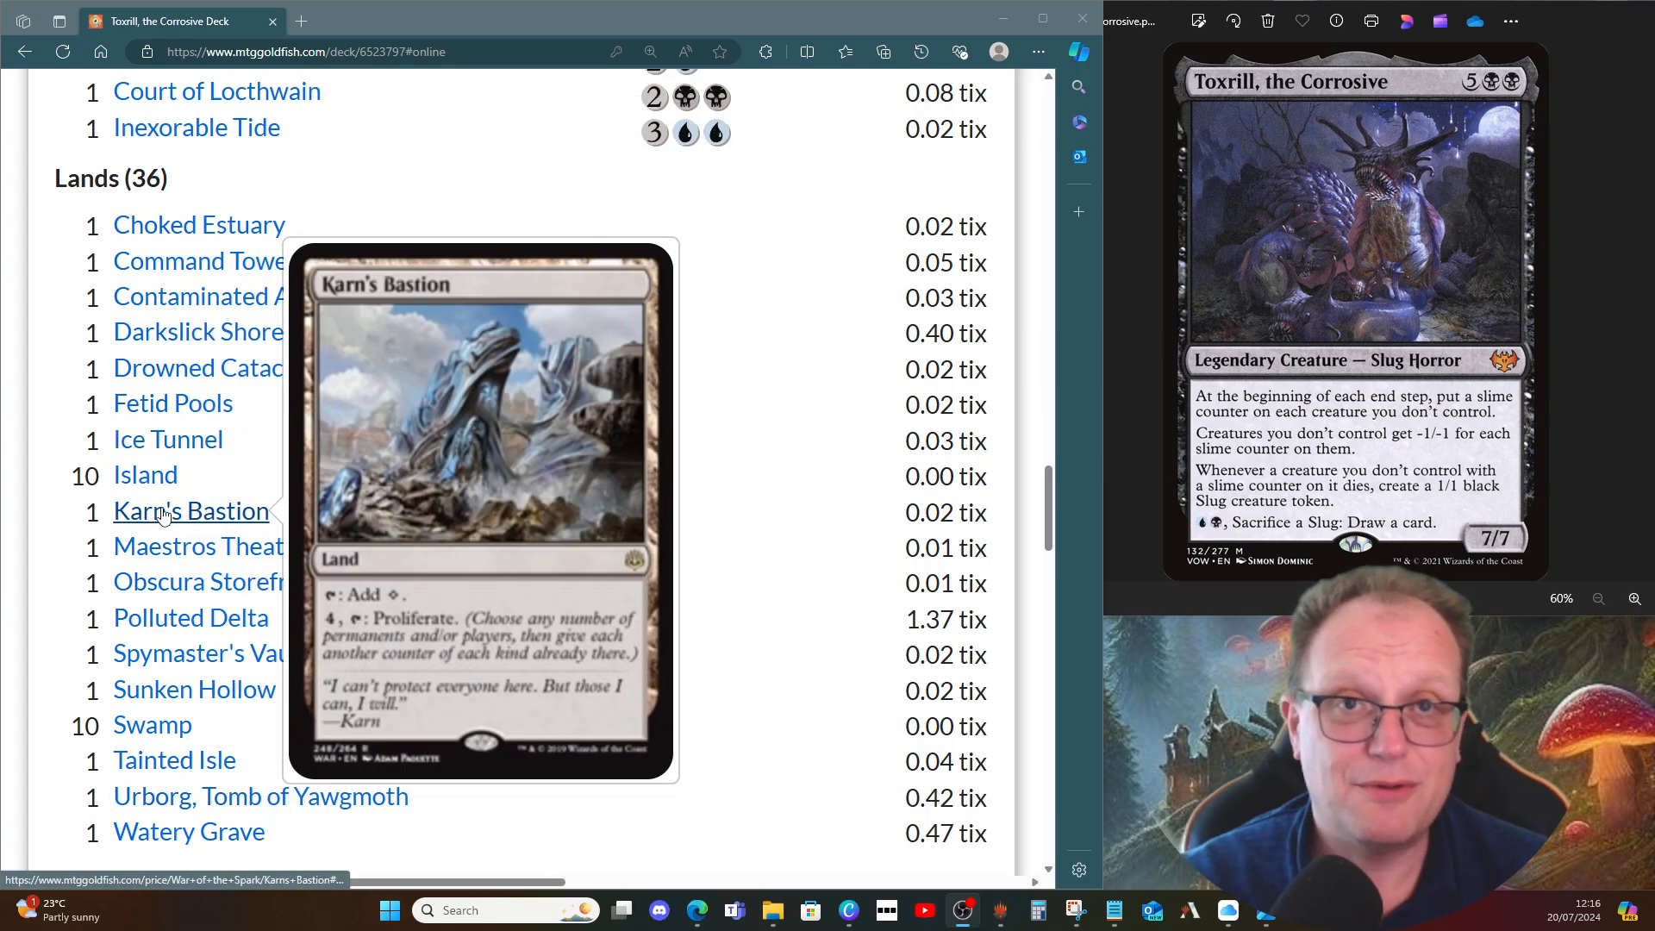
mouse_move(442, 455)
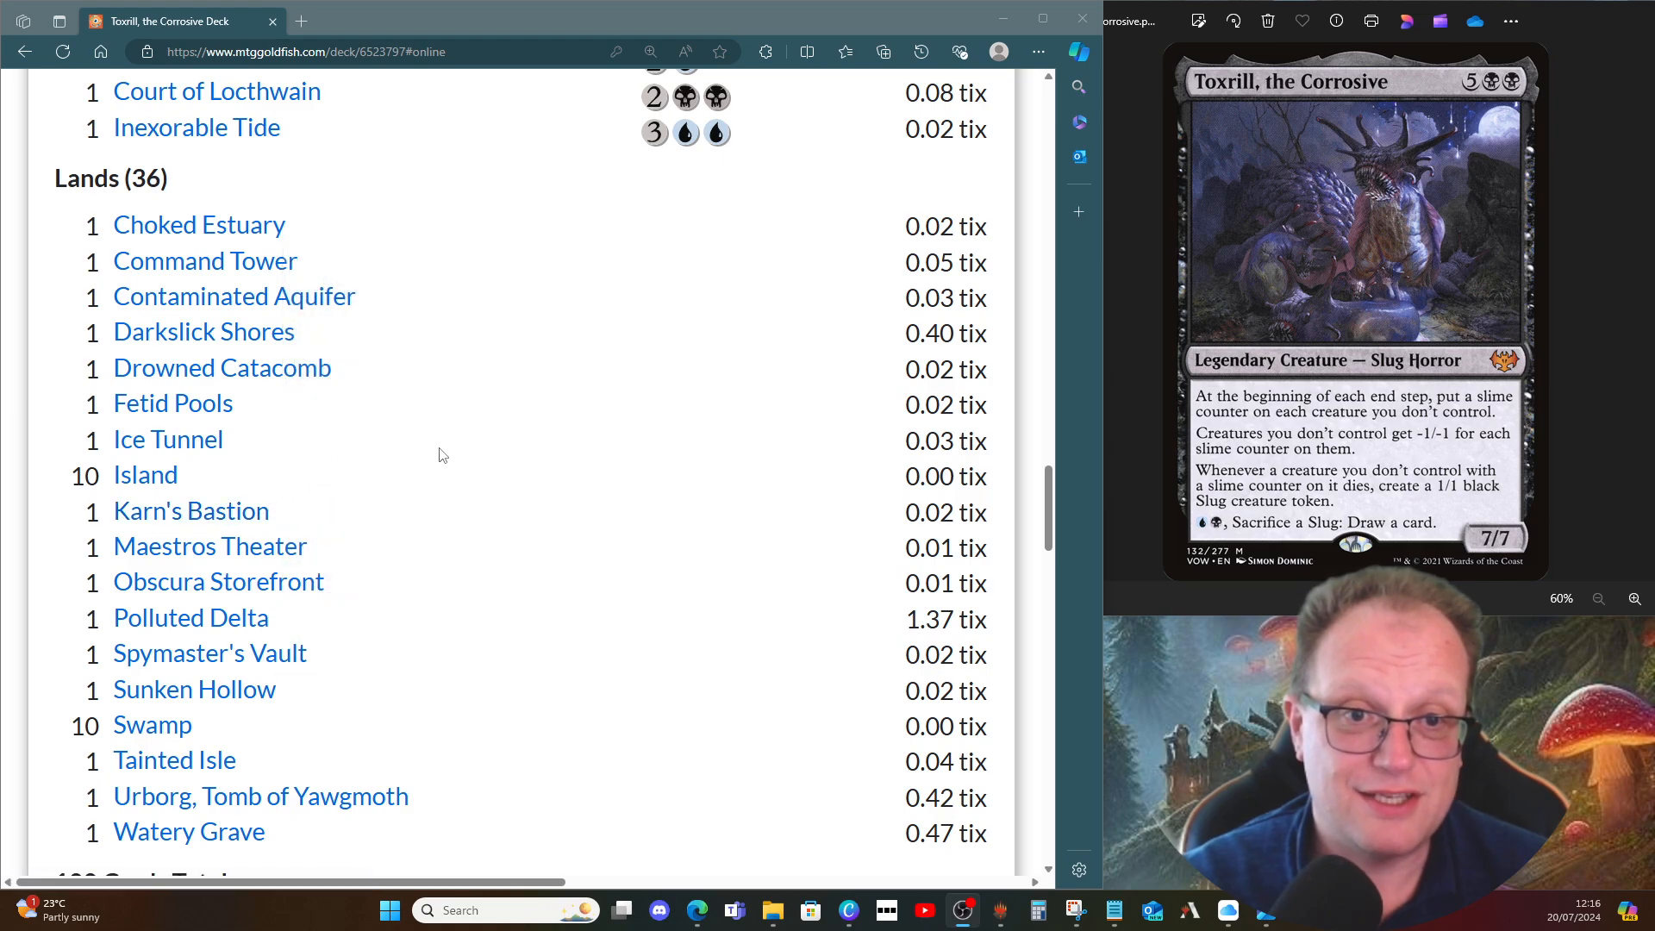
mouse_move(273, 474)
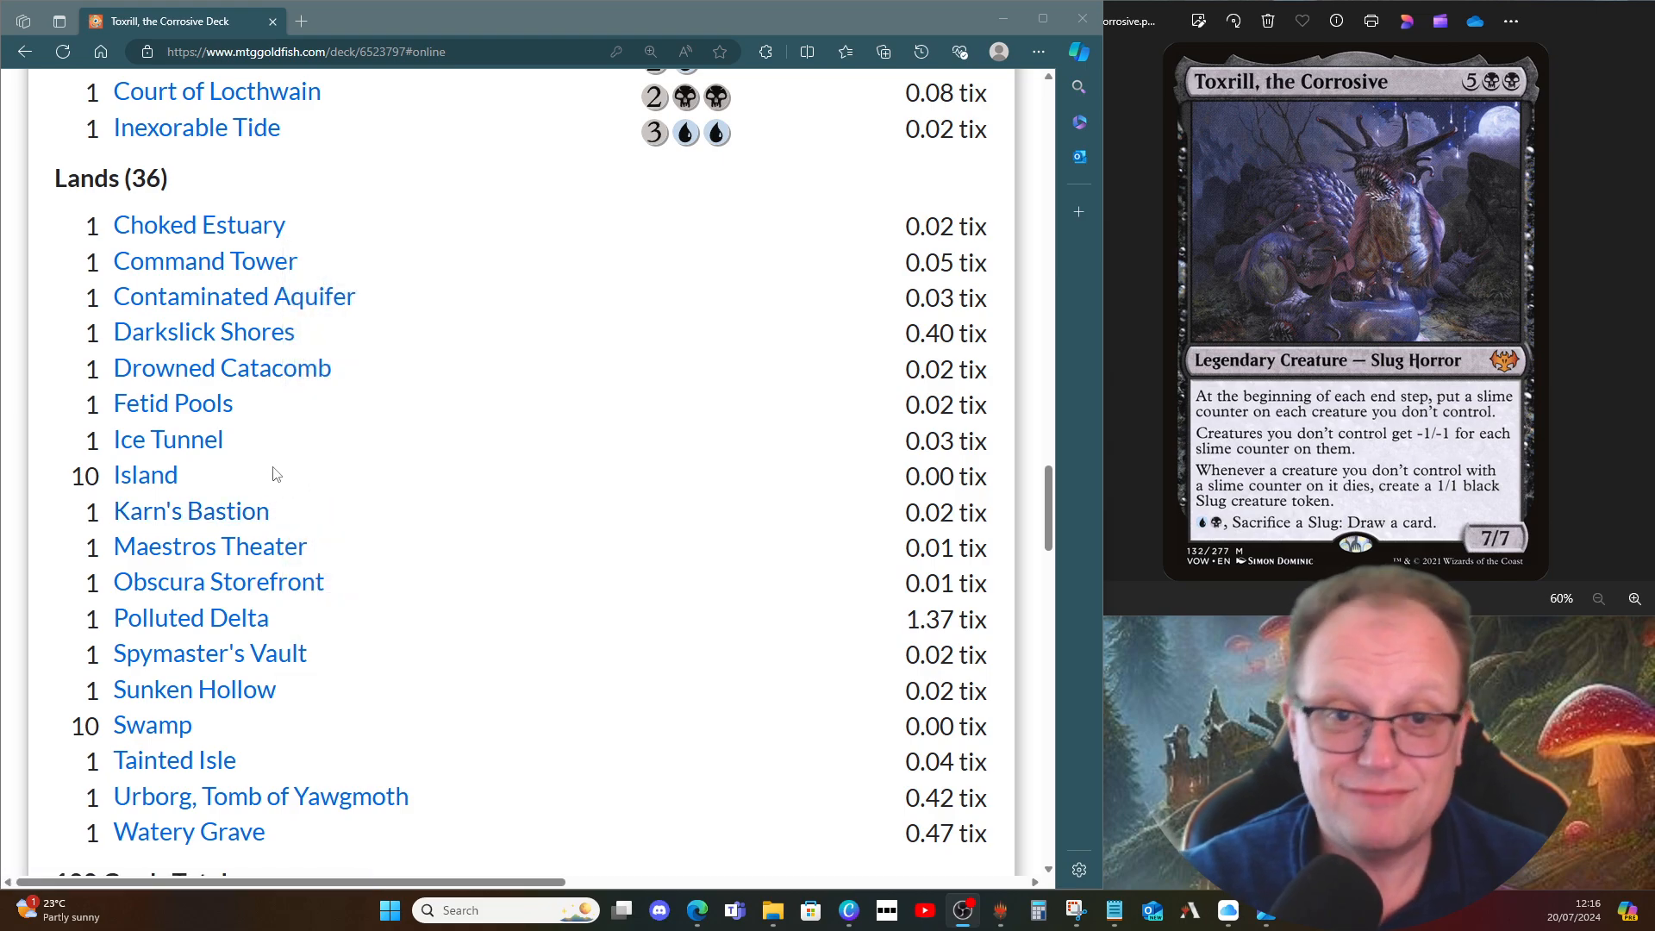
mouse_move(360, 450)
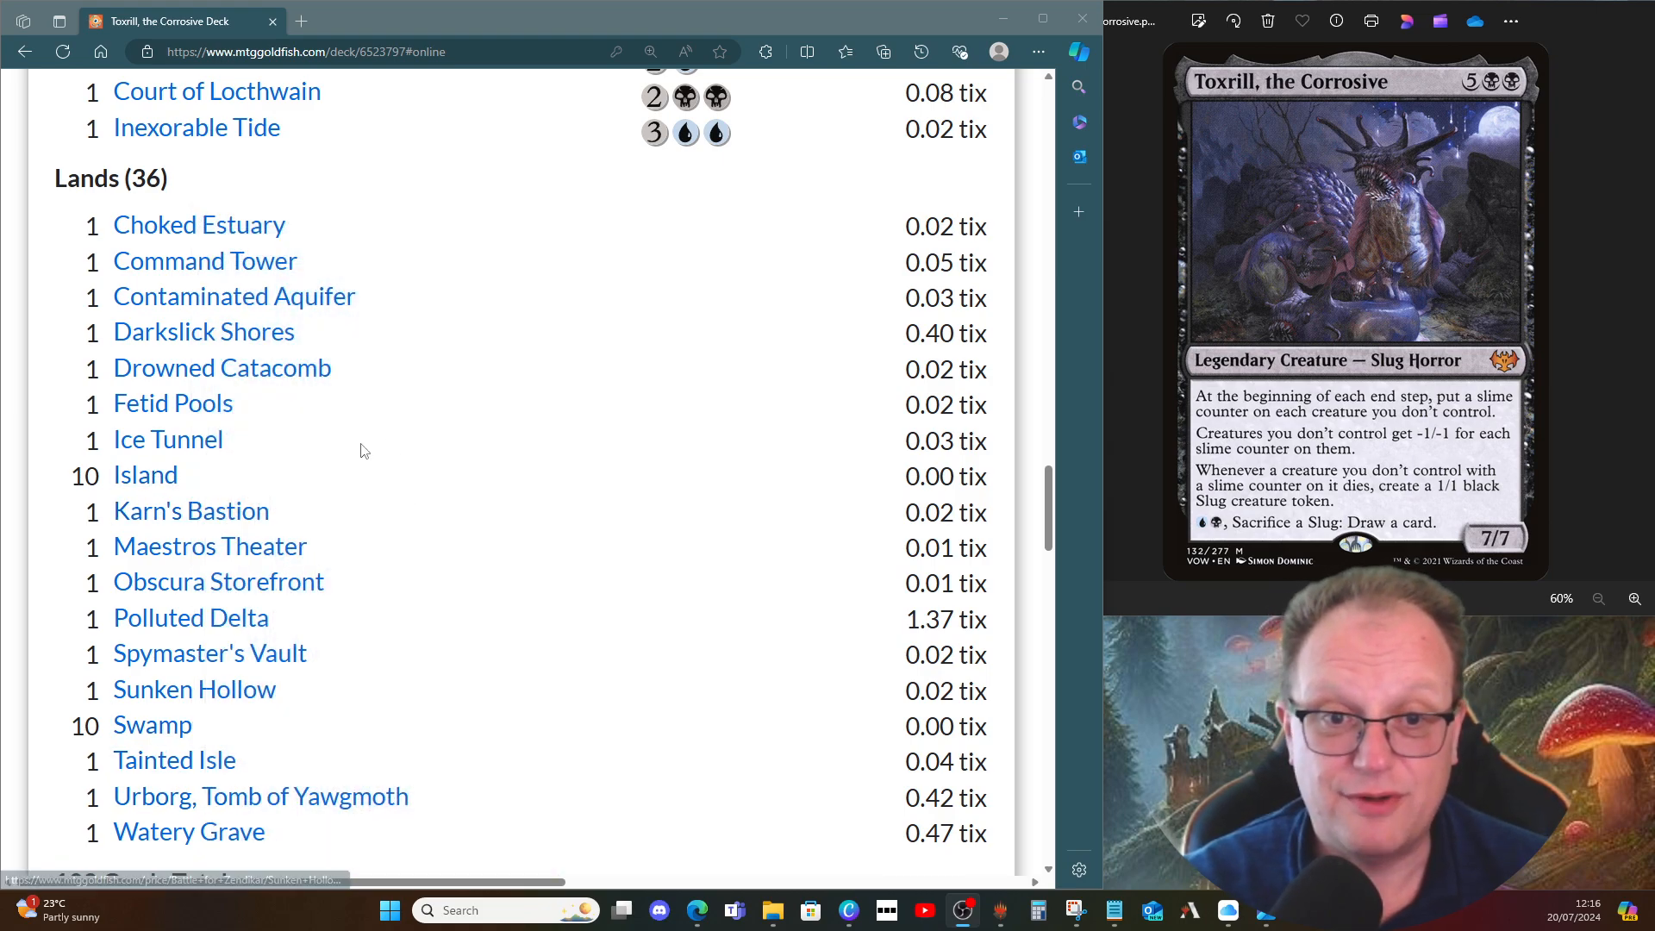
mouse_move(210, 547)
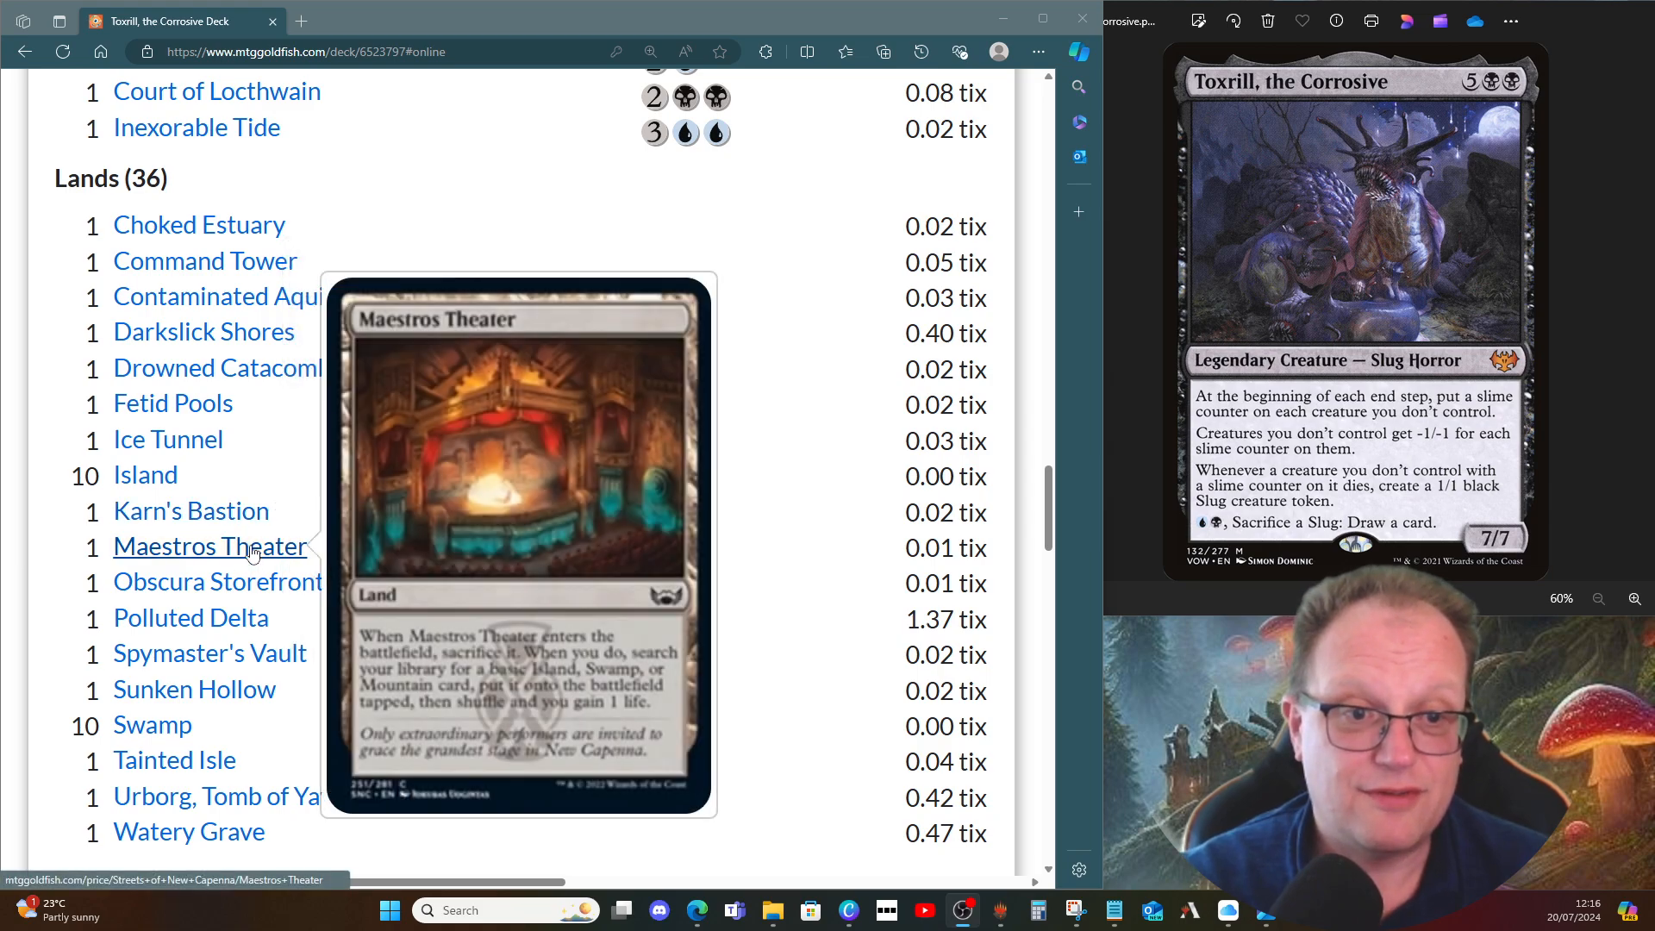
mouse_move(219, 581)
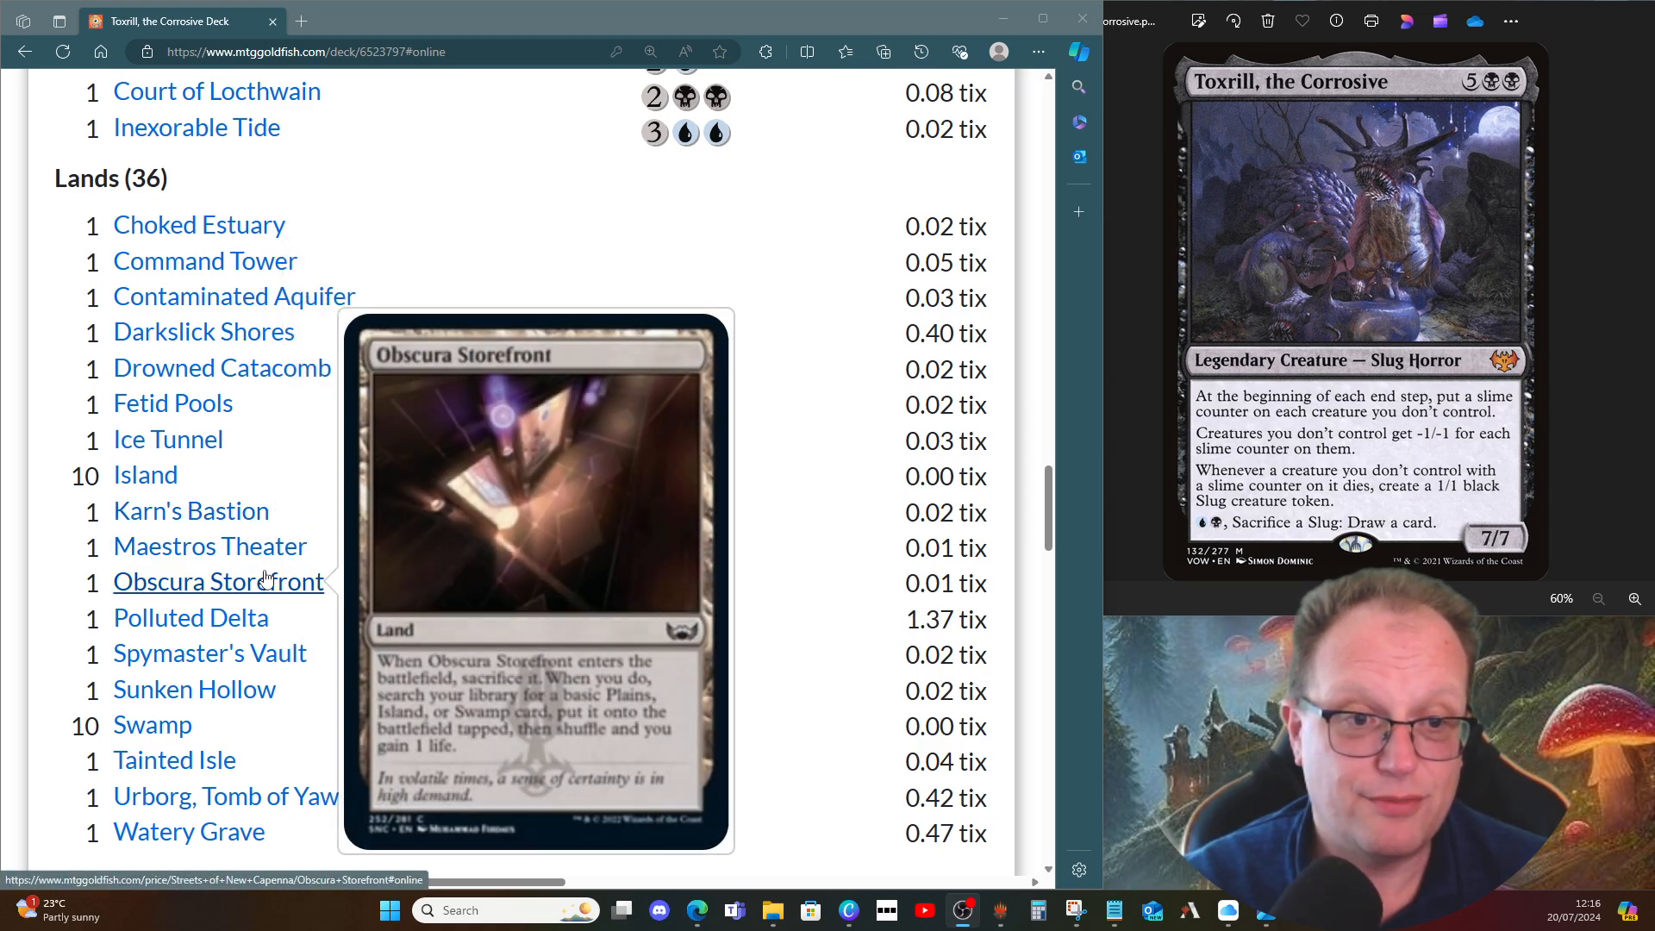
mouse_move(211, 653)
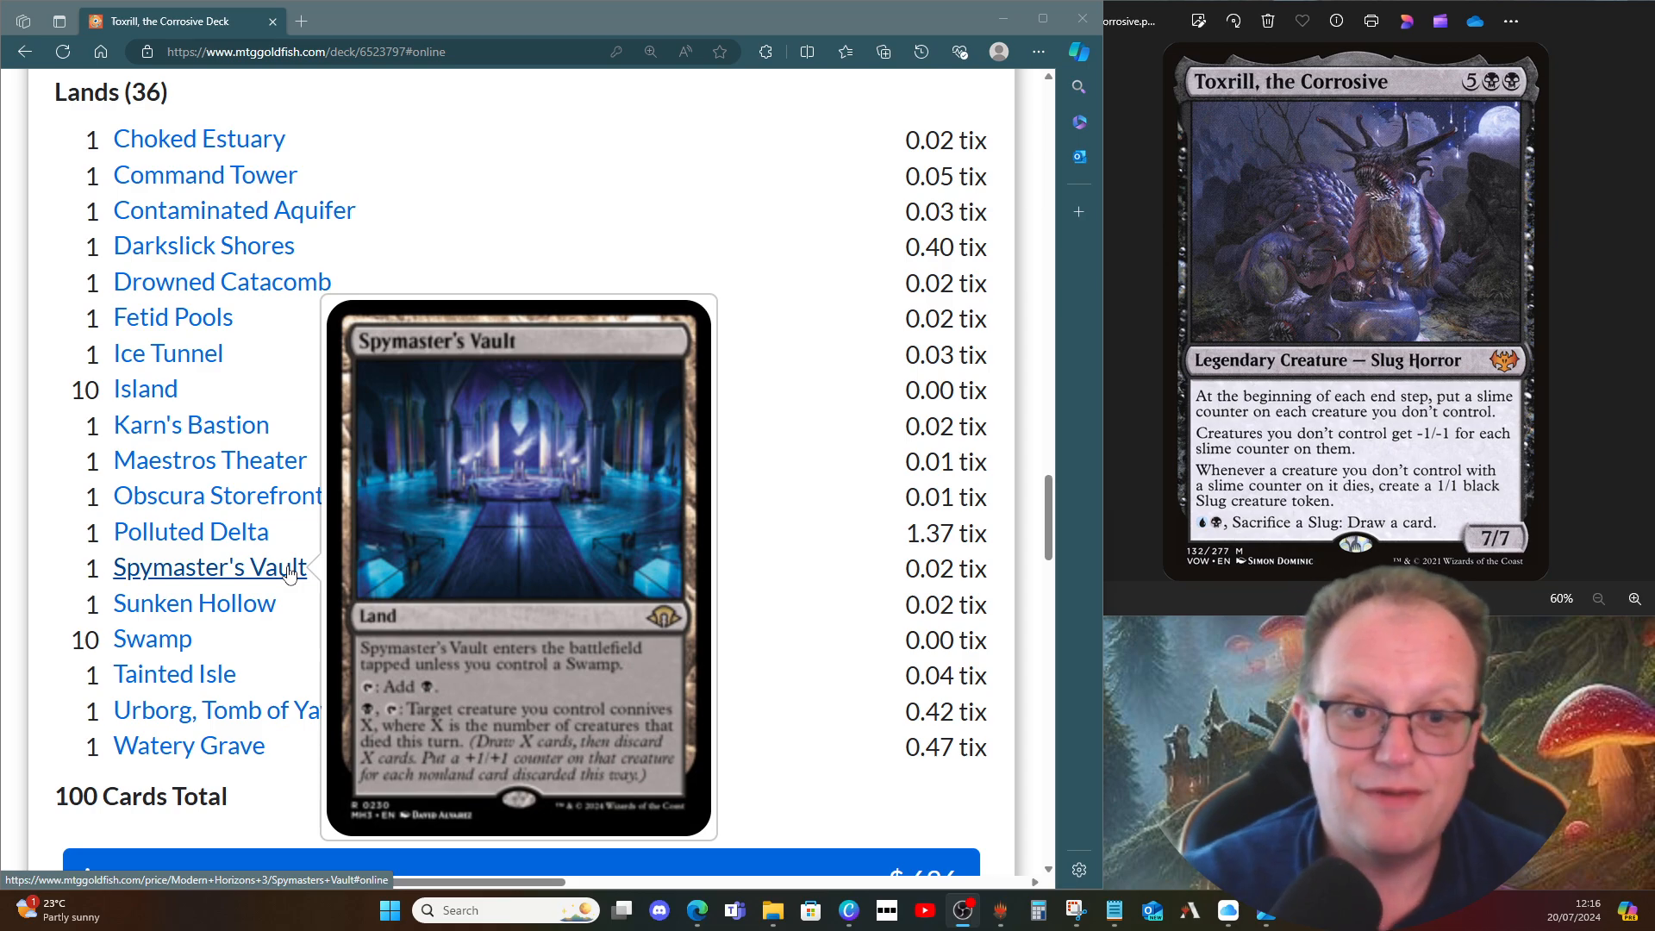
mouse_move(258, 709)
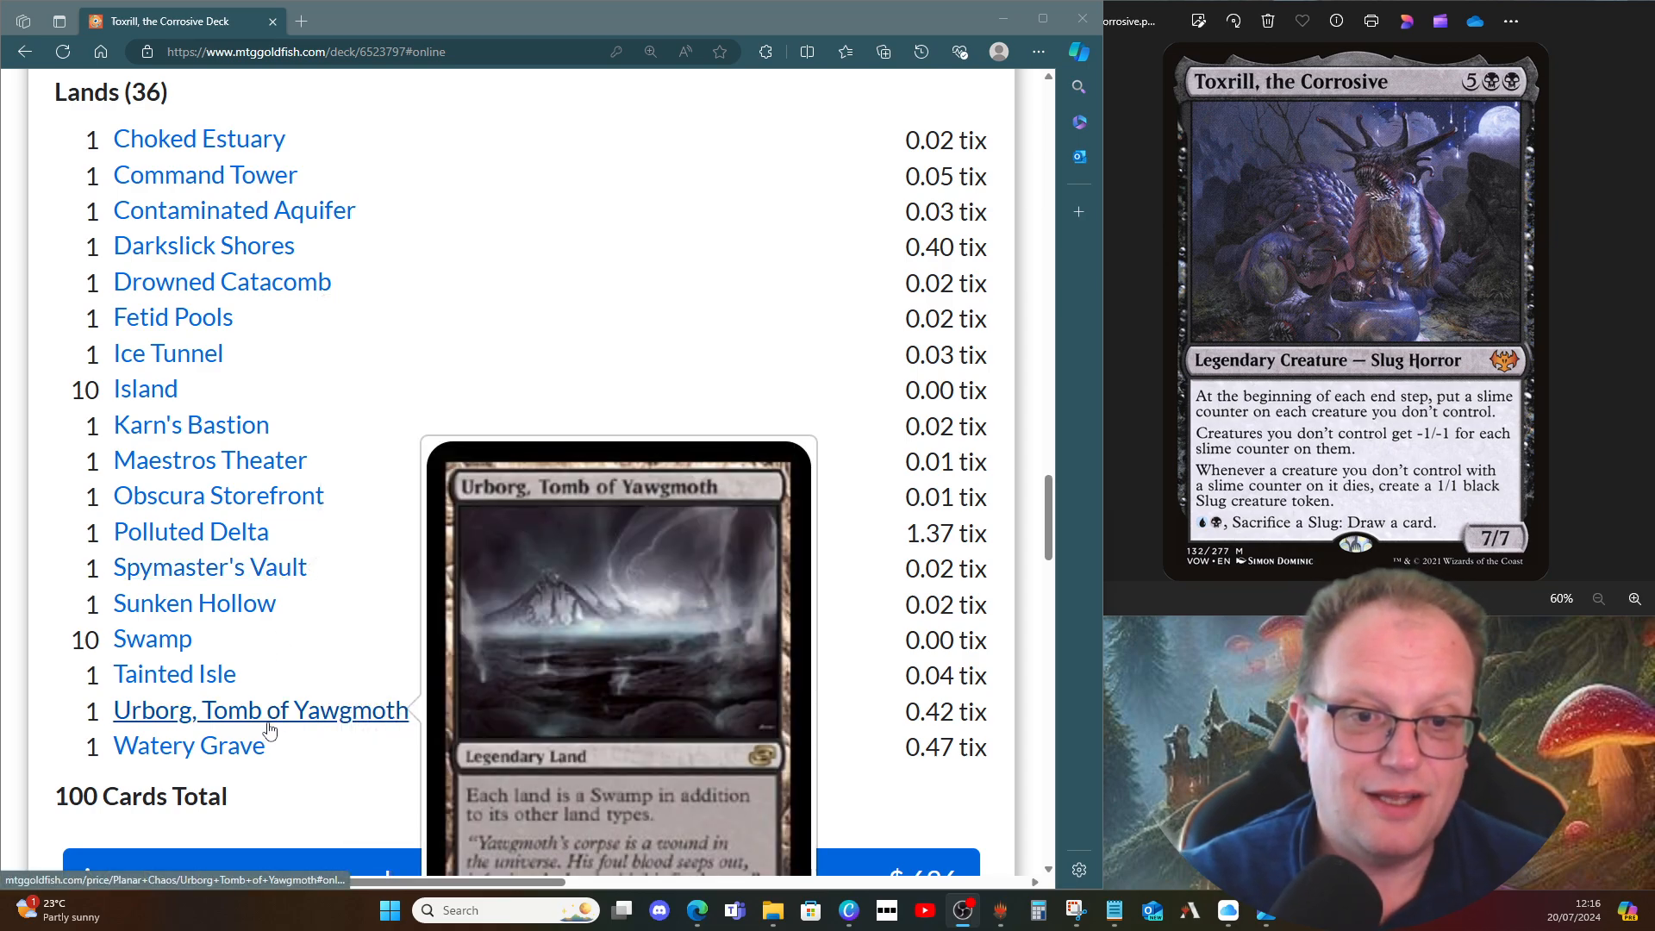